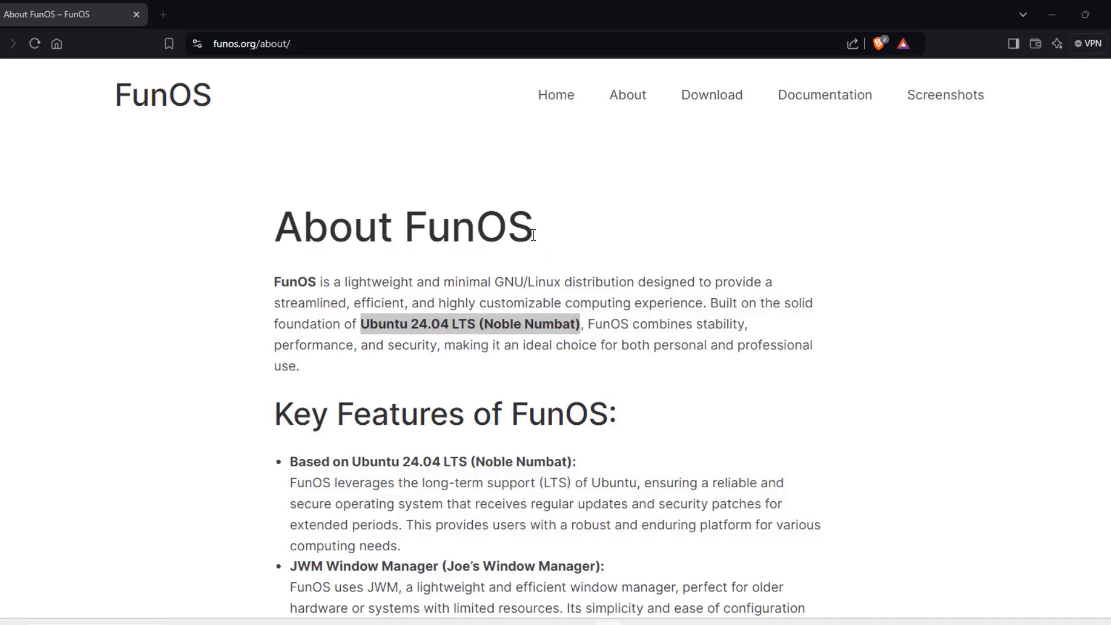
mouse_move(563, 240)
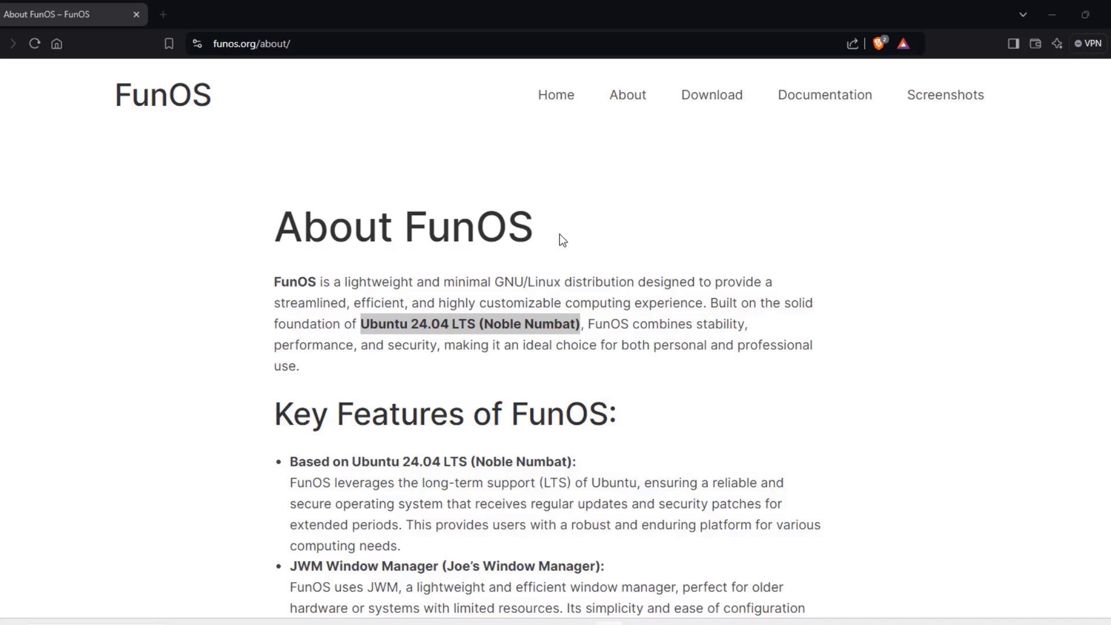
mouse_move(618, 304)
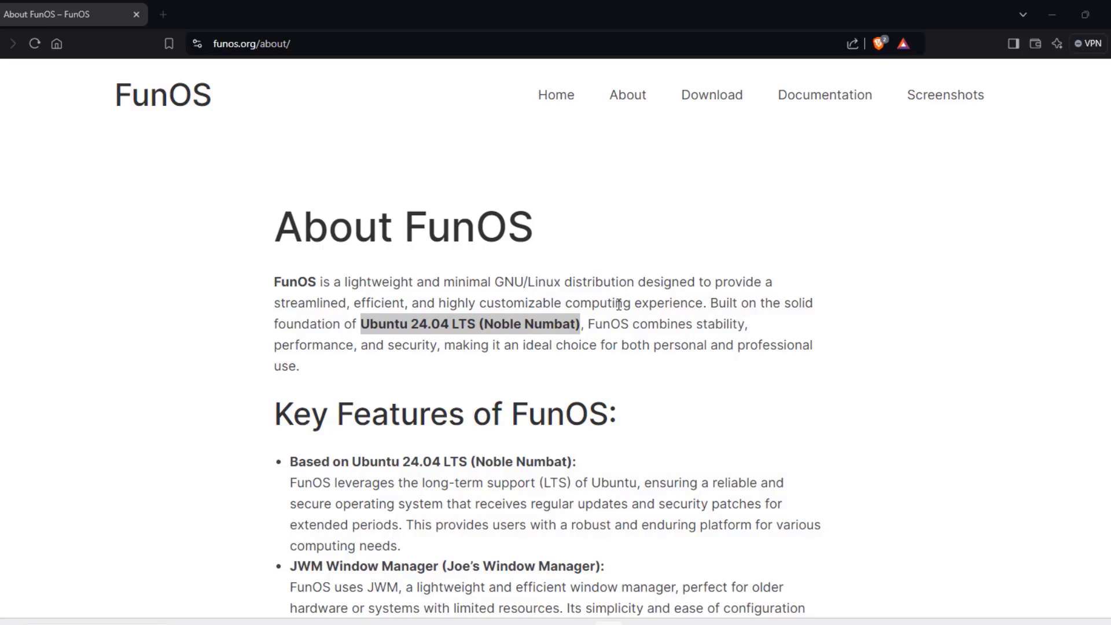
Step: Scroll through the FunOS feature list, highlighting the Ubuntu 24.04 base
scroll("down", 3)
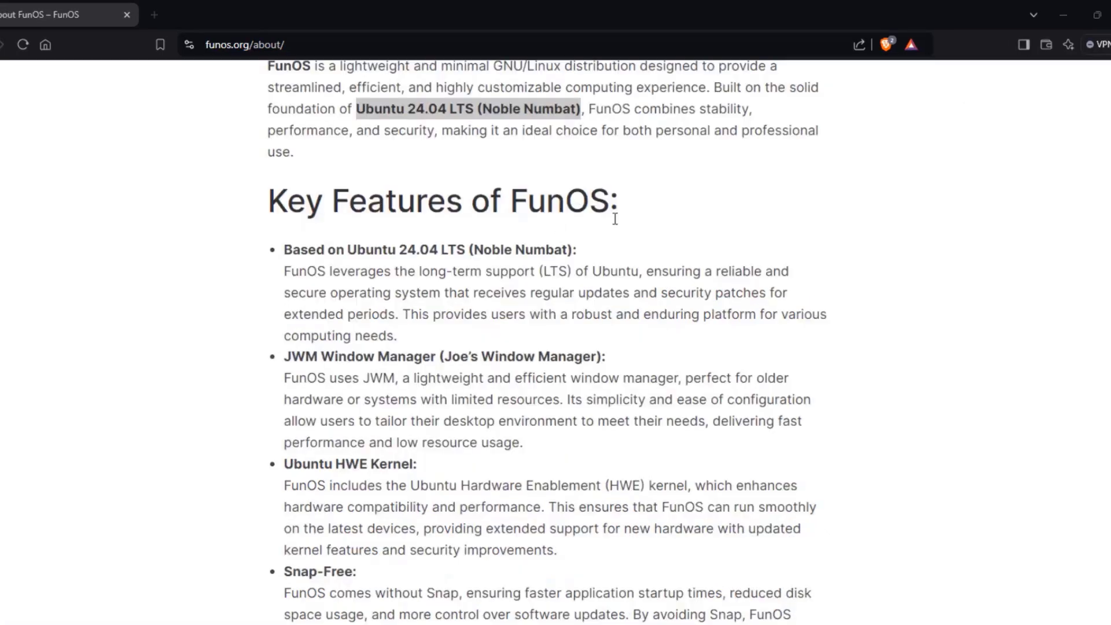
left_click_drag(346, 250, 437, 250)
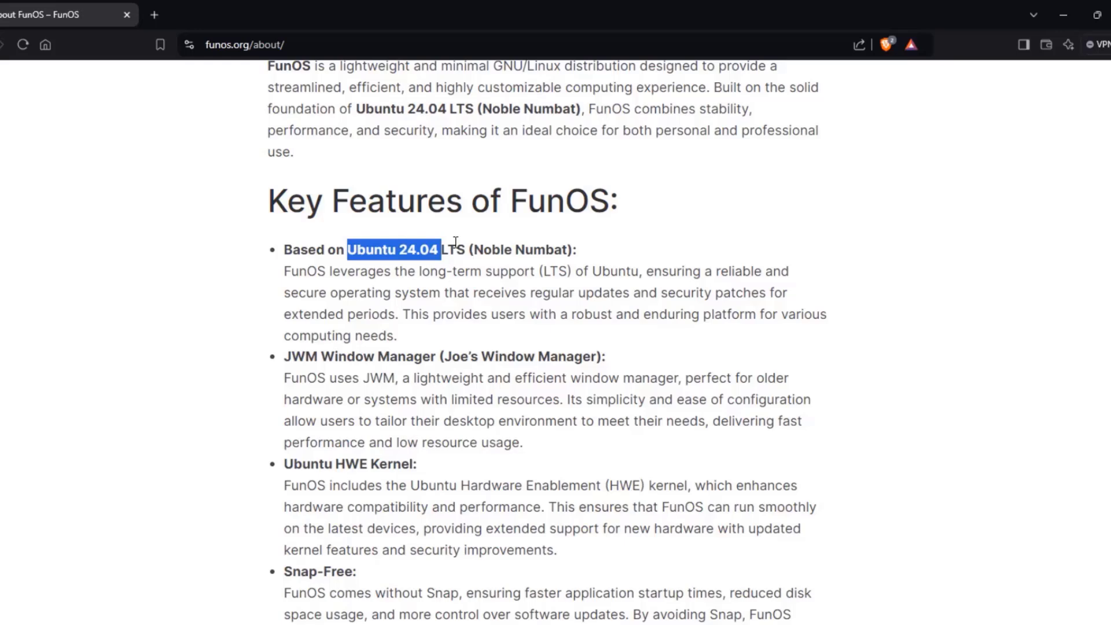
scroll("down", 3)
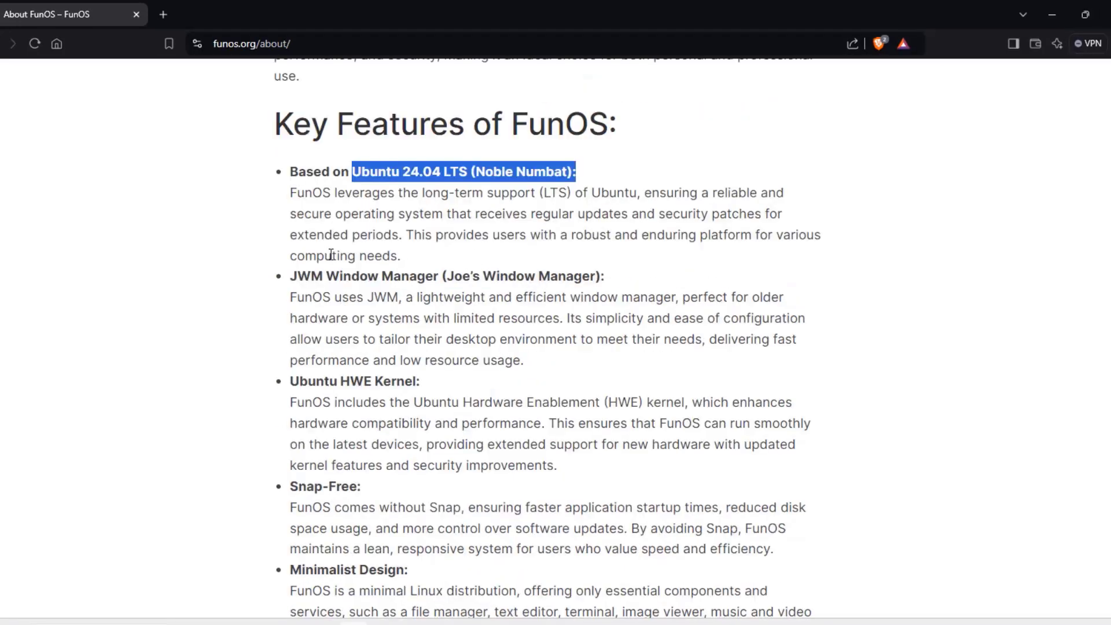
mouse_move(367, 128)
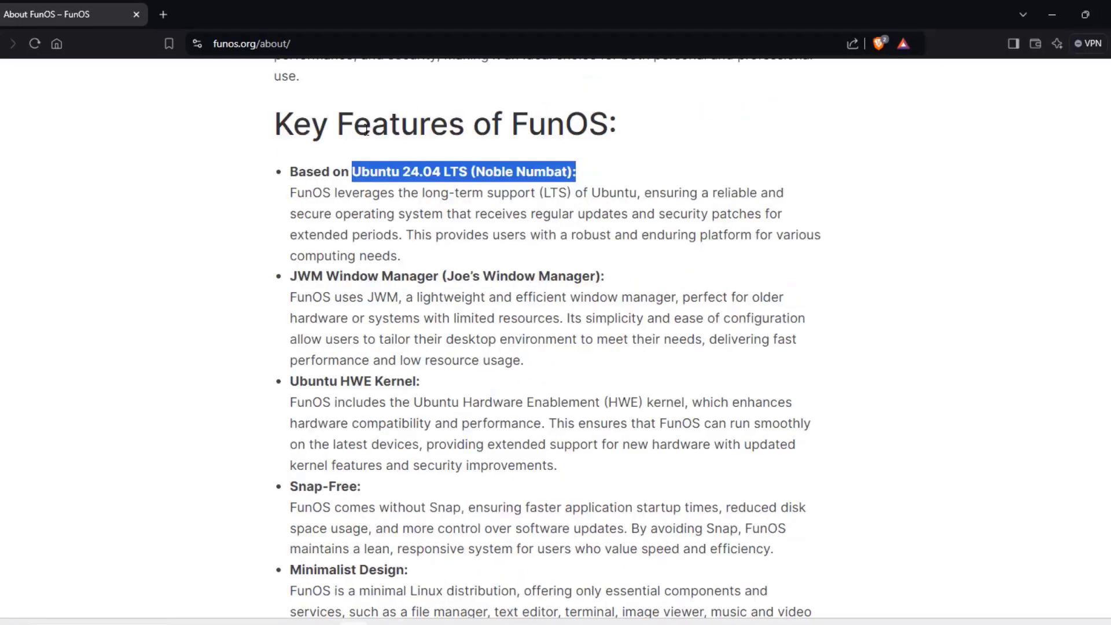
scroll("down", 3)
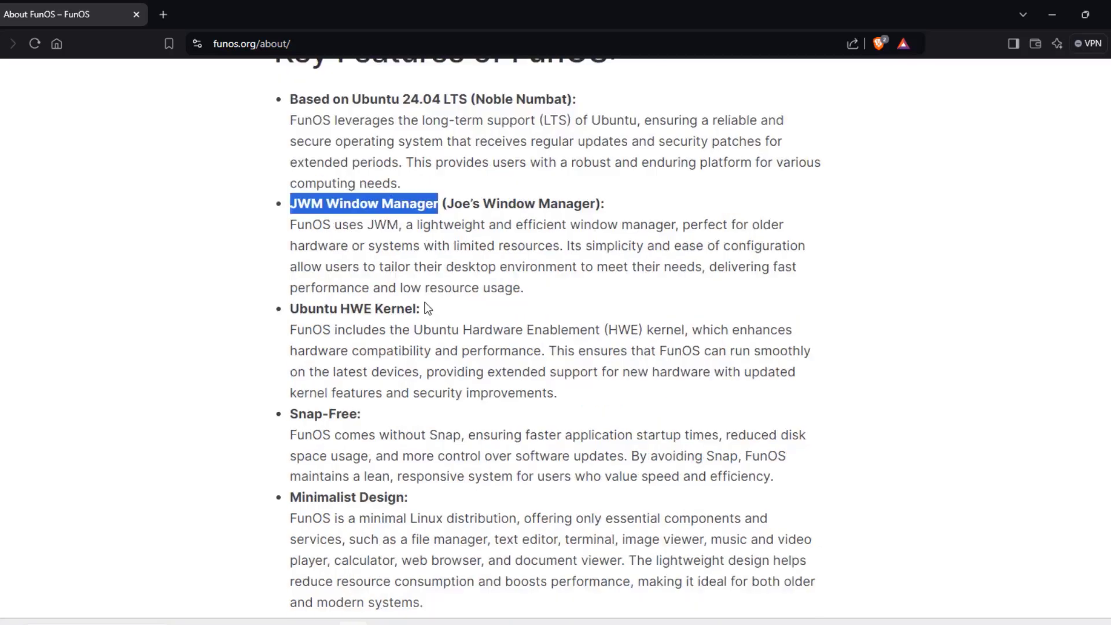
scroll("down", 3)
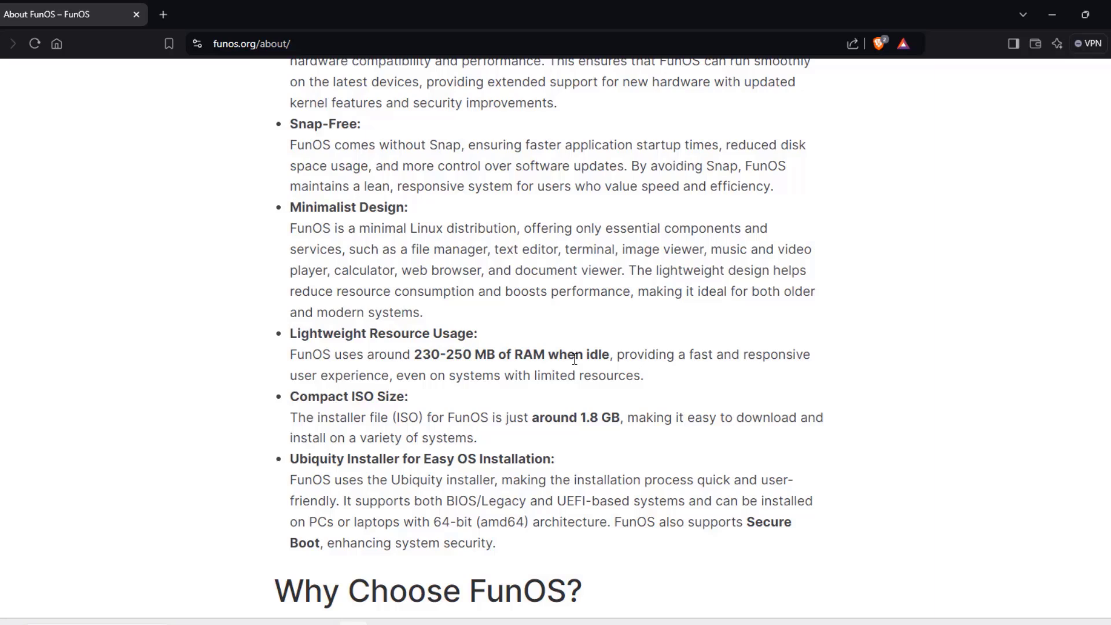
scroll("down", 3)
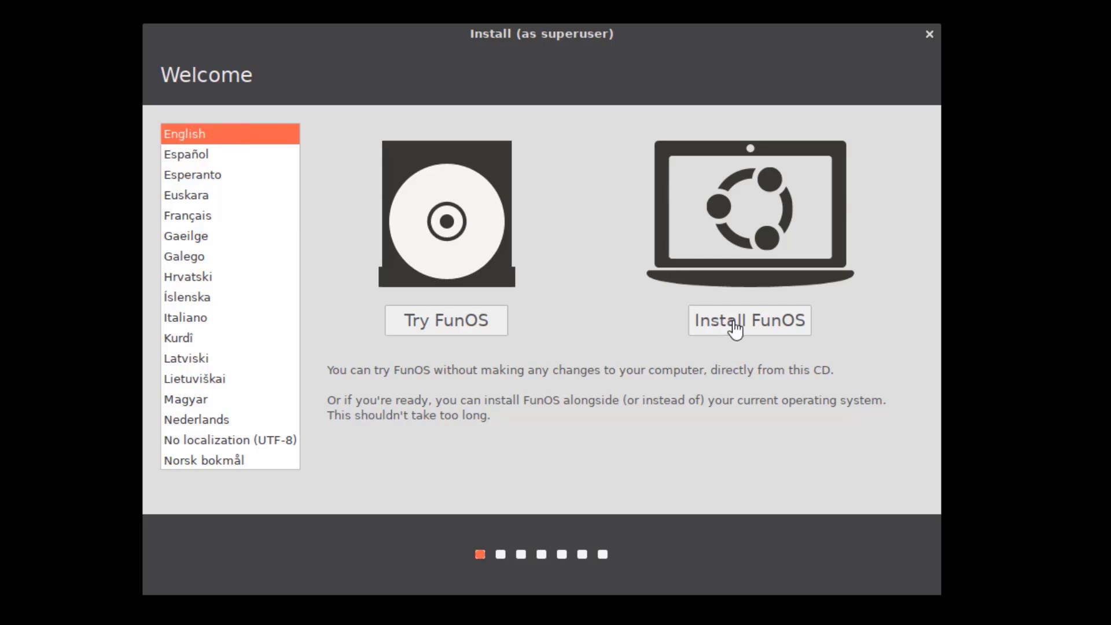
Step: Start installing FunOS with English (US) keyboard, updates and third-party software enabled
left_click(749, 321)
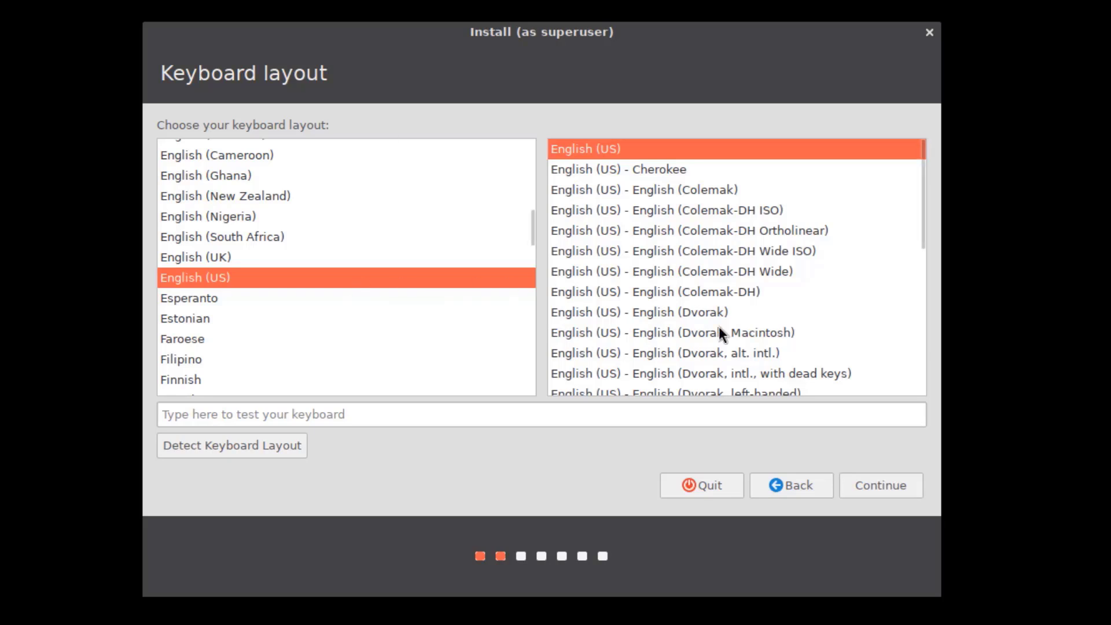
left_click(879, 485)
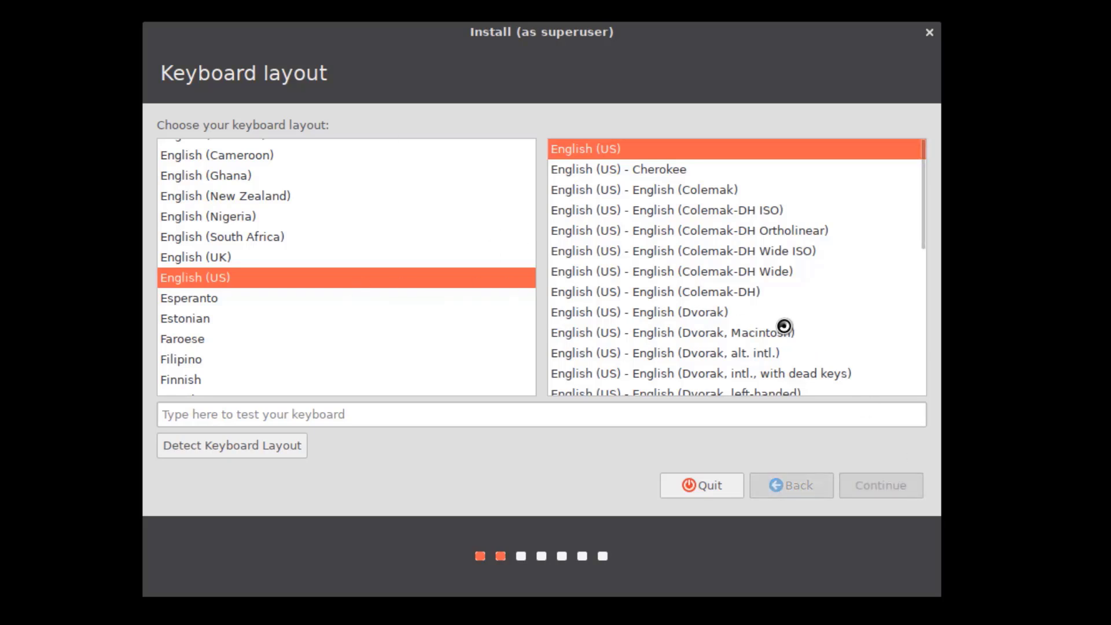
left_click(880, 486)
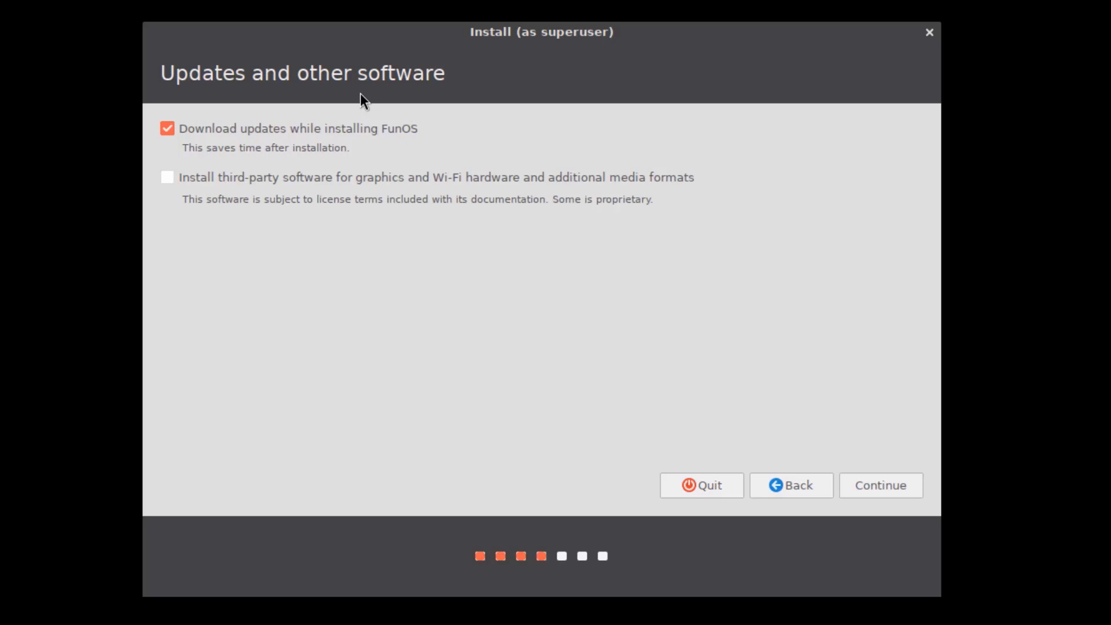
mouse_move(296, 146)
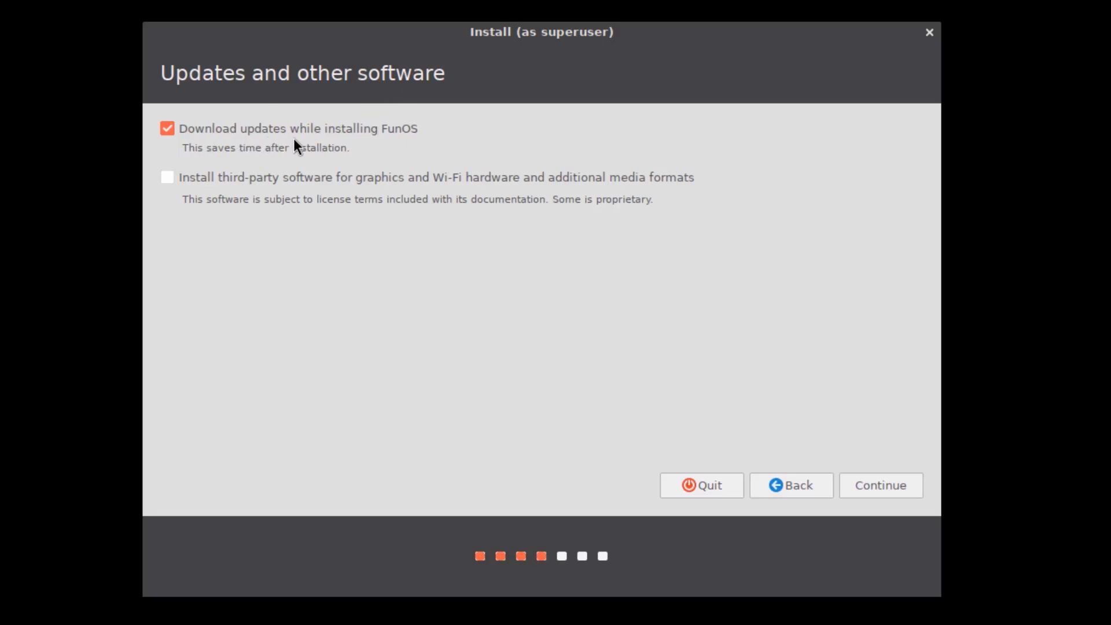
mouse_move(200, 140)
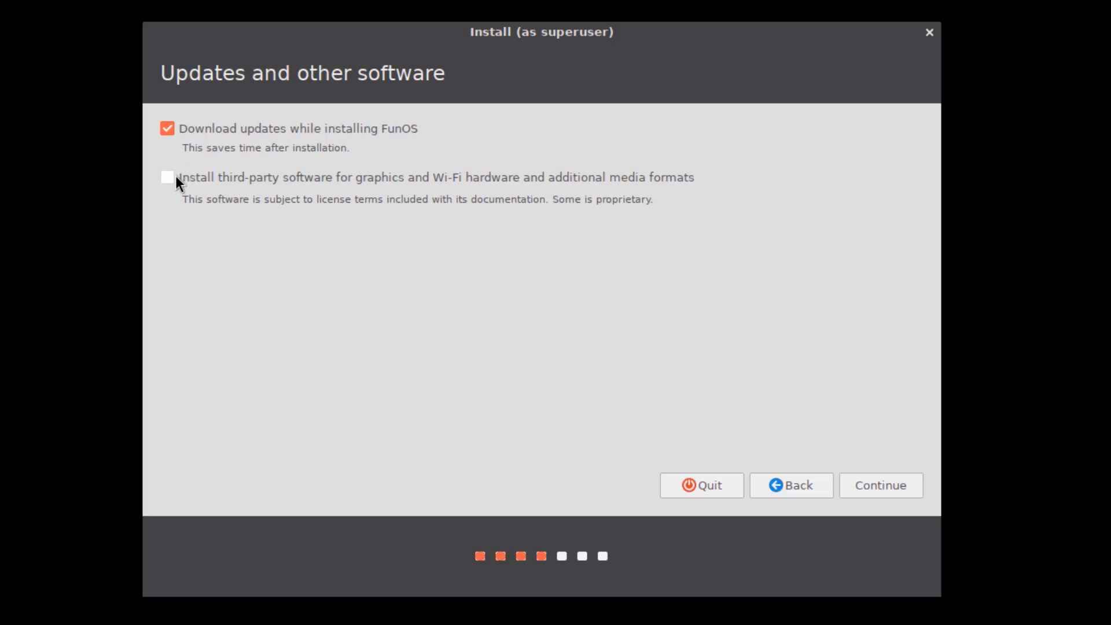
left_click(166, 177)
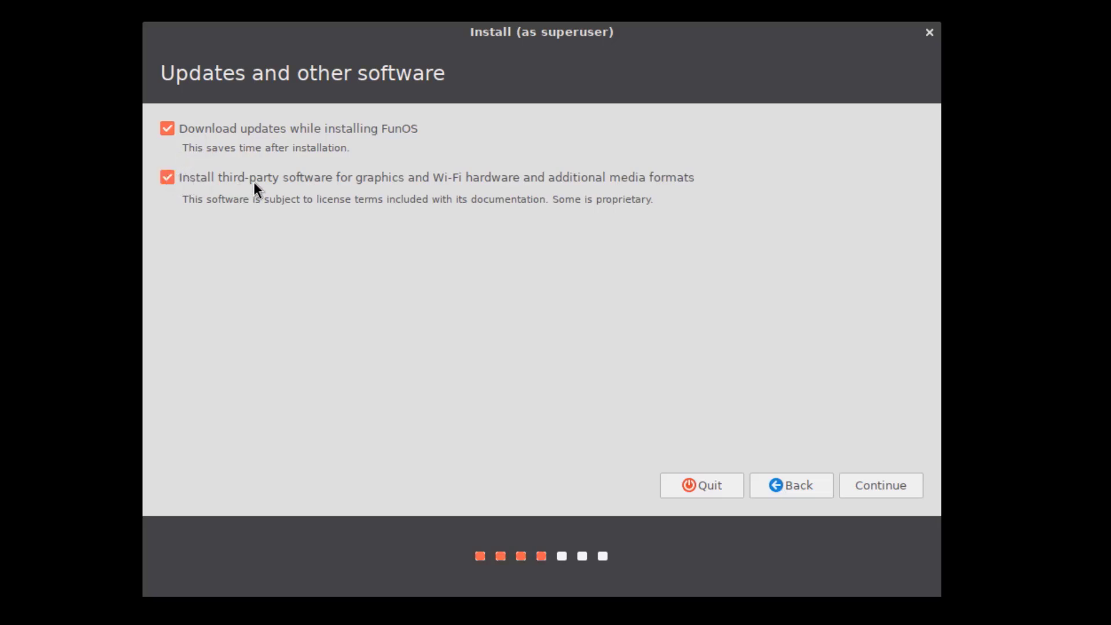
mouse_move(483, 188)
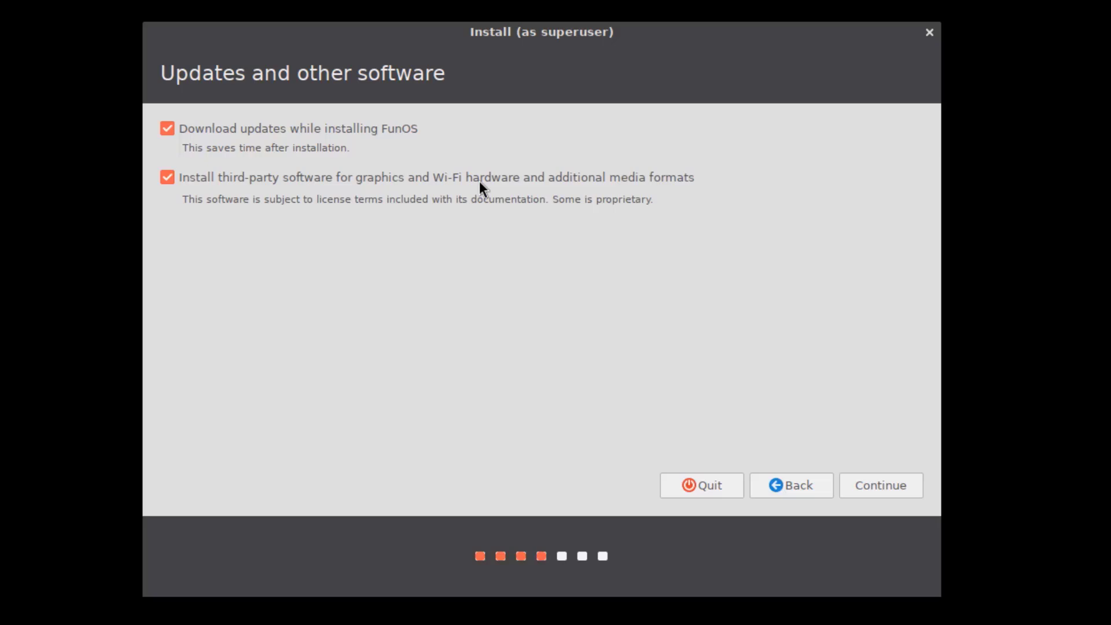
mouse_move(837, 365)
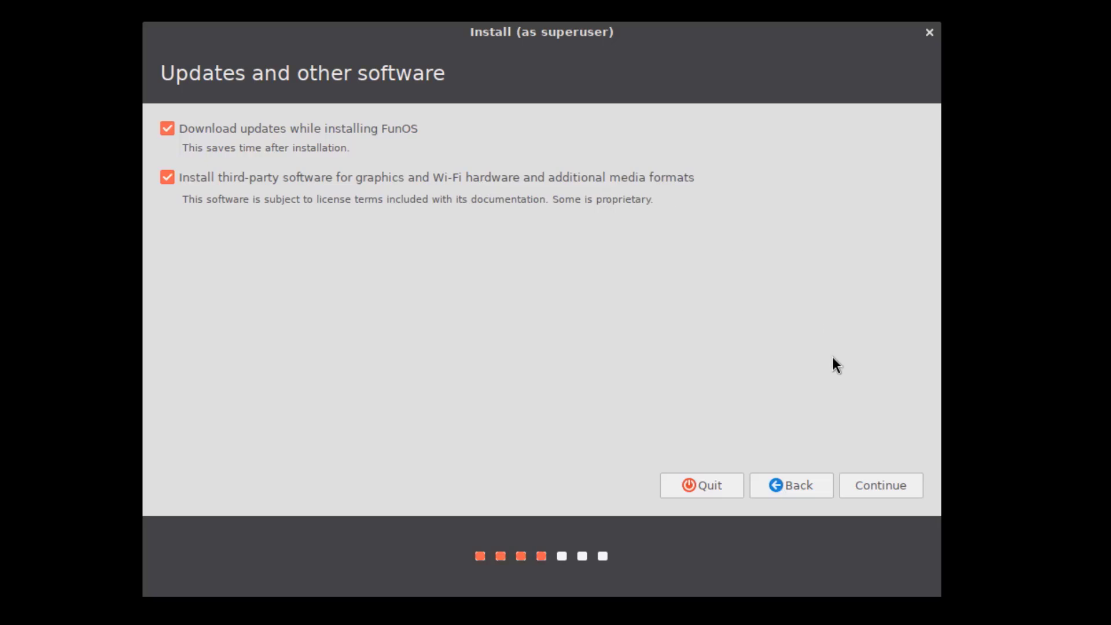
left_click(880, 485)
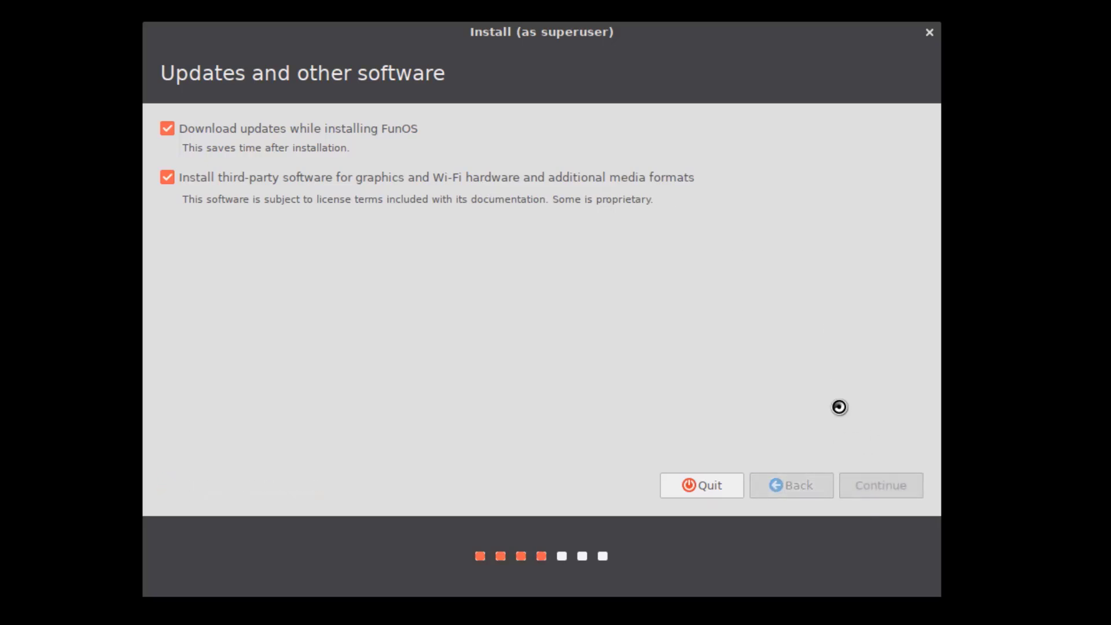
Step: Erase the disk and install FunOS, approving the partition changes
left_click(880, 485)
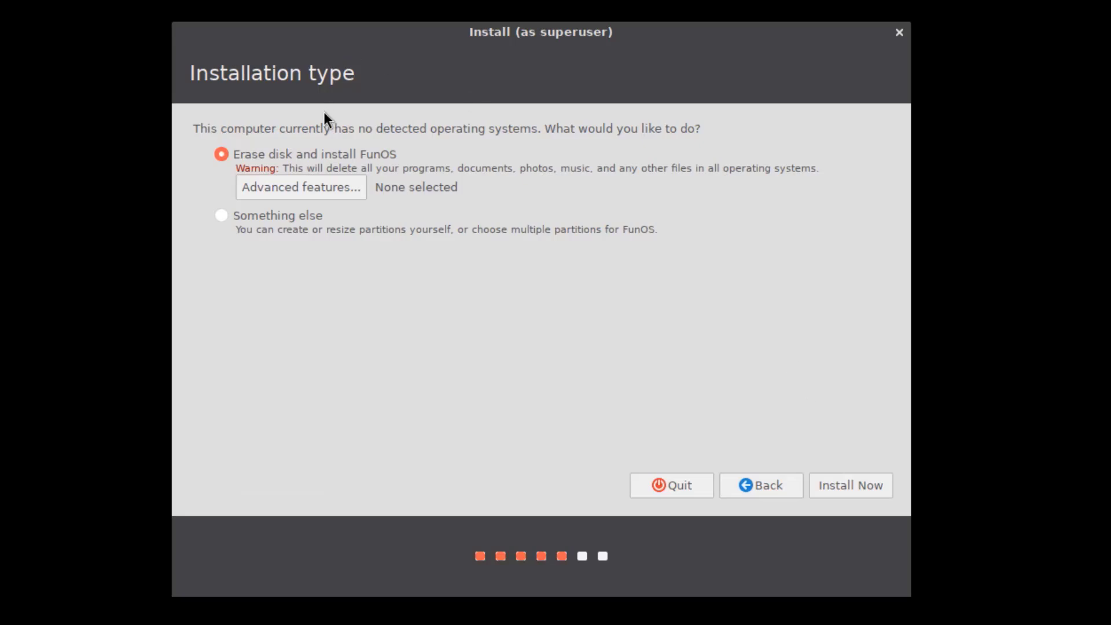
mouse_move(290, 162)
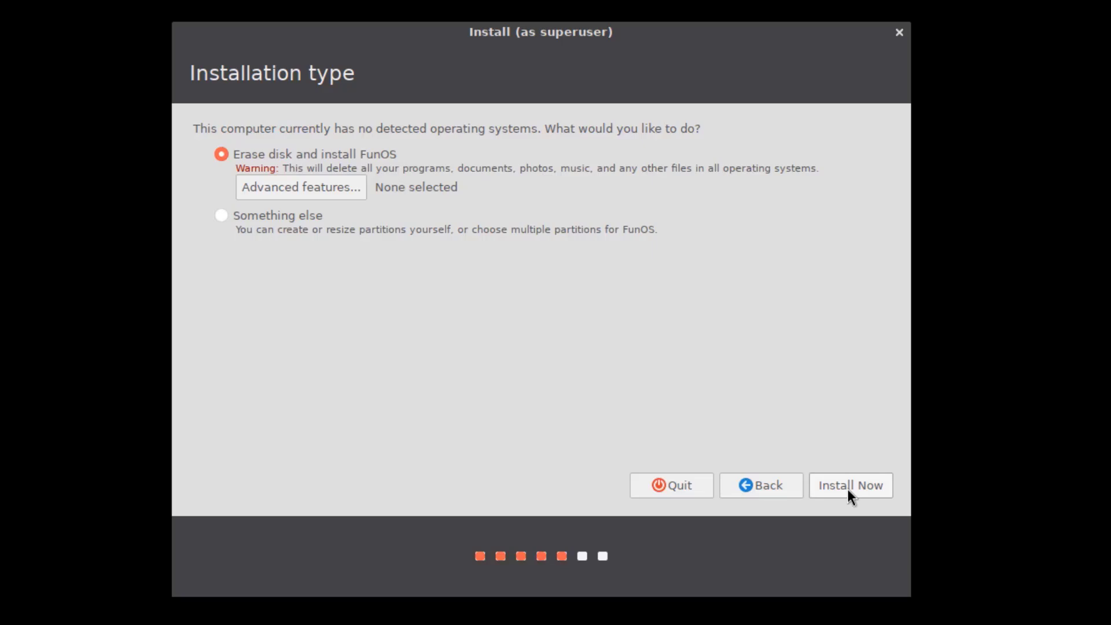
left_click(850, 485)
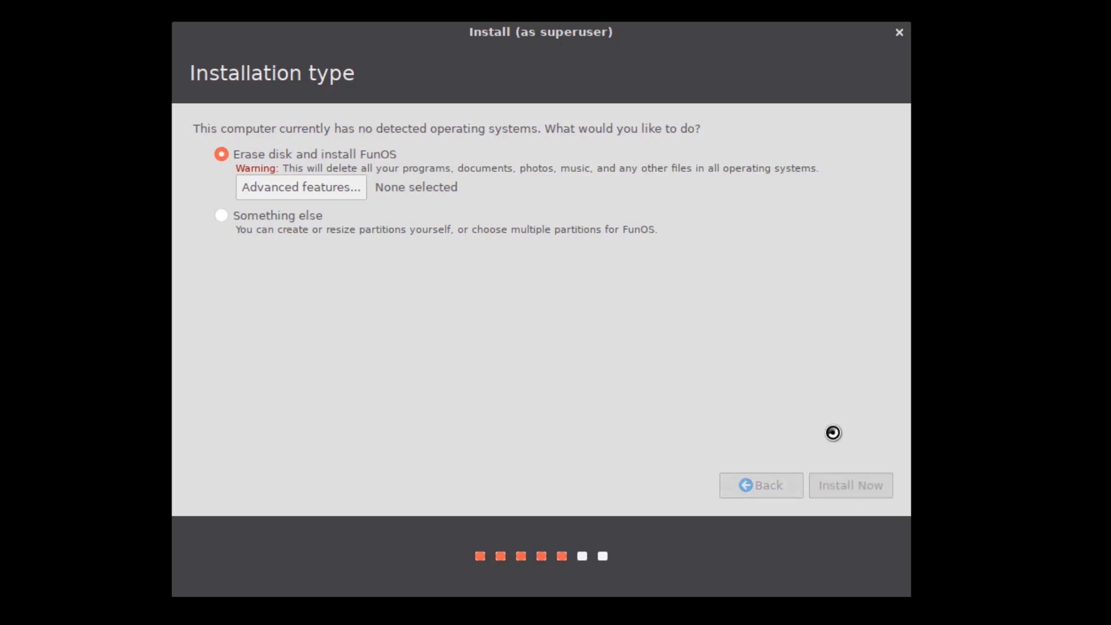
left_click(850, 485)
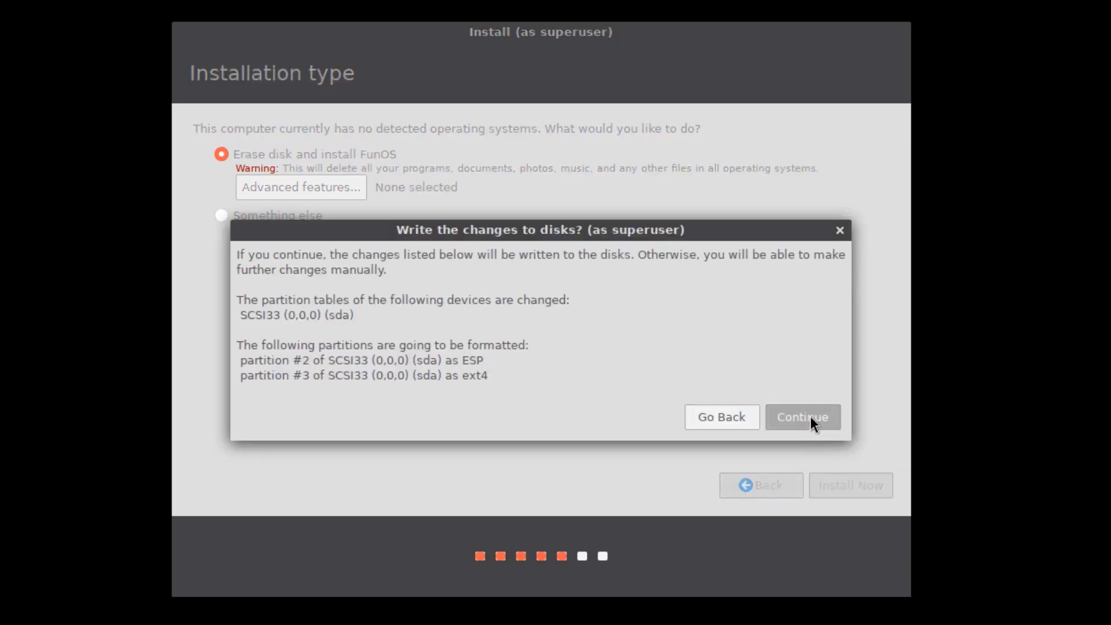
left_click(801, 417)
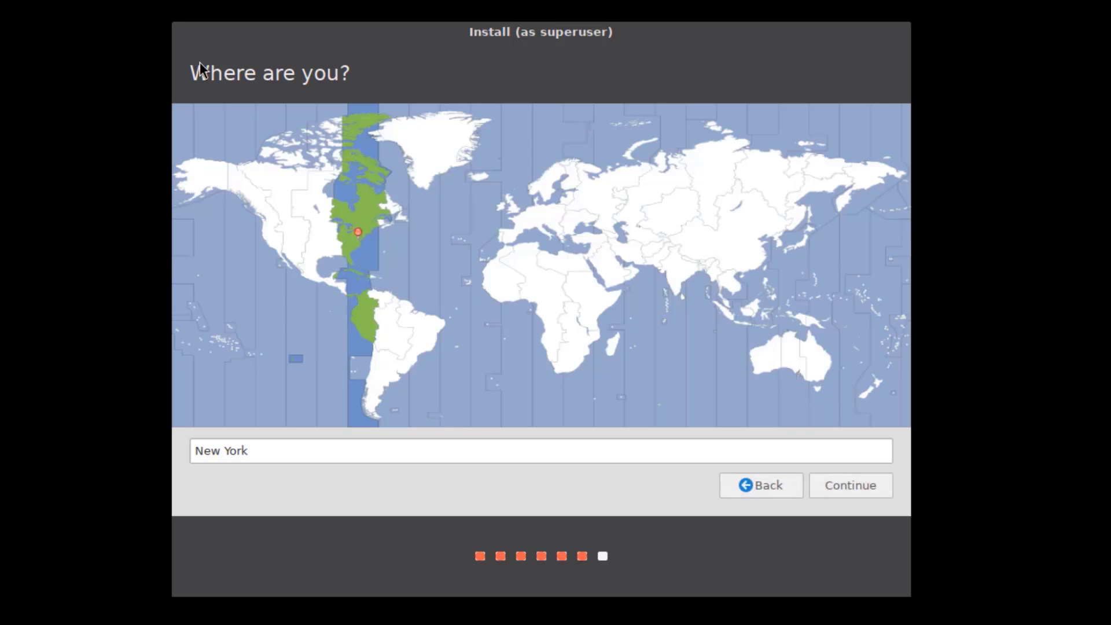
Step: Keep New York as the location and continue to the user setup
triple_click(221, 450)
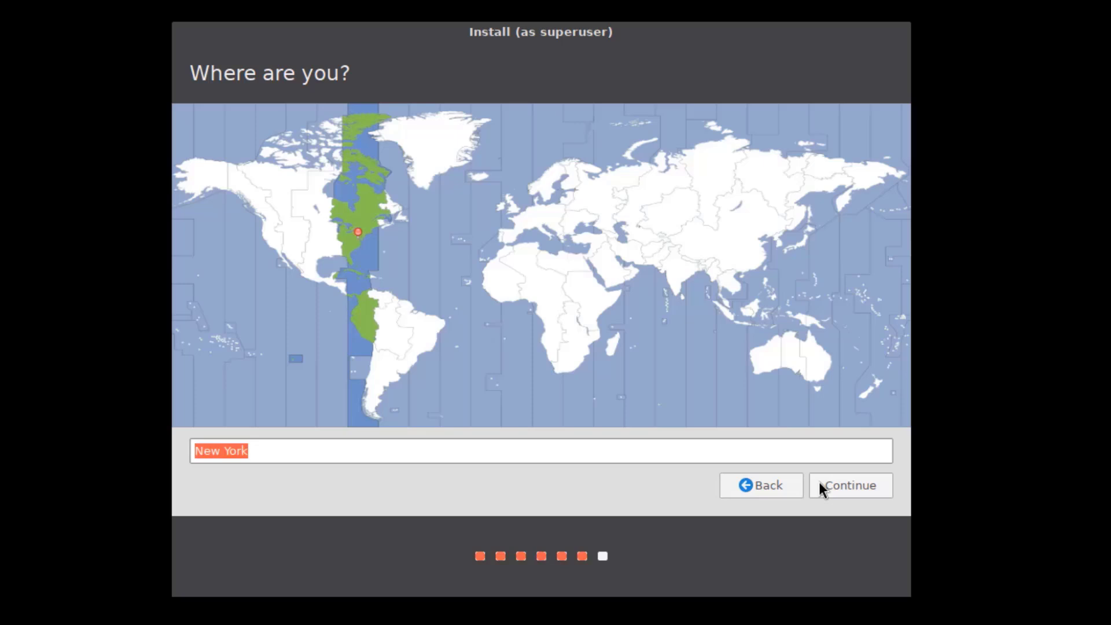
left_click(850, 486)
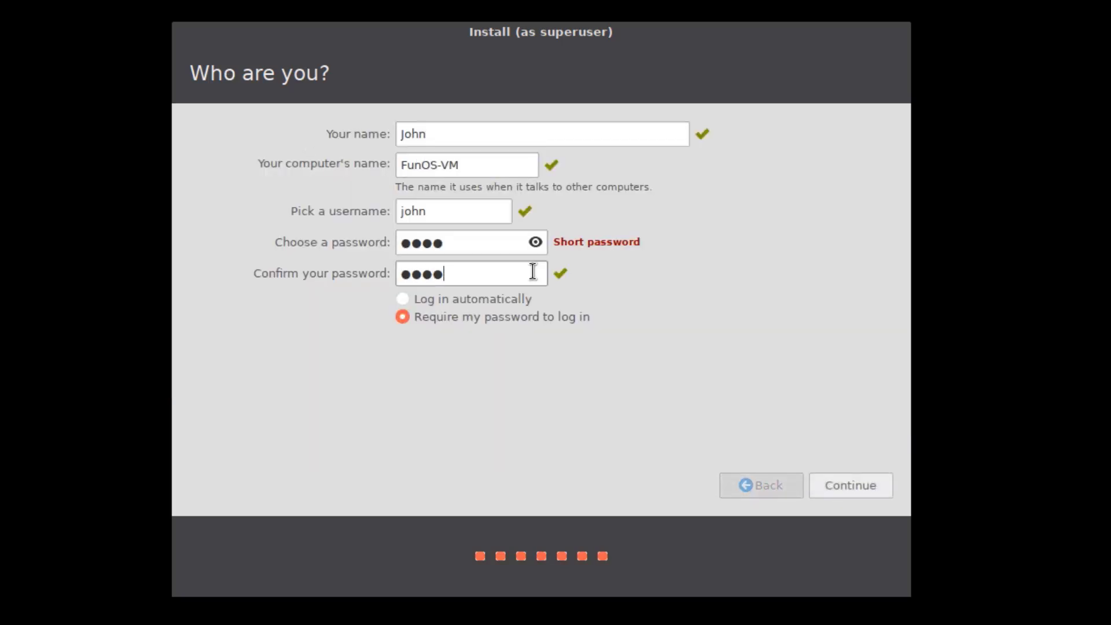
mouse_move(497, 318)
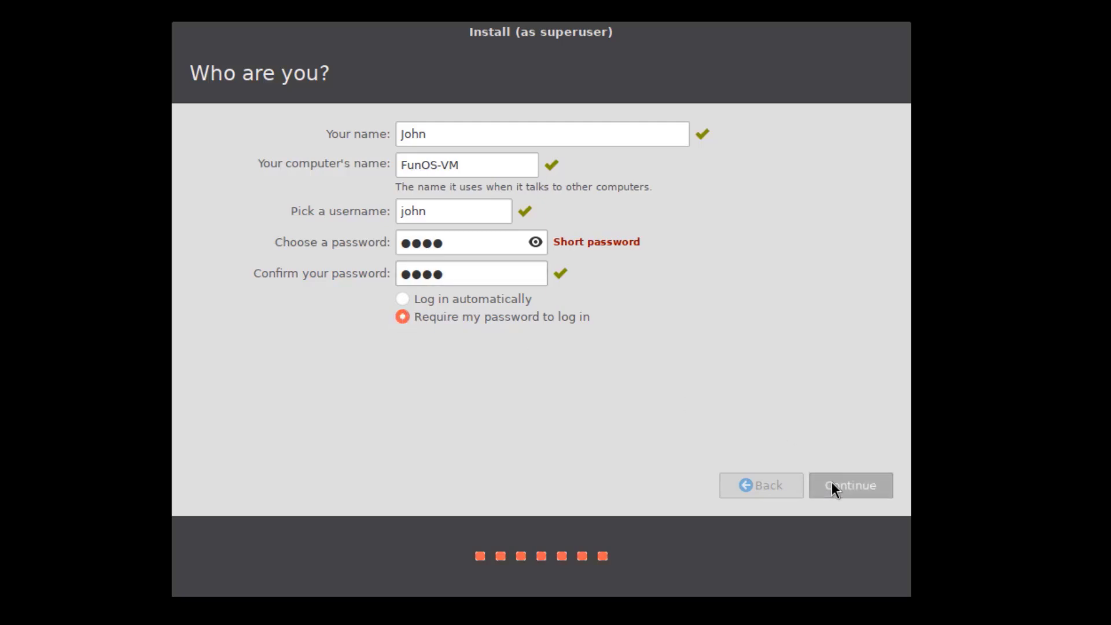
Step: Accept the FunOS-VM account details and restart into the installed system
left_click(850, 485)
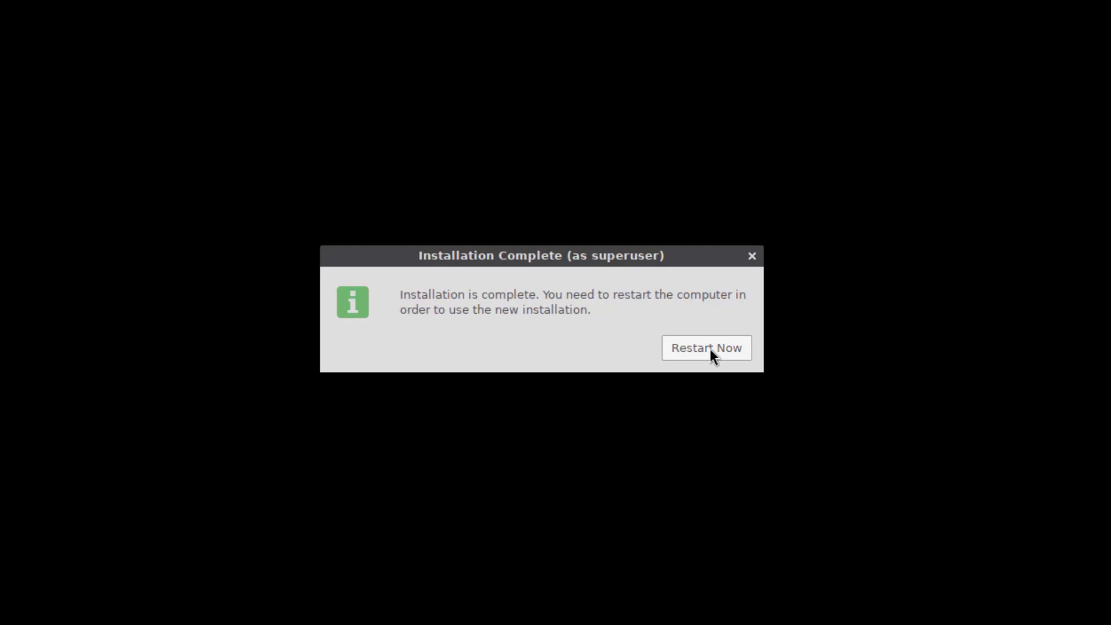
left_click(705, 349)
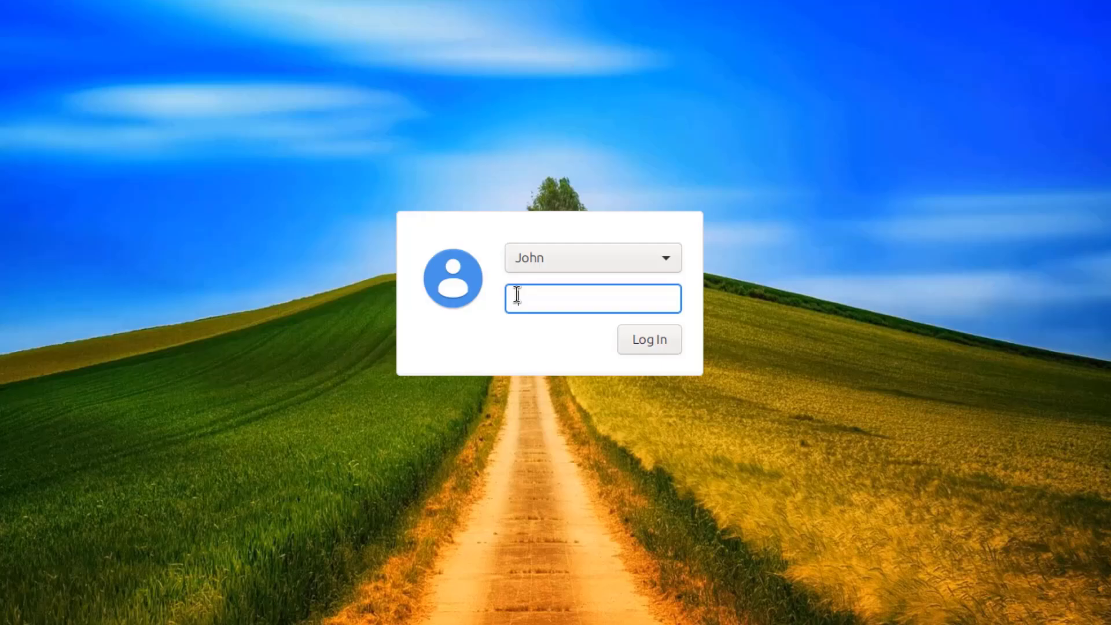
Step: Log in to the JWM desktop and show the Themes submenu from the root menu
left_click(647, 339)
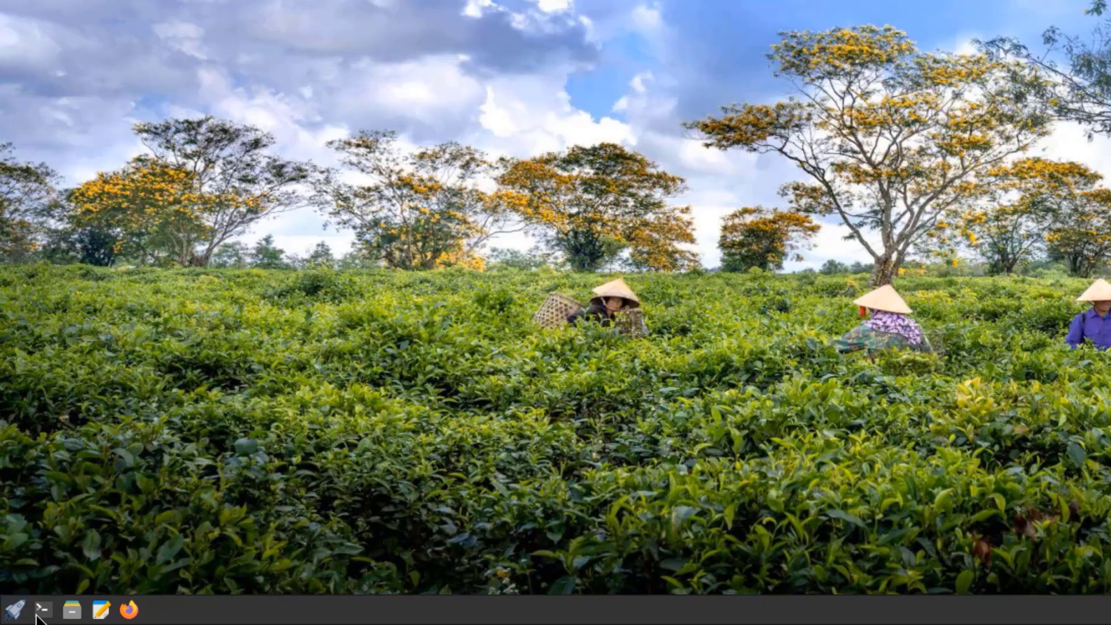
left_click(13, 610)
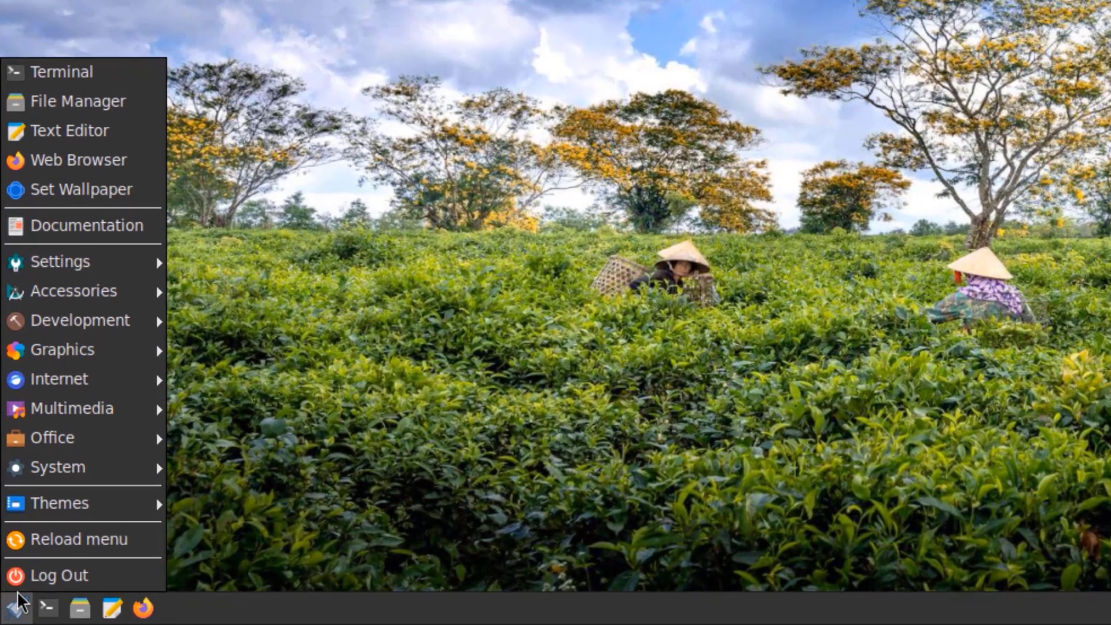
mouse_move(62, 68)
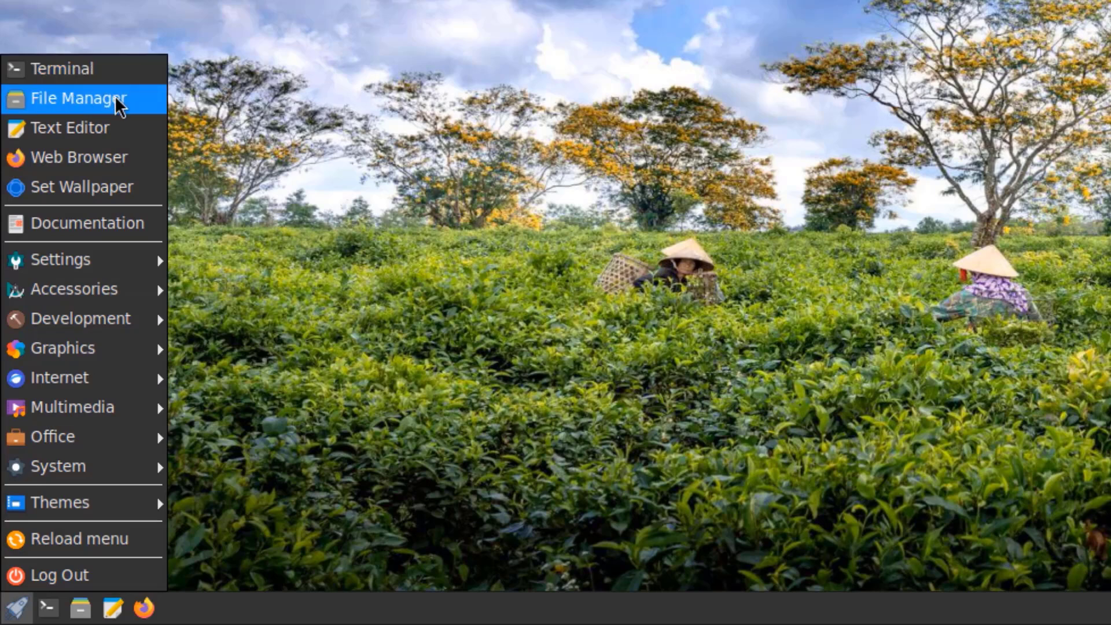
mouse_move(80, 157)
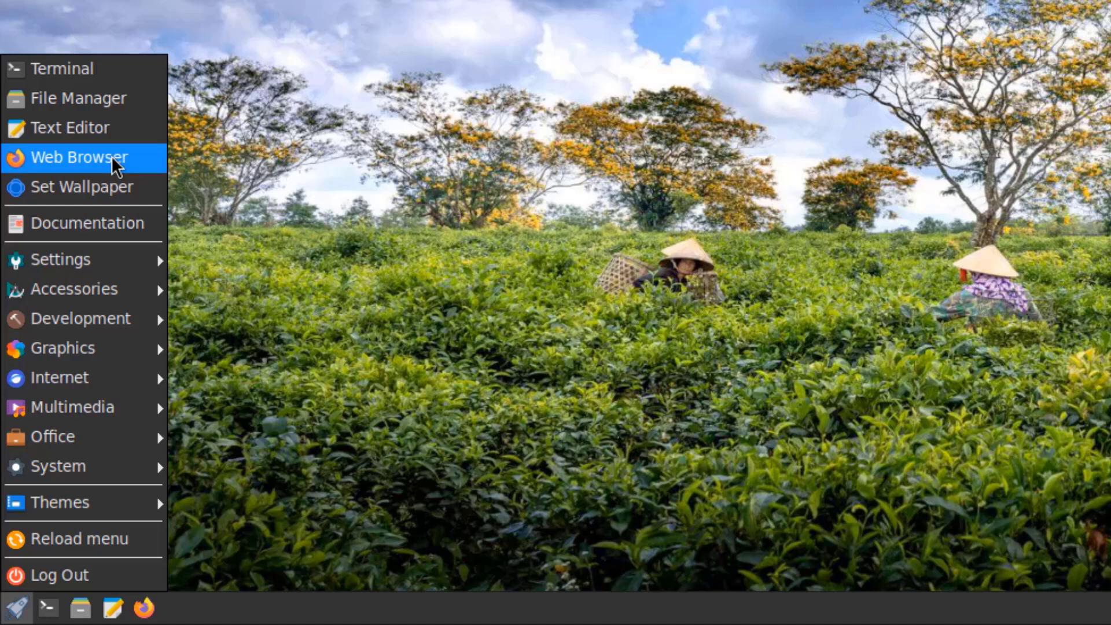
mouse_move(61, 260)
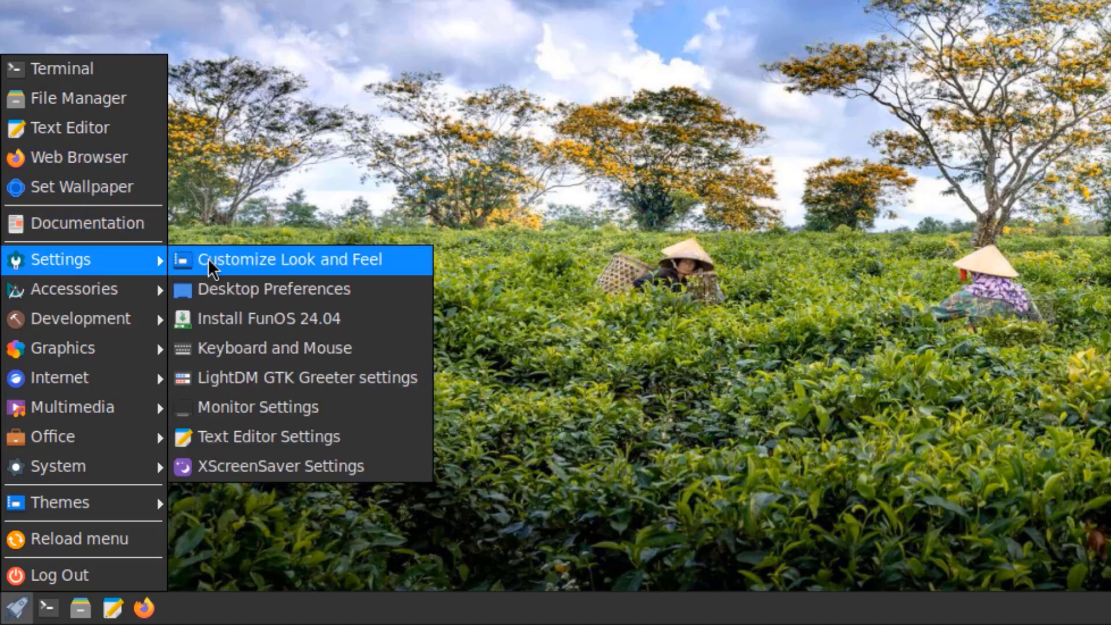
mouse_move(267, 437)
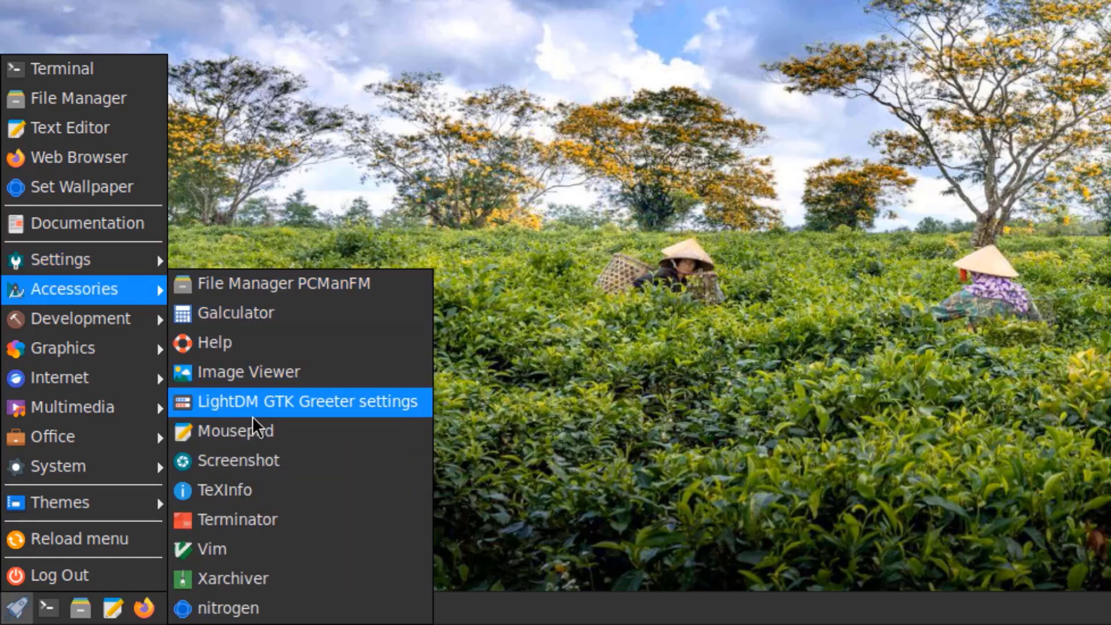
mouse_move(227, 608)
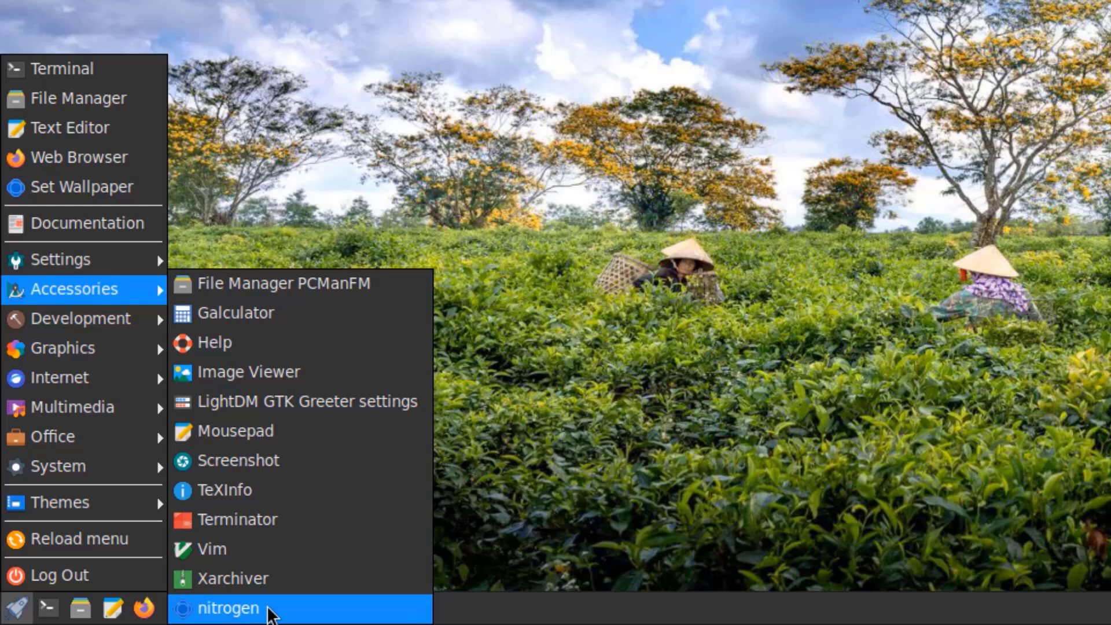
mouse_move(64, 348)
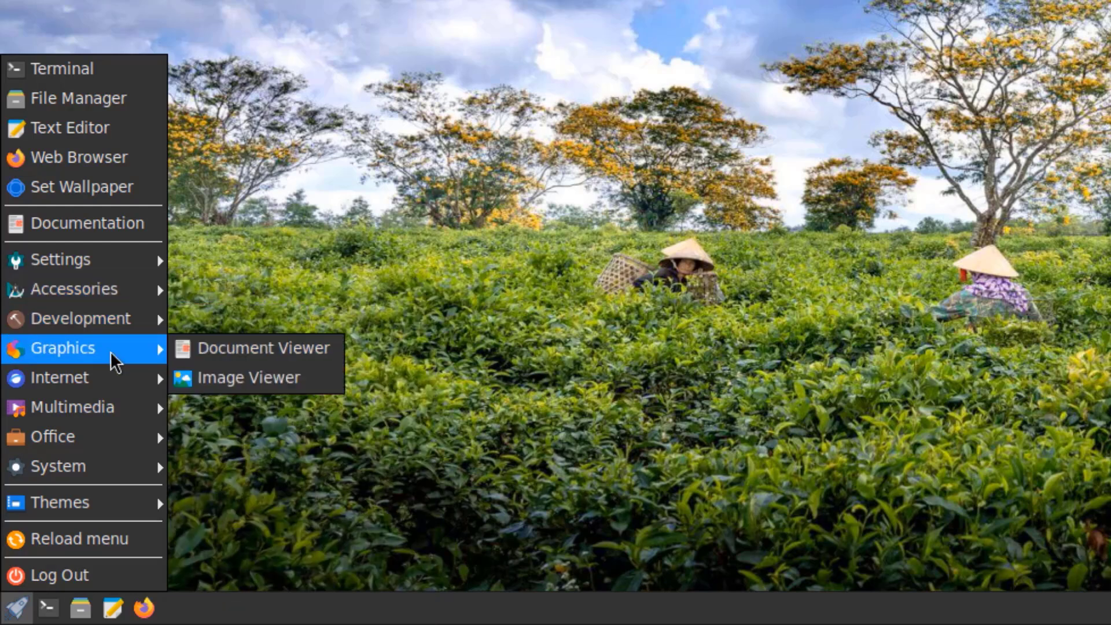
mouse_move(85, 377)
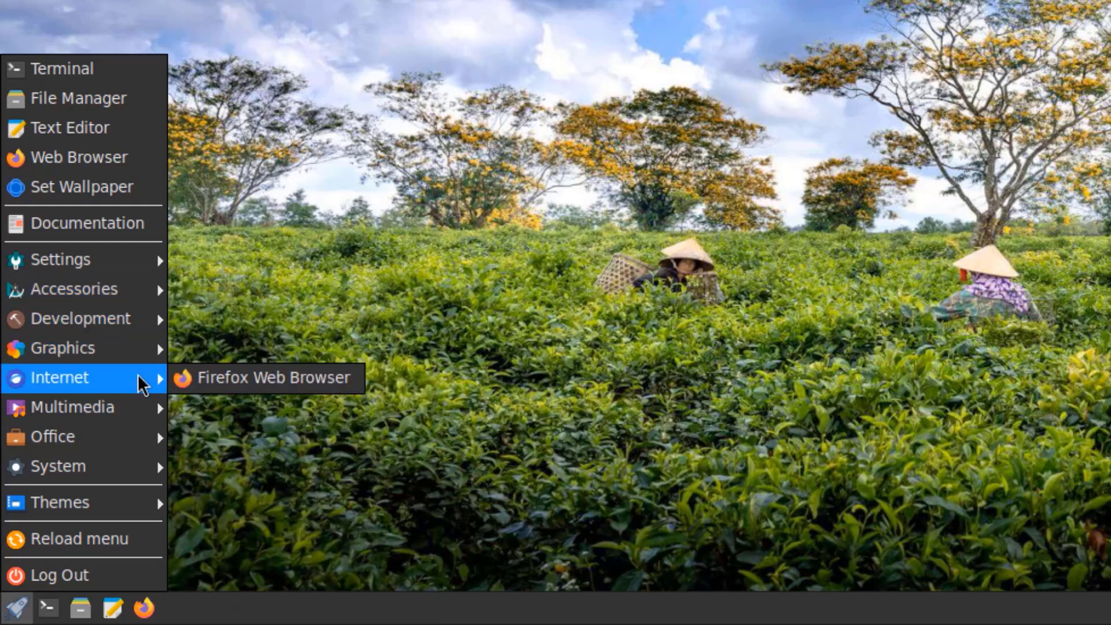
mouse_move(71, 406)
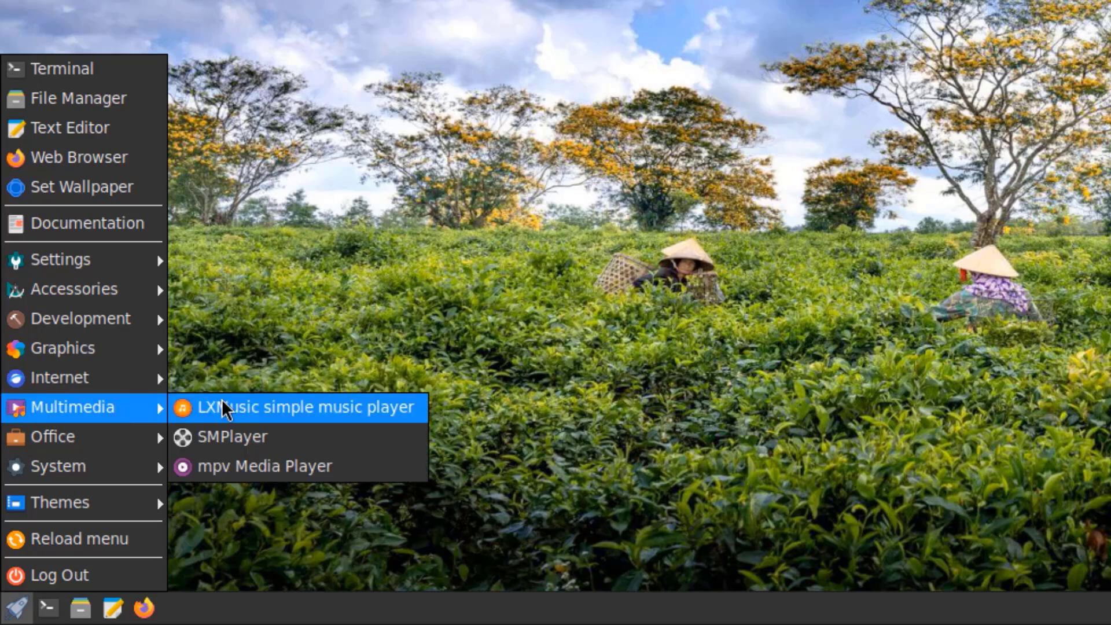
mouse_move(53, 437)
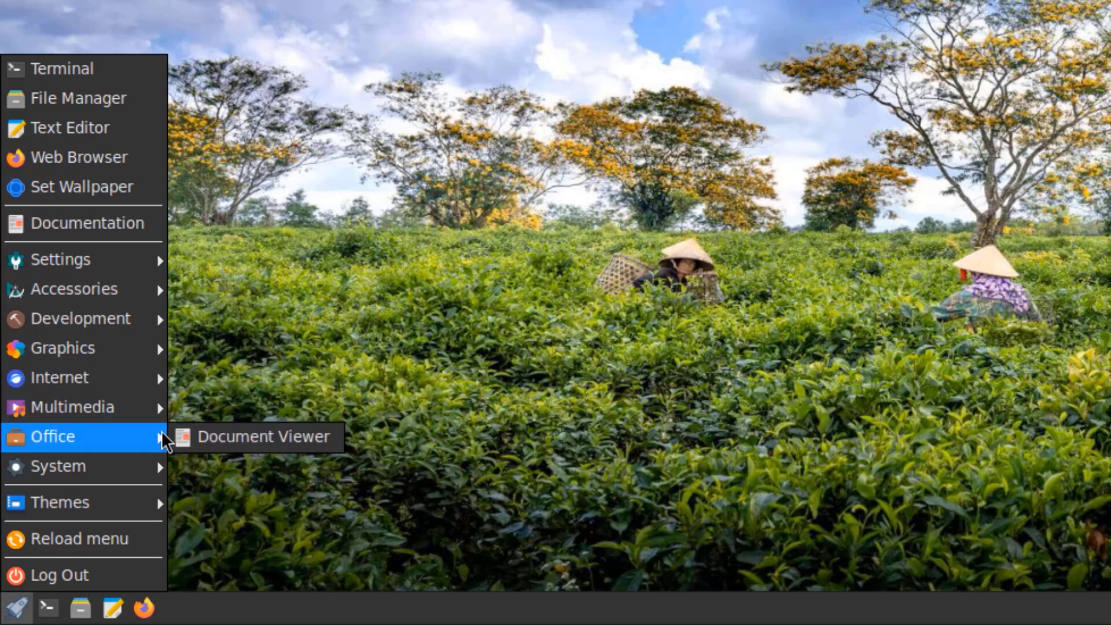
mouse_move(58, 467)
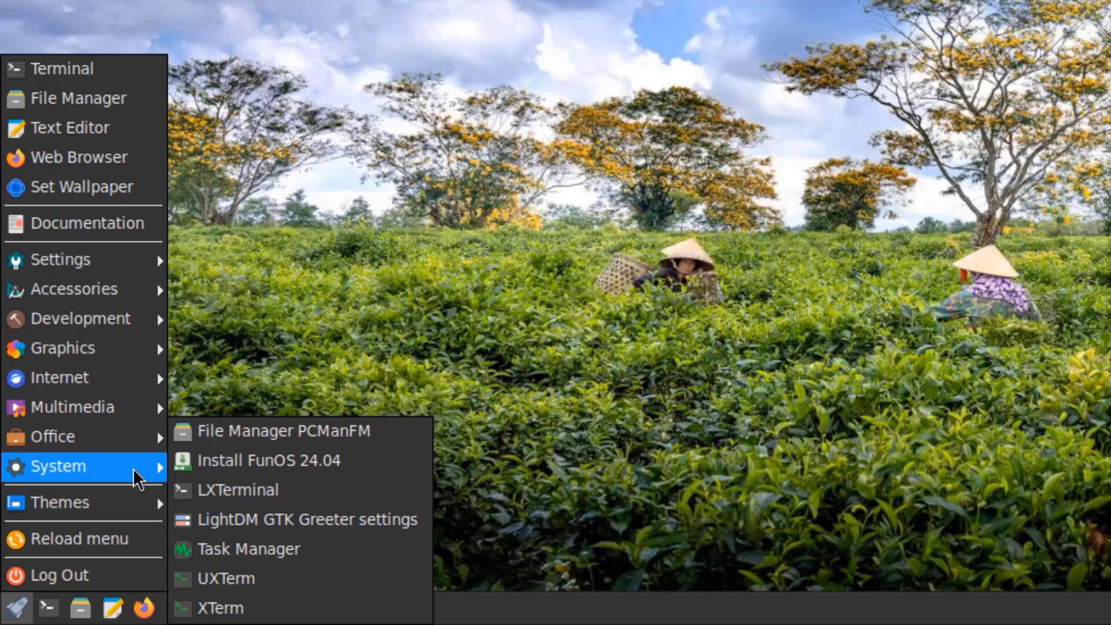
mouse_move(220, 608)
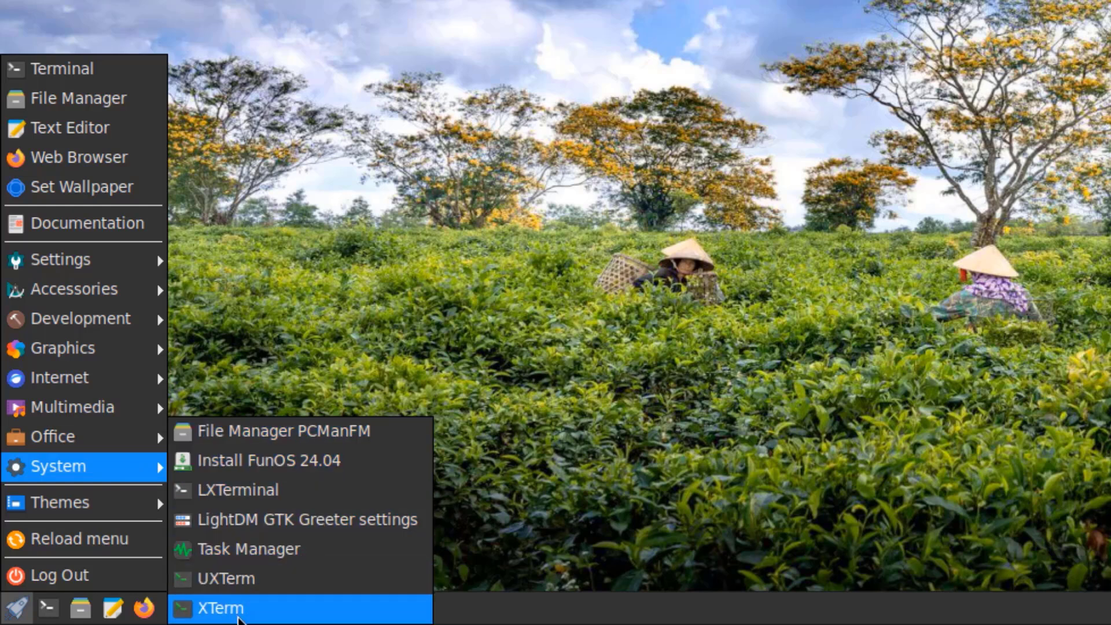
left_click(60, 501)
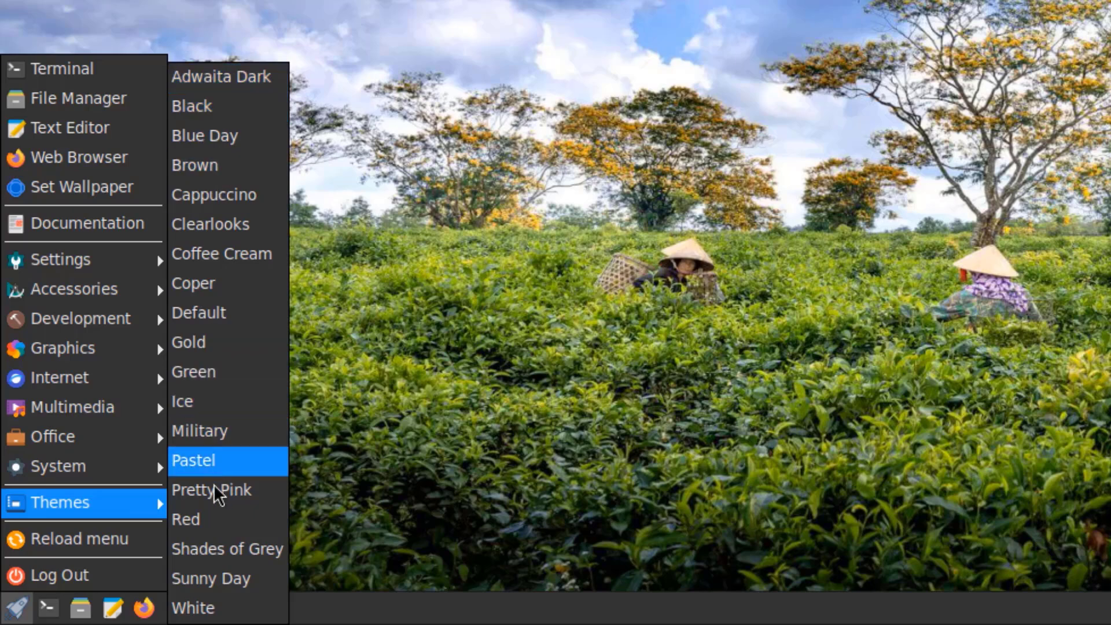
Step: After the apt upgrade finishes, run 'sudo apt update' in LXTerminal
left_click(63, 68)
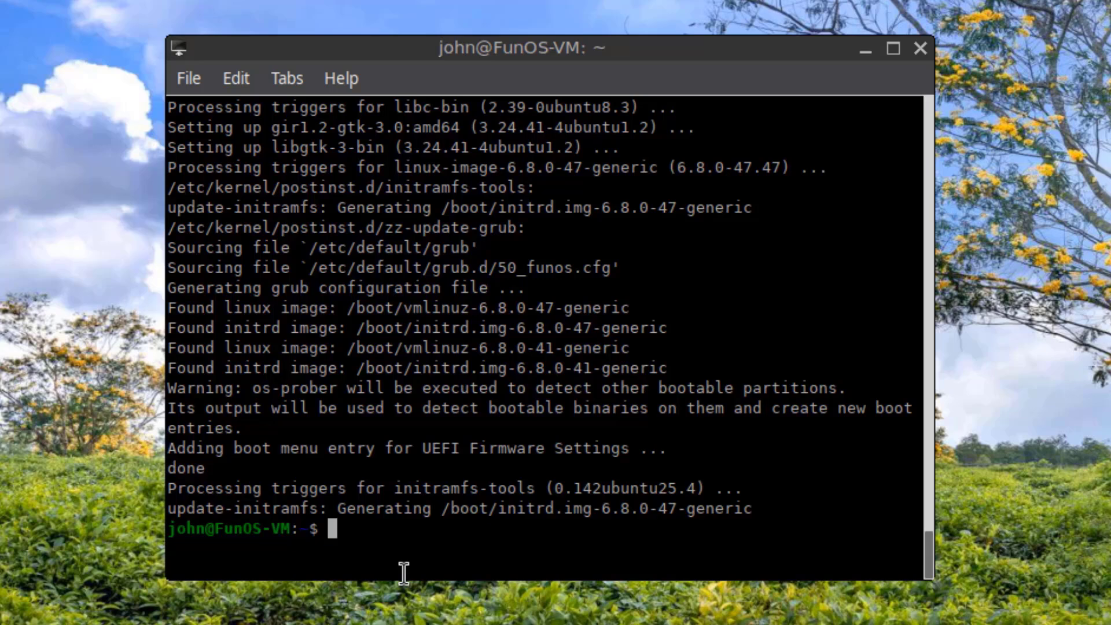
type("sudo apt update")
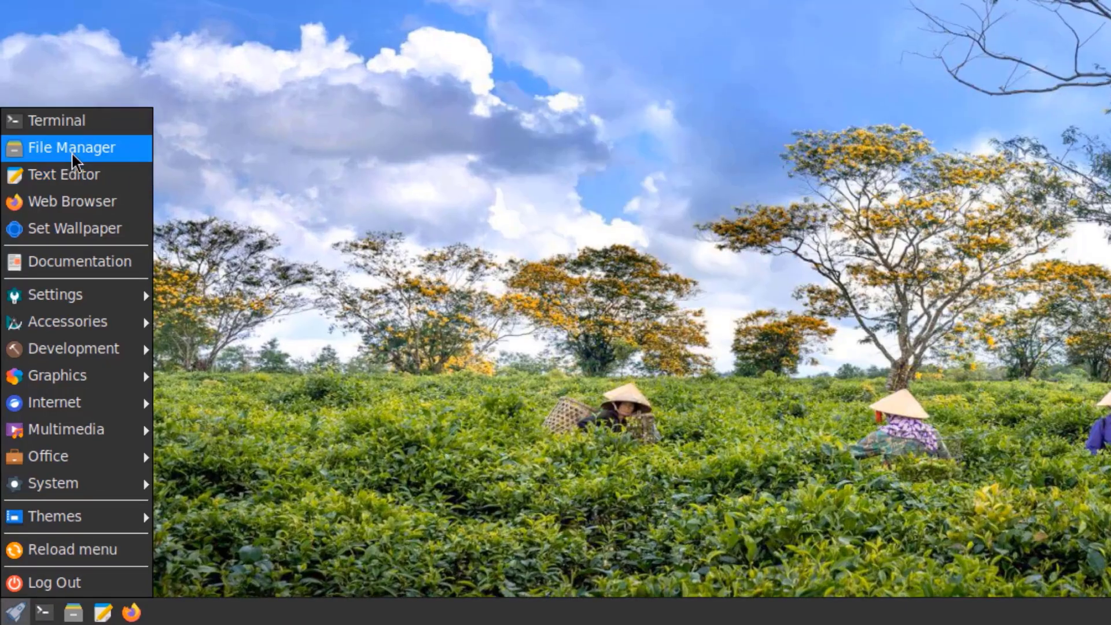
Step: Browse the Desktop folder, filesystem root and Applications places in PCManFM
left_click(72, 147)
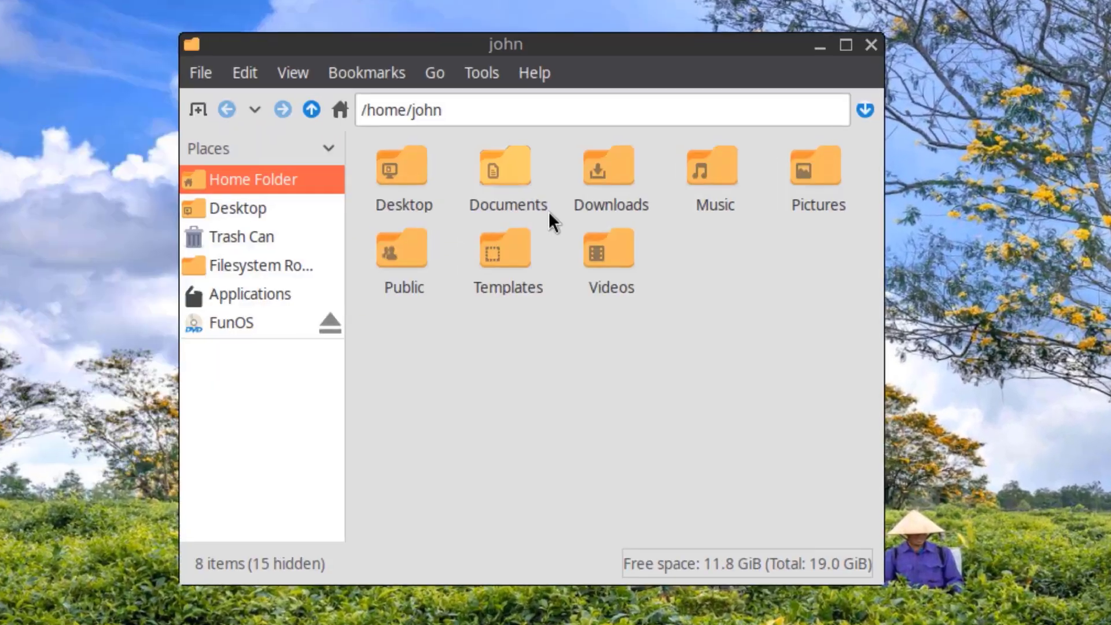
double_click(403, 166)
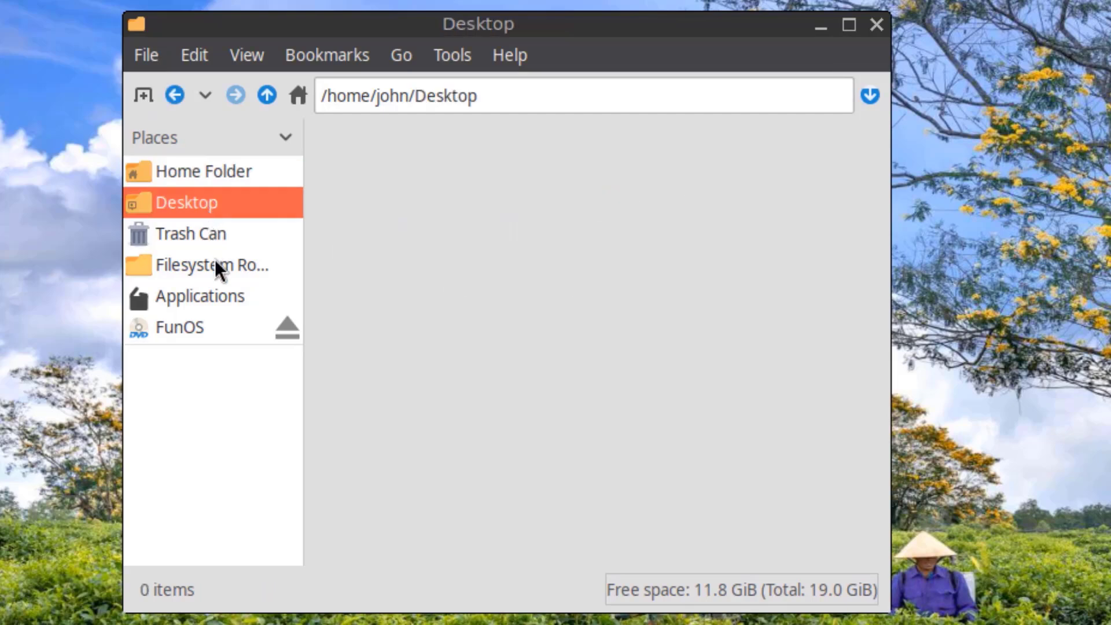
left_click(212, 264)
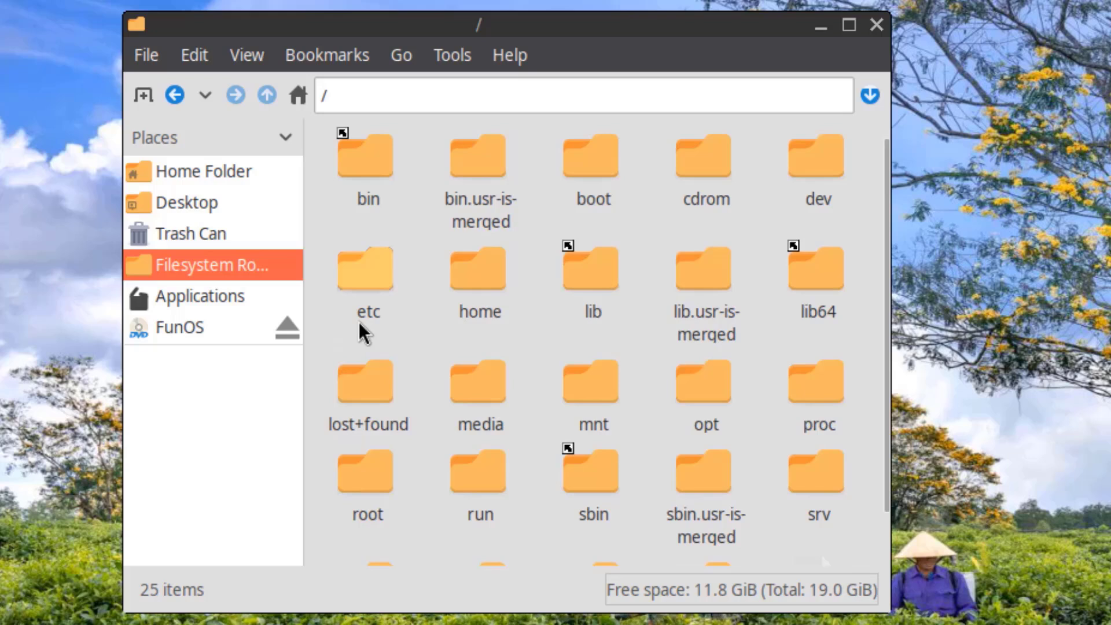
left_click(200, 295)
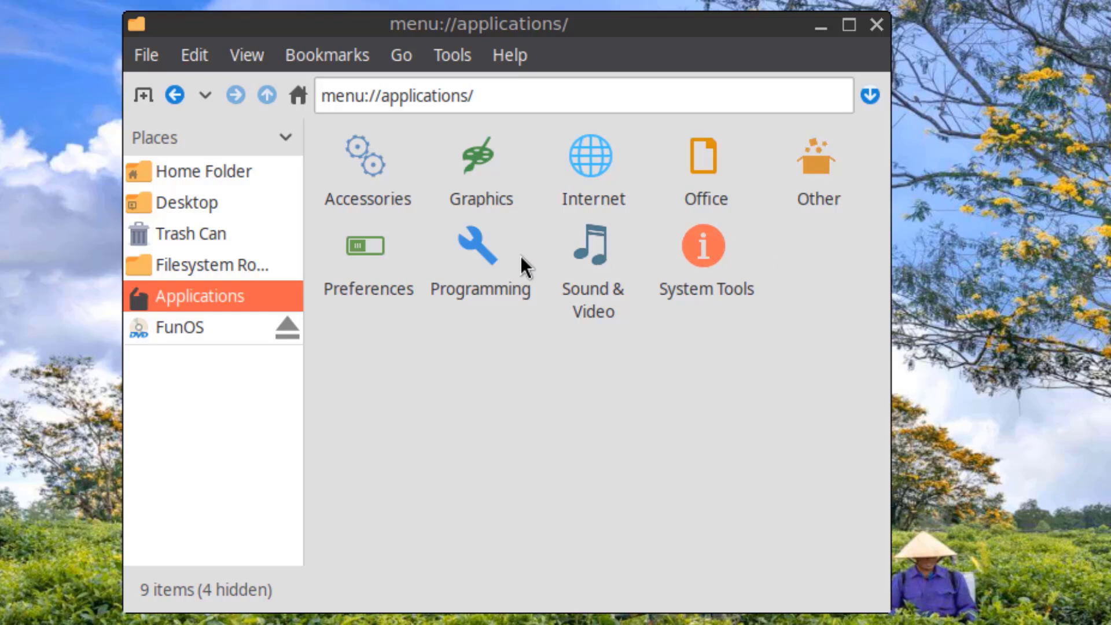
mouse_move(200, 184)
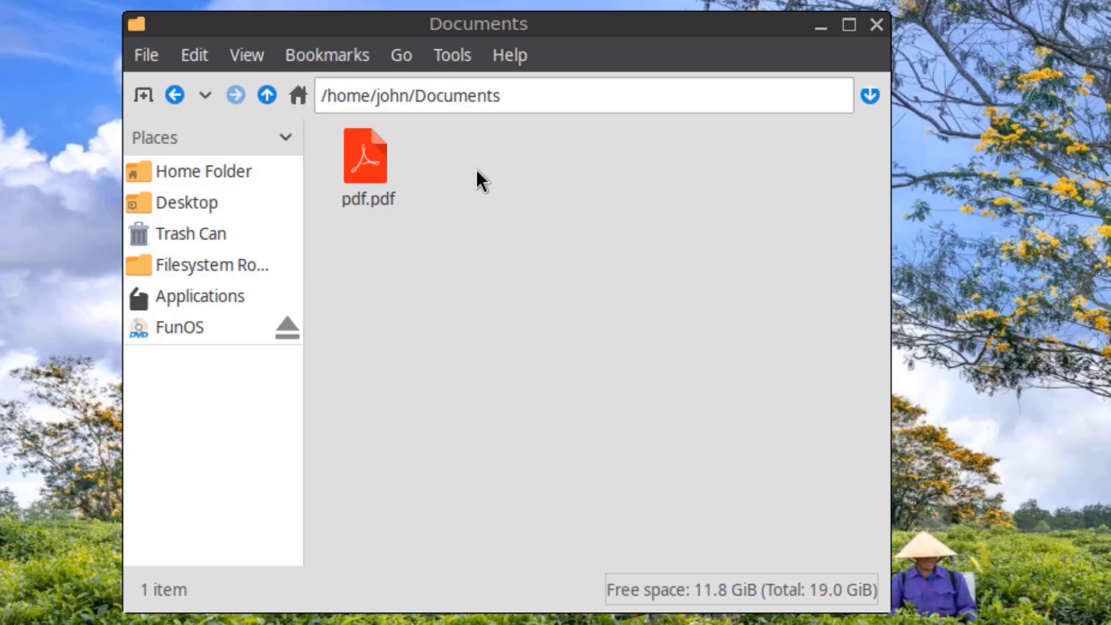
Step: Open pdf.pdf from Documents in Evince and view its About details, version 46.0
left_click(367, 156)
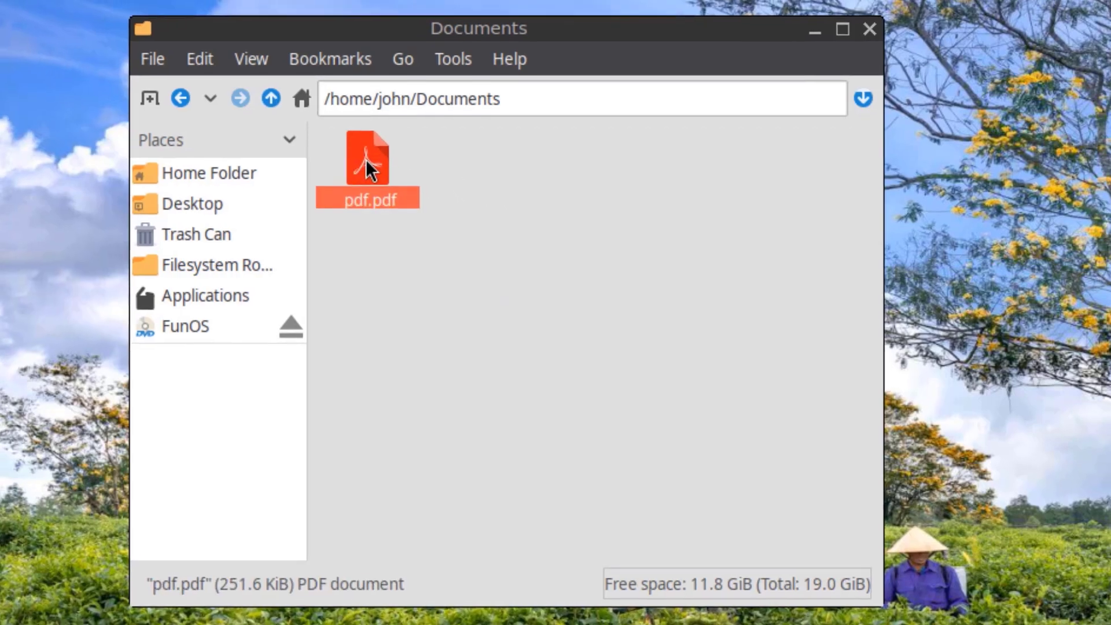
double_click(367, 158)
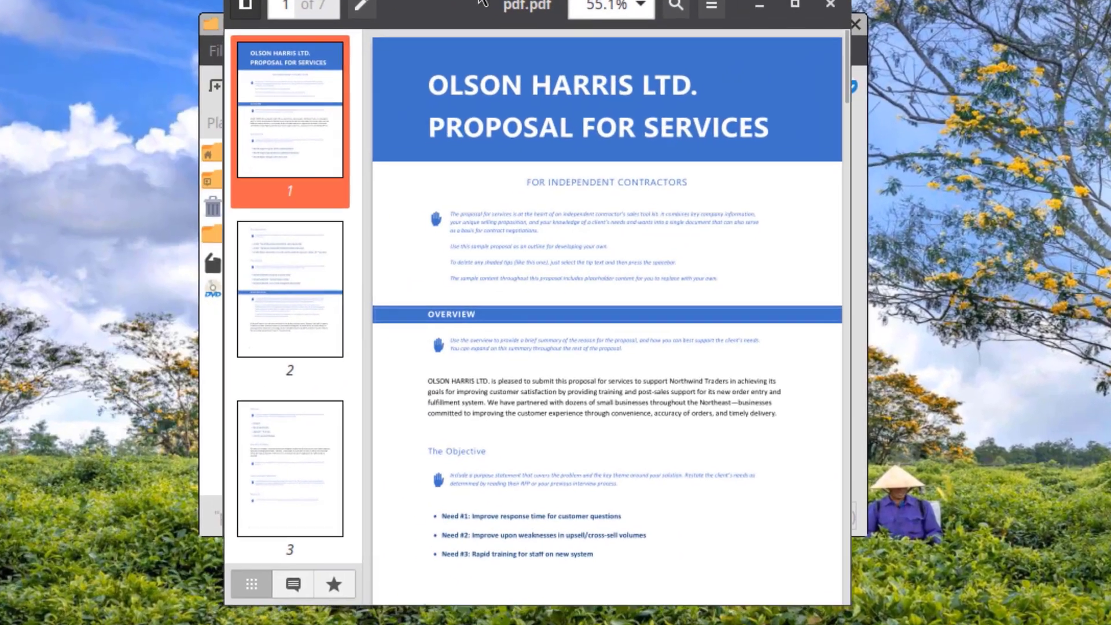
left_click(702, 39)
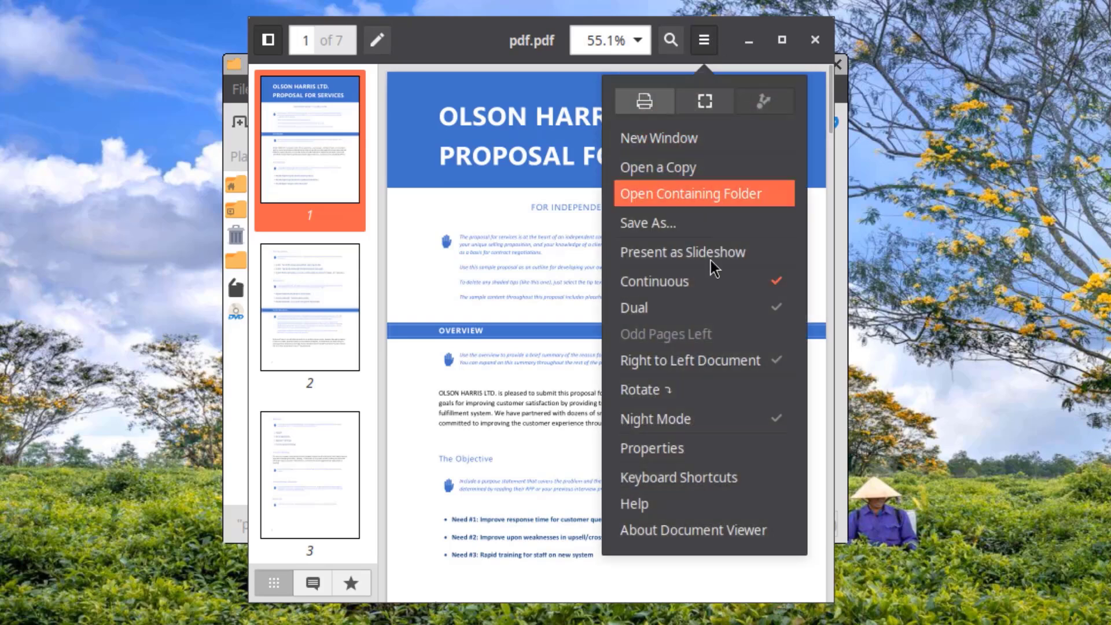
left_click(692, 529)
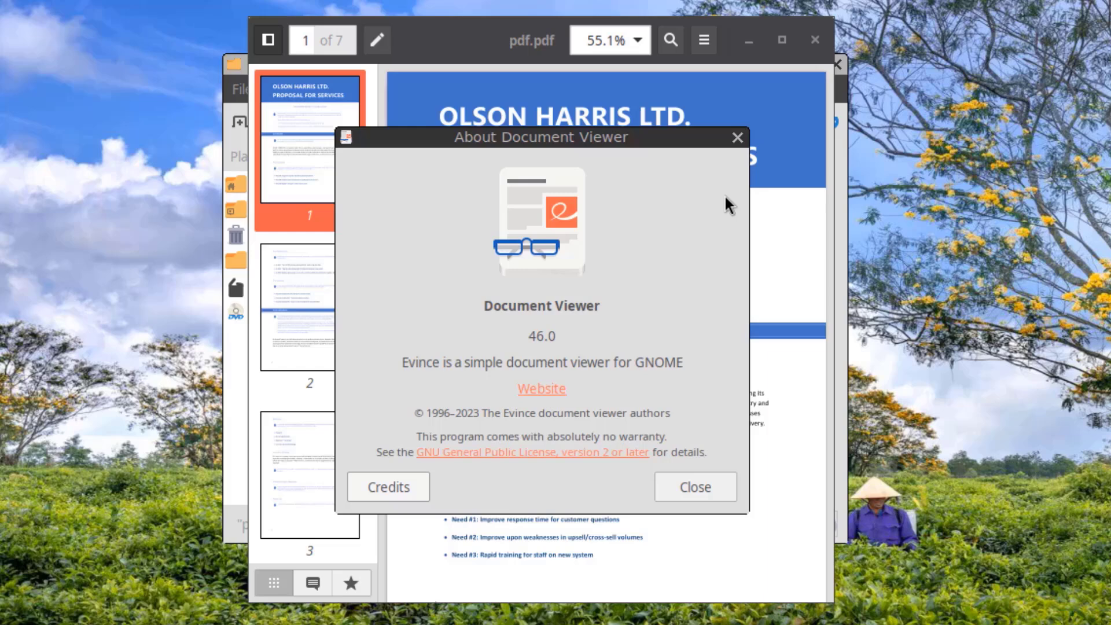
left_click(694, 487)
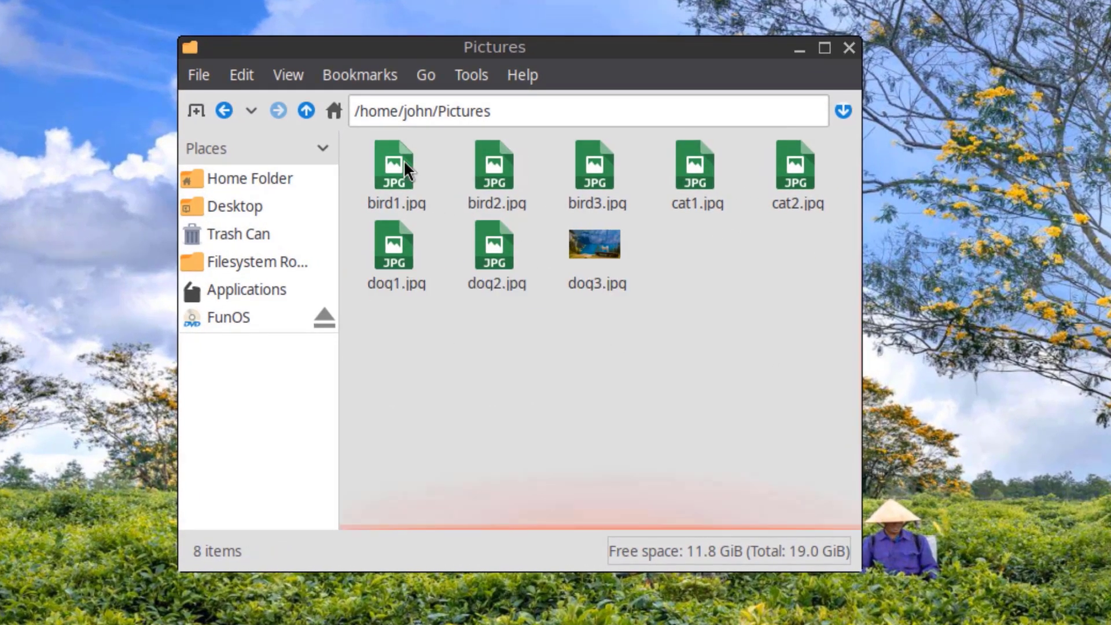
Step: Open bird1.jpg in GPicView and page through the next bird and dog photos
right_click(396, 167)
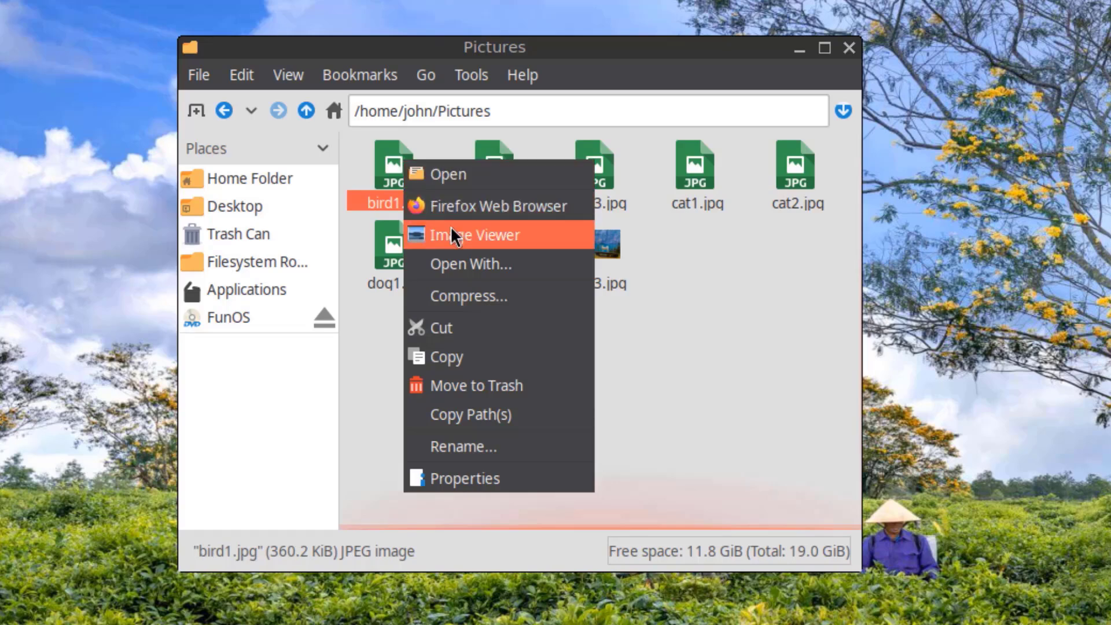
mouse_move(471, 264)
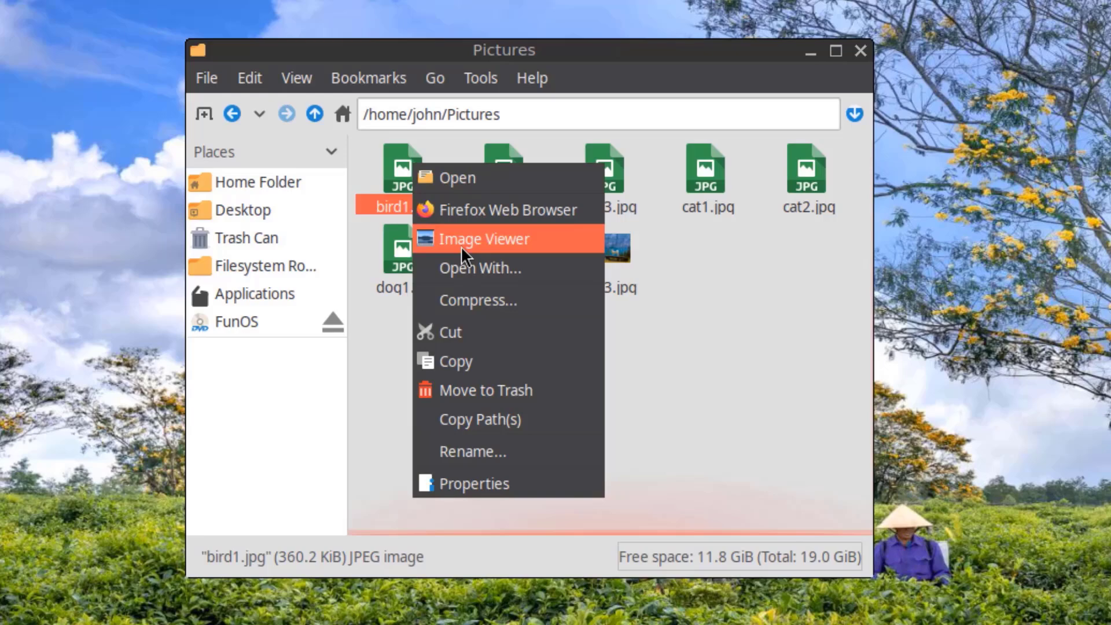
left_click(485, 239)
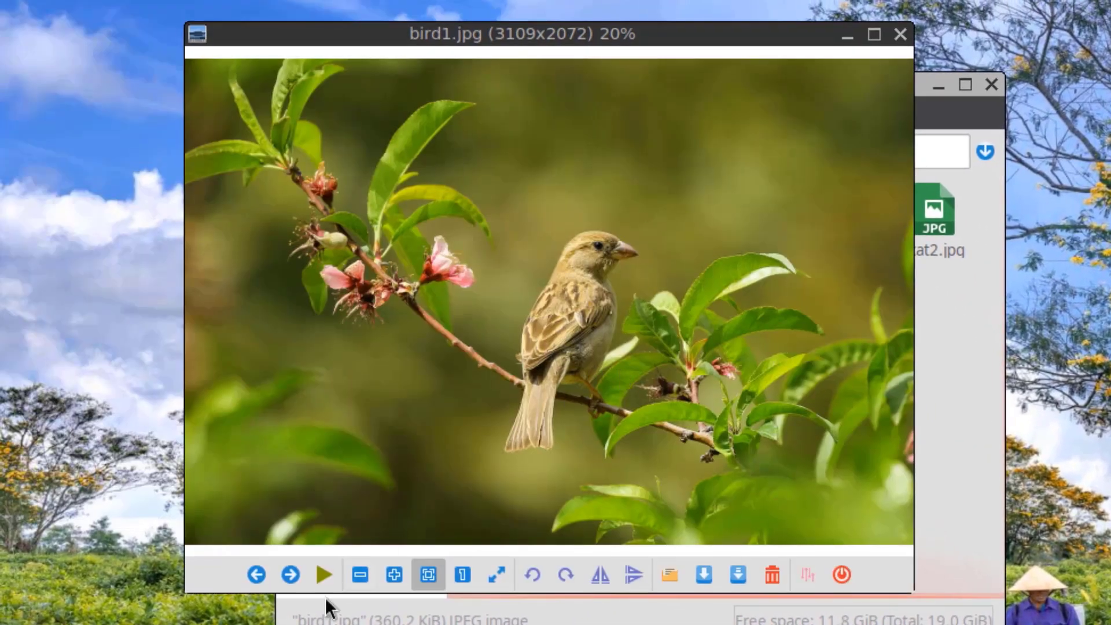
left_click(290, 575)
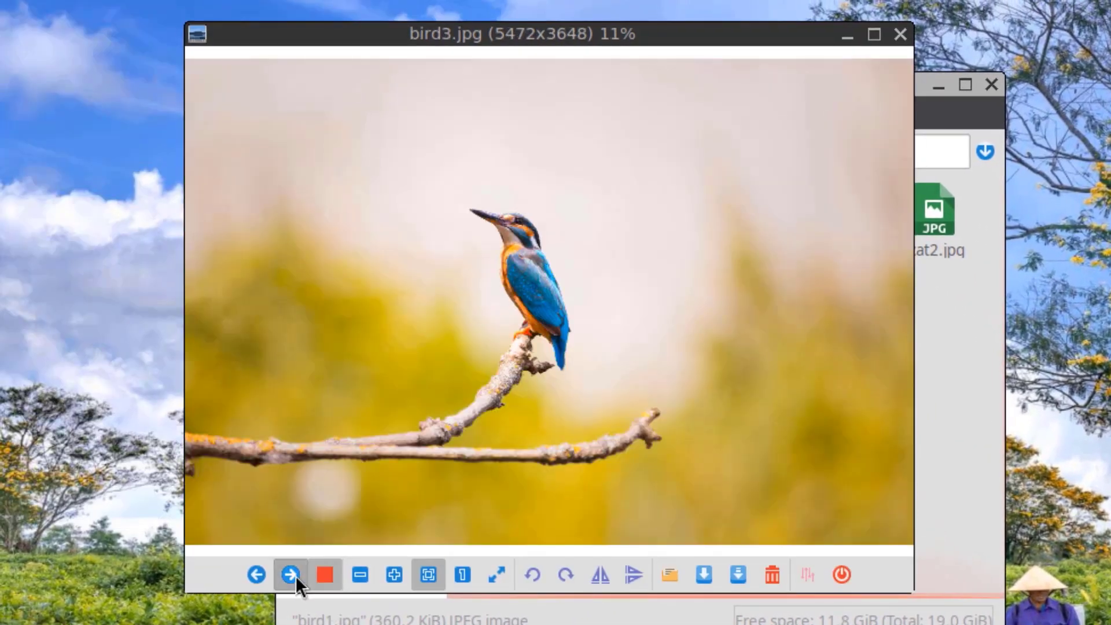
left_click(289, 575)
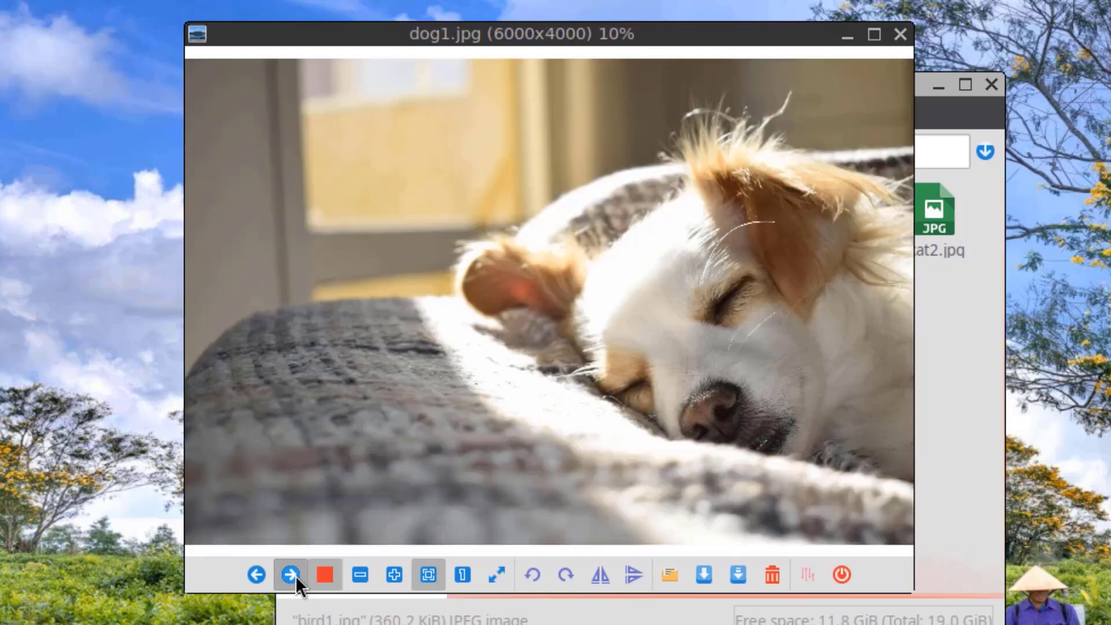
left_click(289, 575)
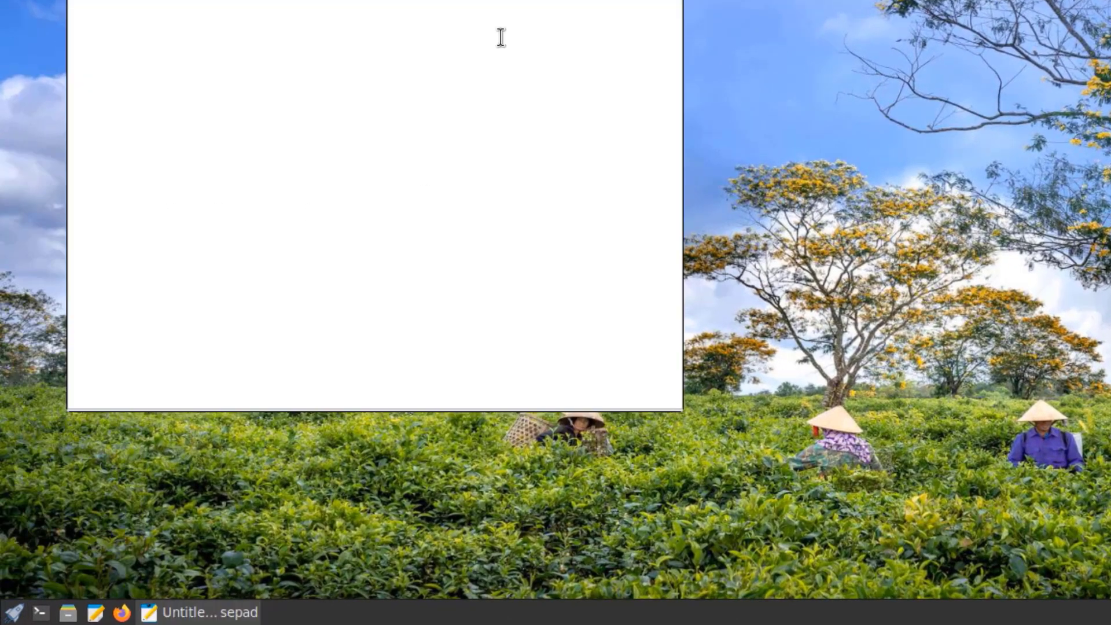
Step: Review Mousepad's Preferences pages — View, Editor, File and Plugins — without changes
left_click(239, 98)
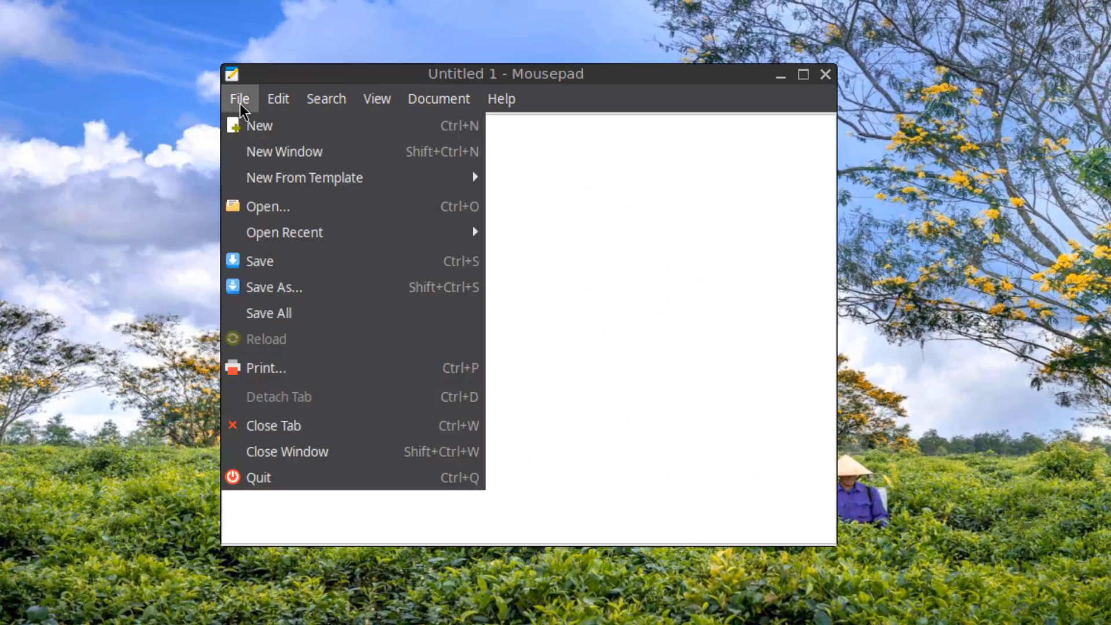
mouse_move(286, 452)
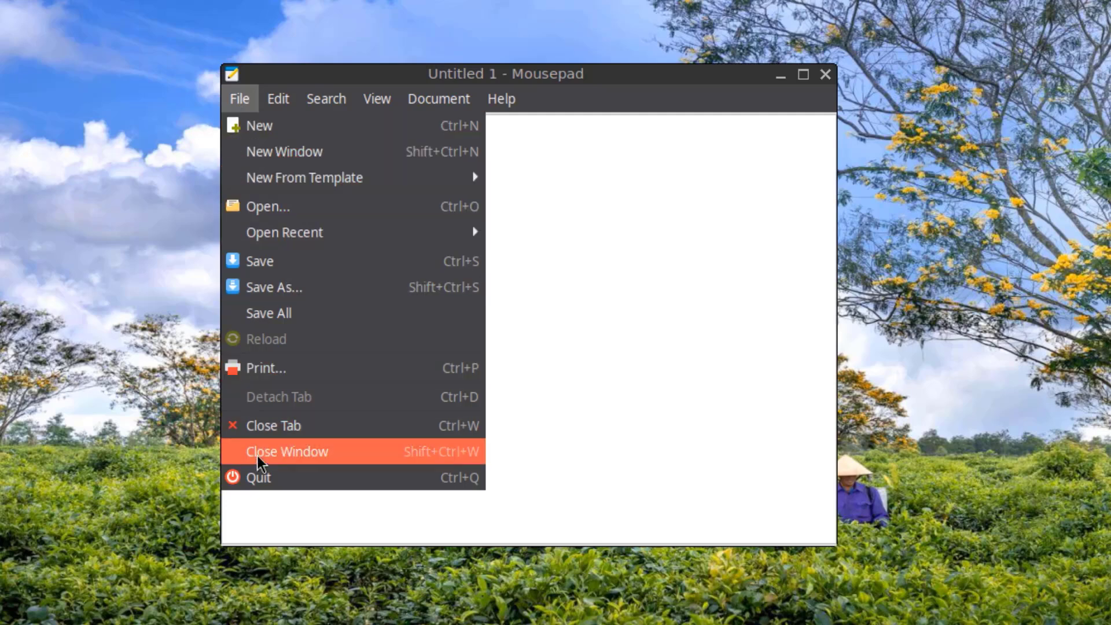
left_click(278, 99)
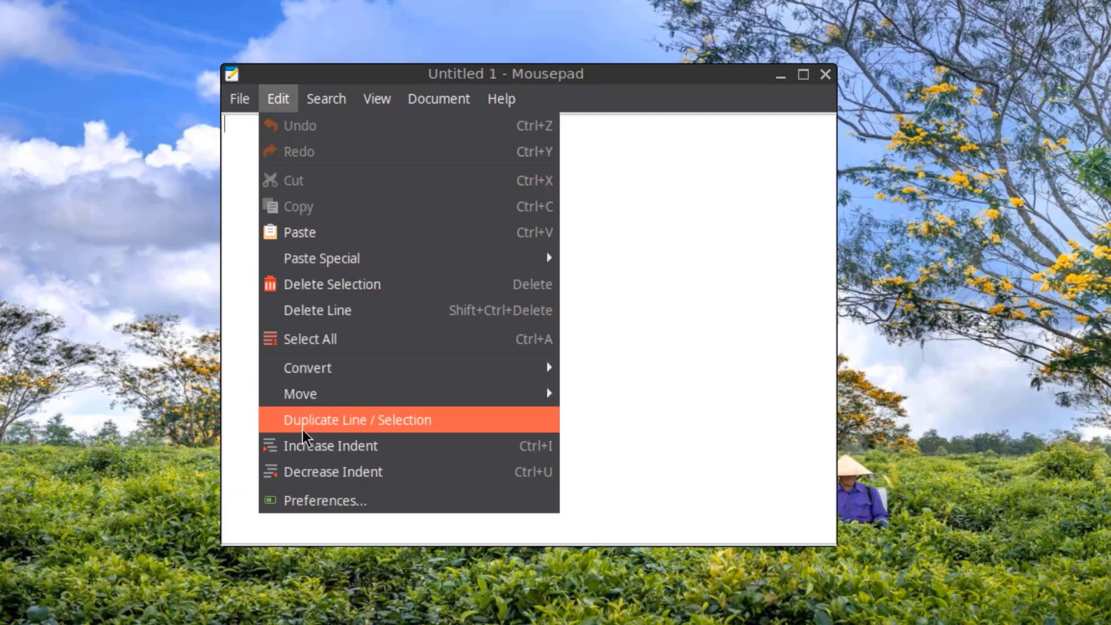
left_click(324, 500)
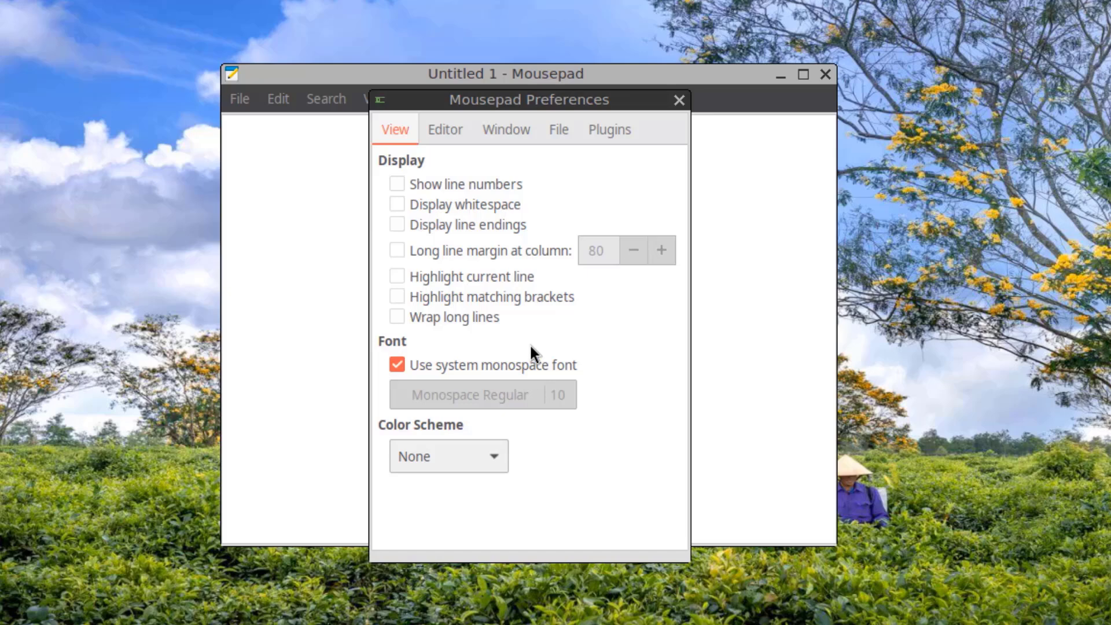
left_click(444, 129)
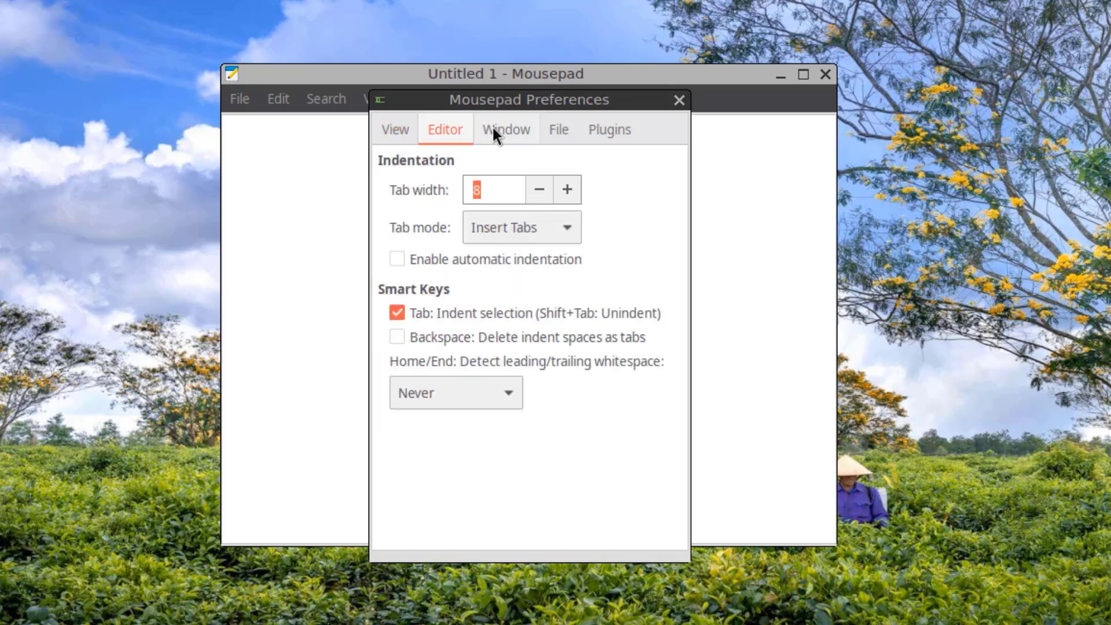
left_click(558, 128)
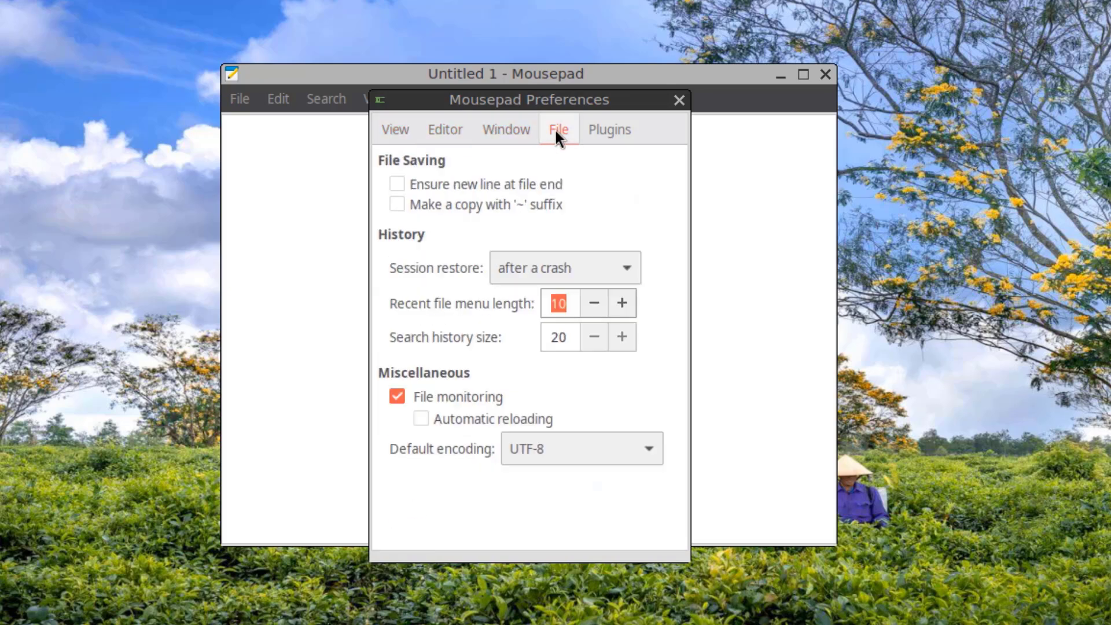
left_click(609, 128)
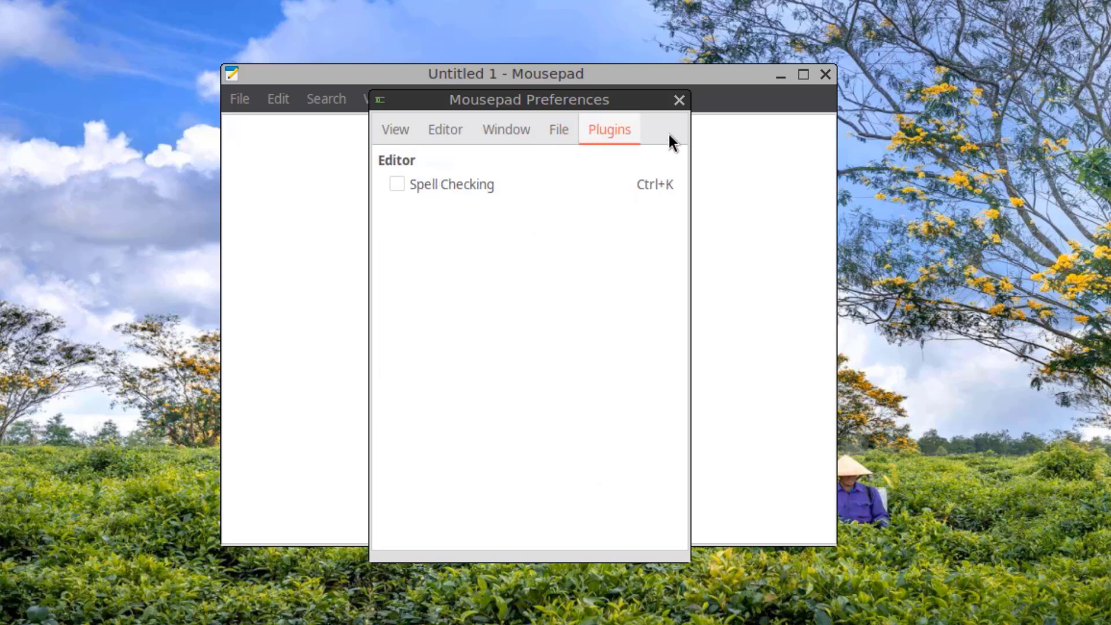
left_click(679, 100)
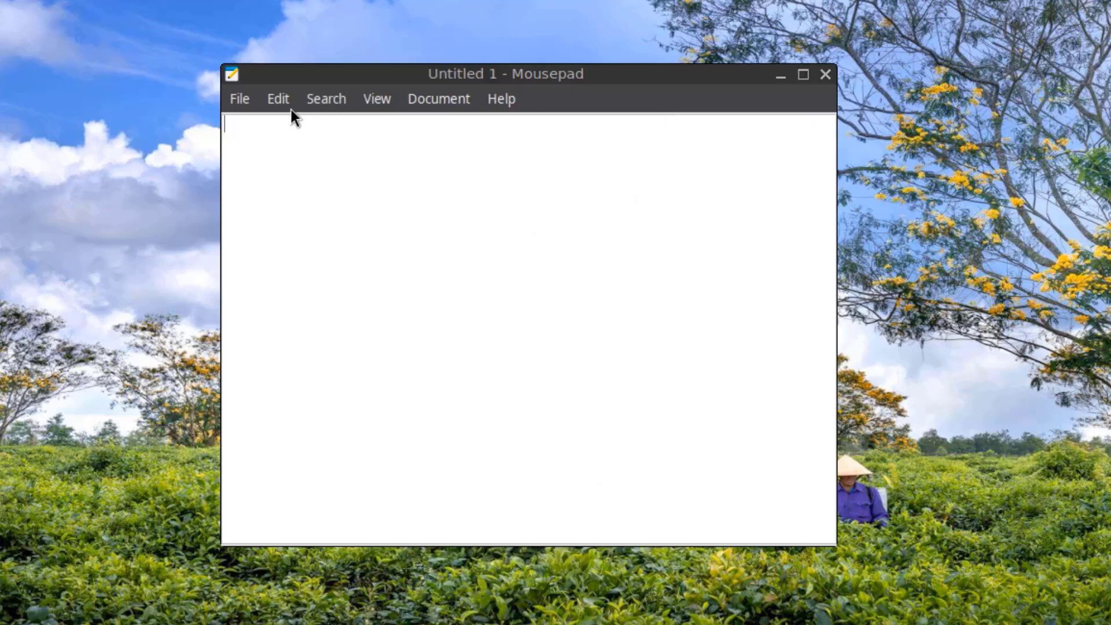
Step: Look through the Search, View, Document and Help menus, then close Mousepad
left_click(327, 98)
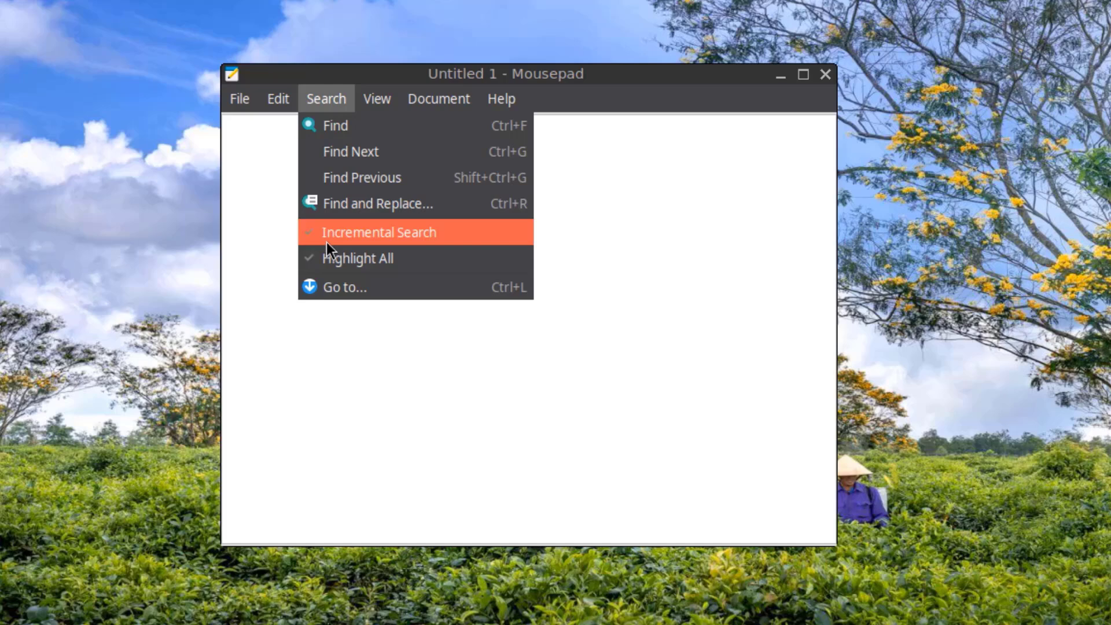
left_click(377, 99)
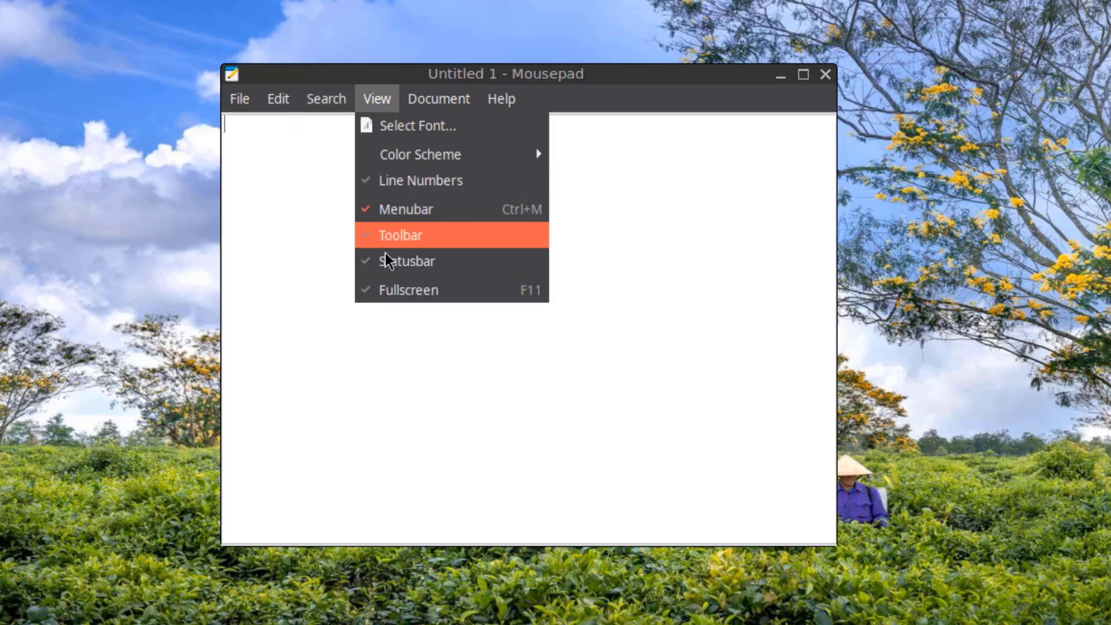
left_click(439, 99)
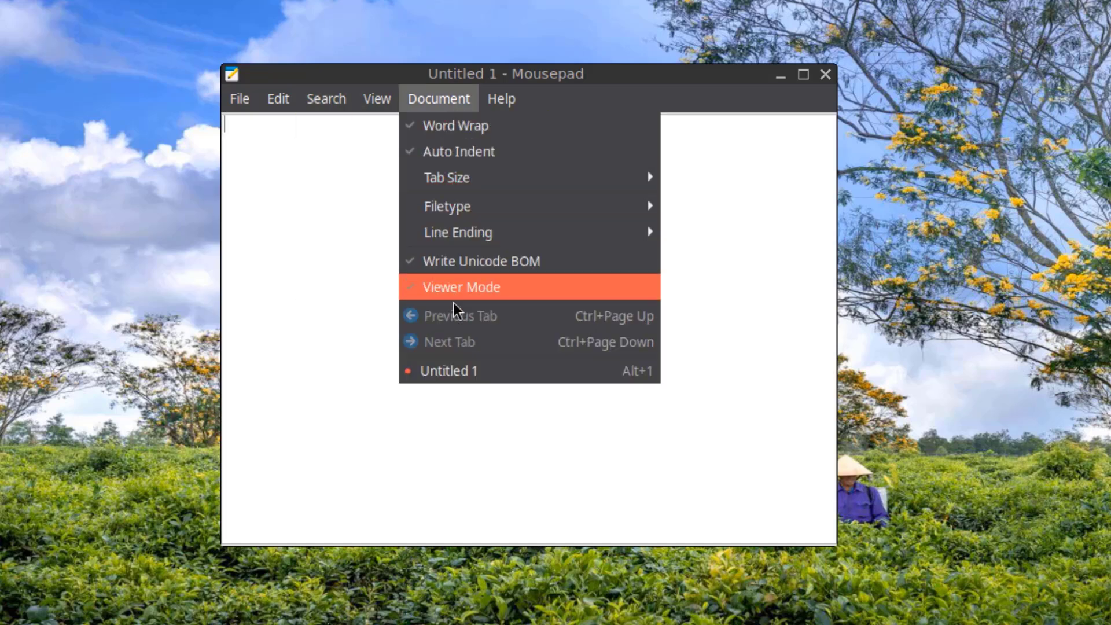
left_click(501, 99)
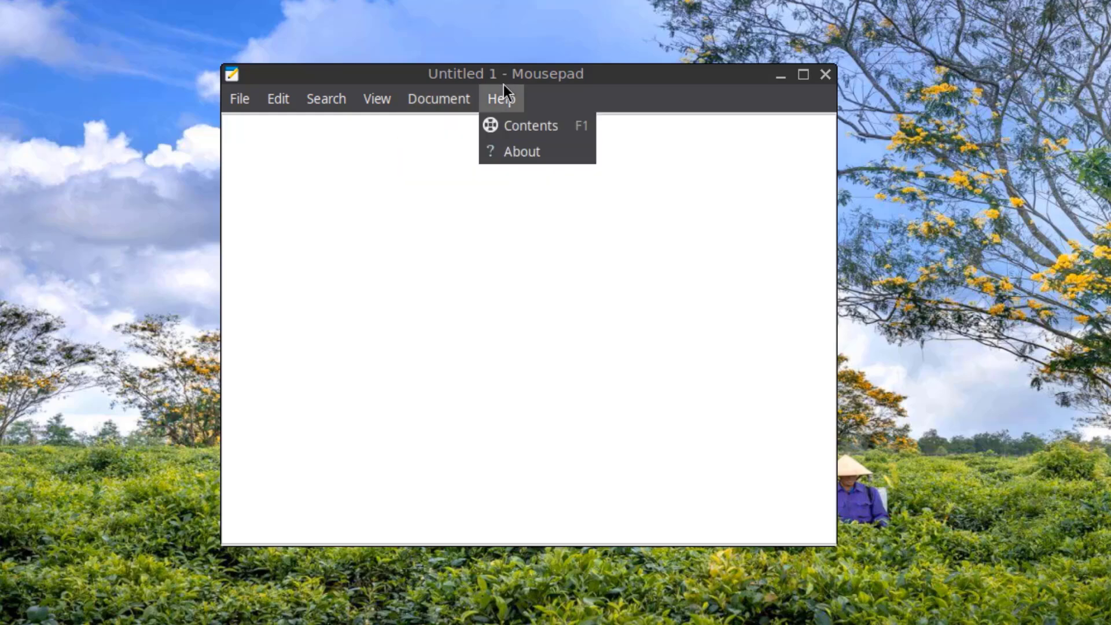
left_click(522, 150)
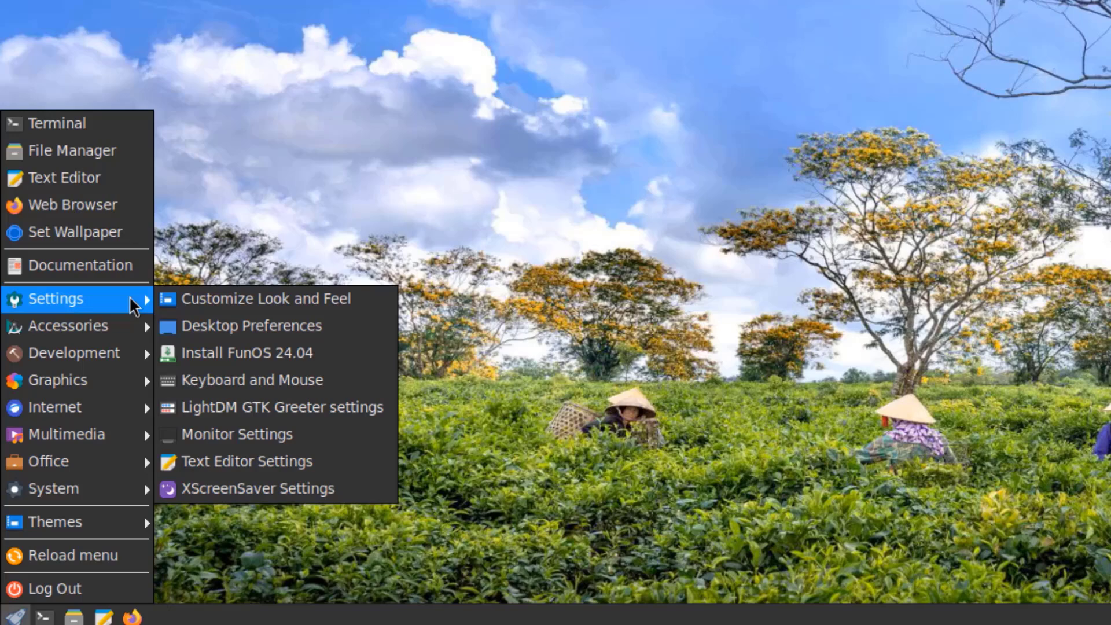
mouse_move(267, 299)
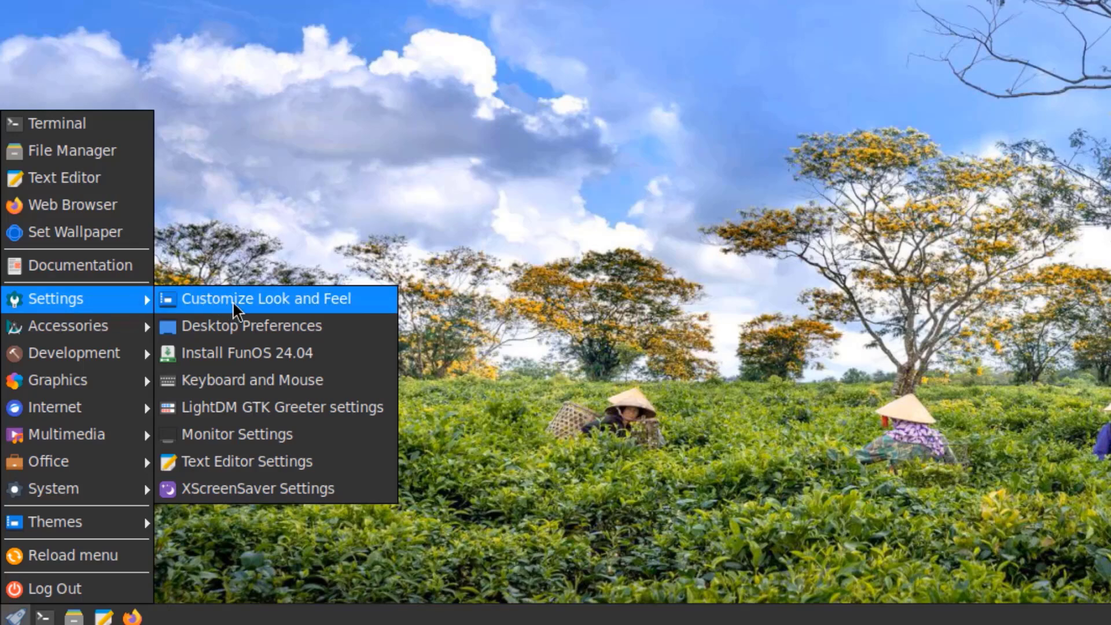
Step: In LXAppearance try the Raleigh widget theme, check the Color page, and return to Numix
left_click(267, 297)
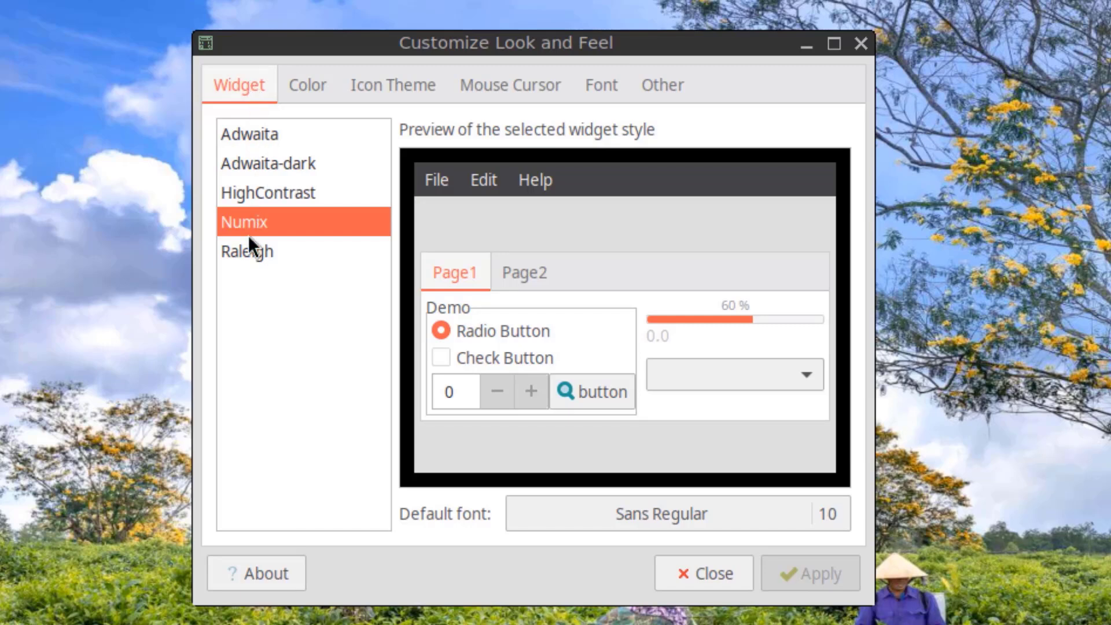
mouse_move(276, 240)
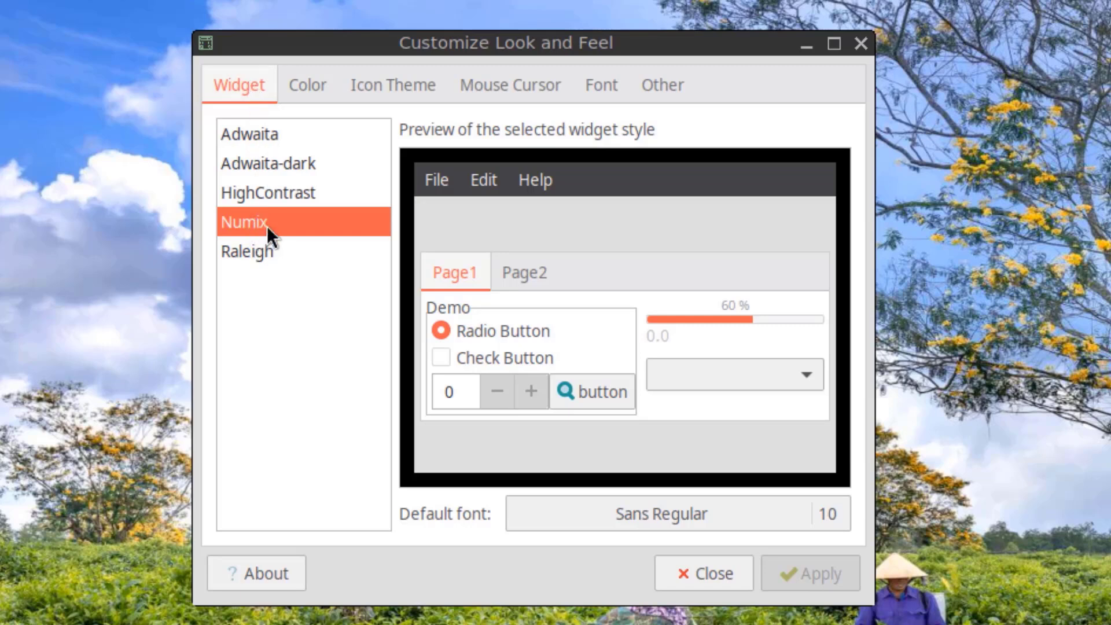
left_click(267, 192)
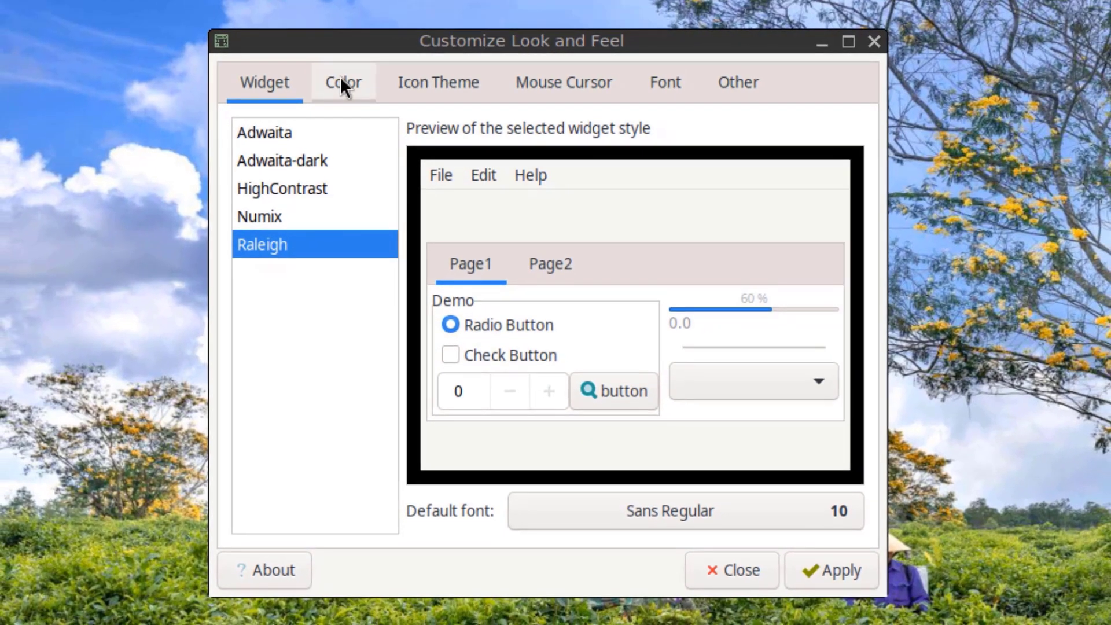
left_click(342, 82)
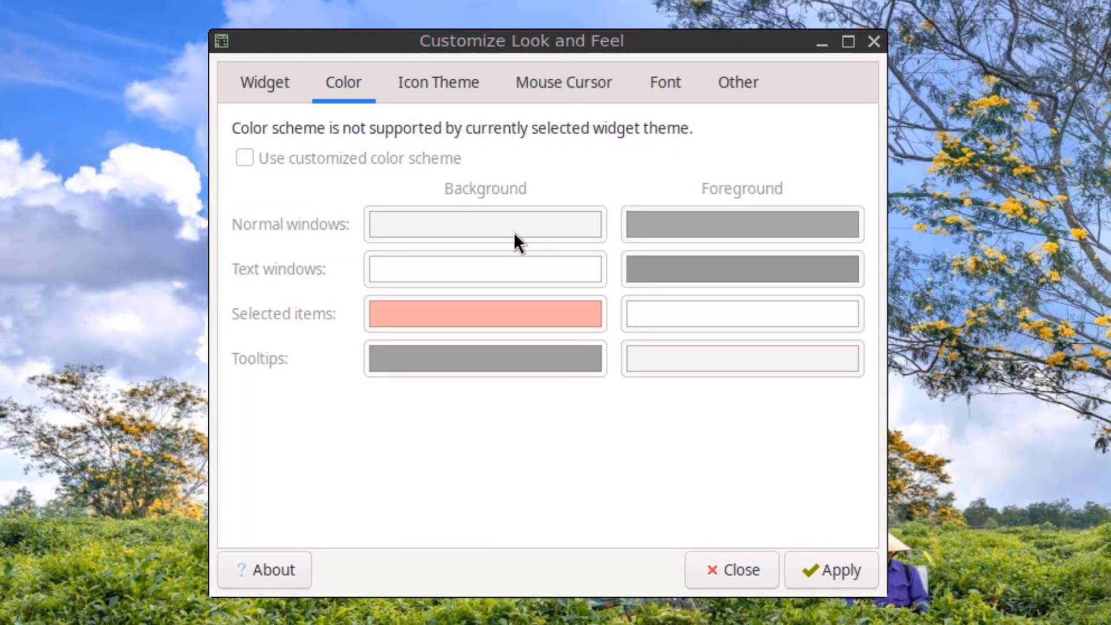
left_click(264, 81)
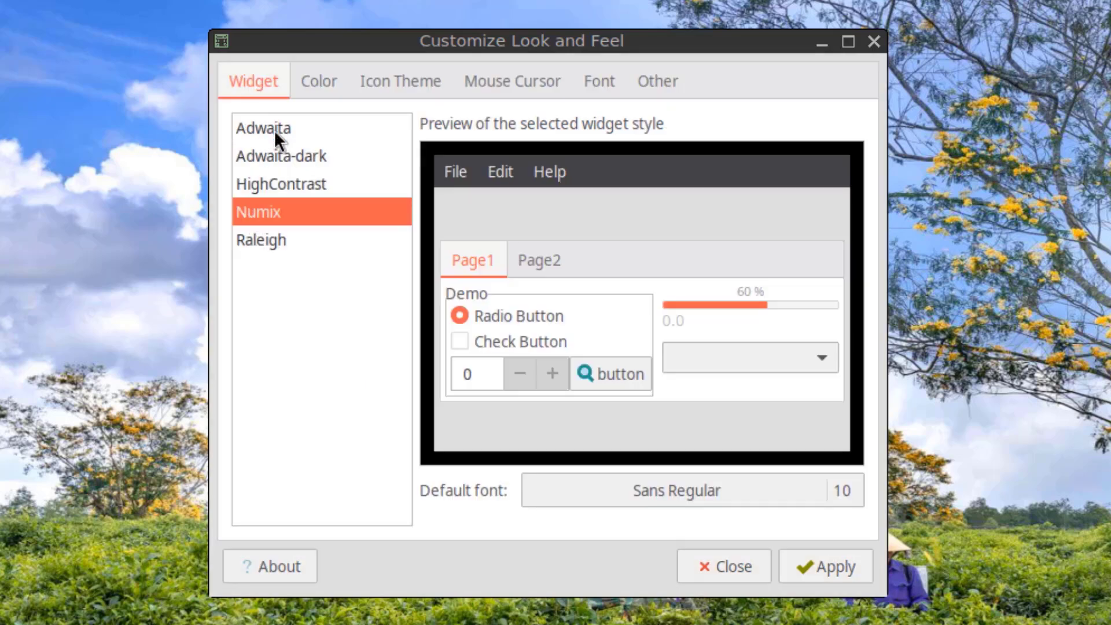
left_click(675, 490)
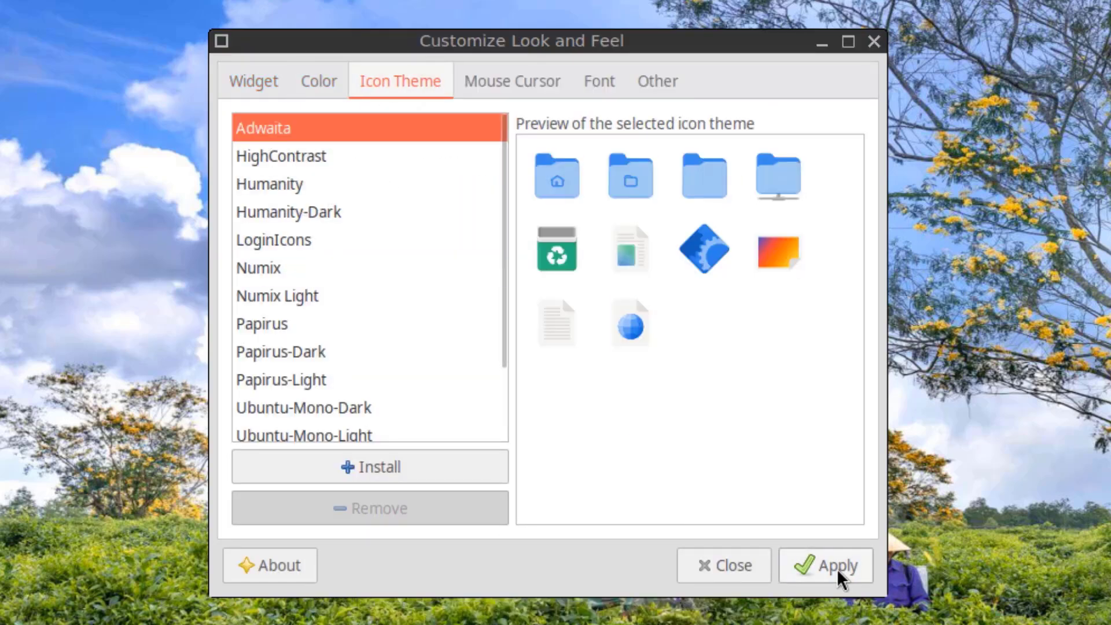
Step: Preview HighContrast, Humanity-Dark, Numix Light, Papirus-Light and Ubuntu-Mono-Light icons, settling on nuoveXT.2.2
left_click(280, 157)
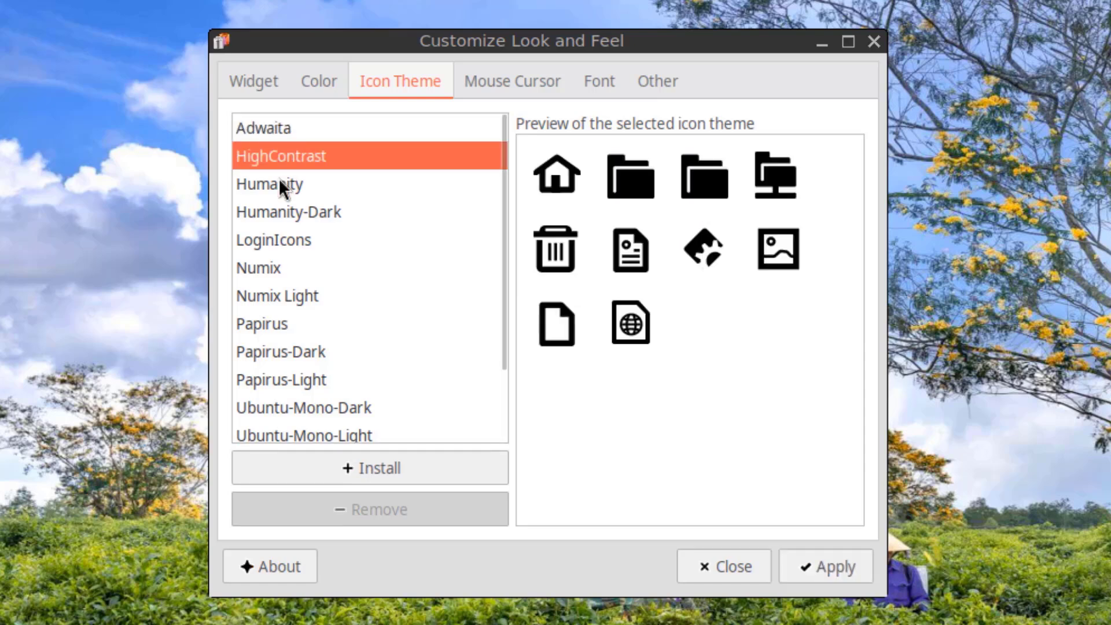
left_click(288, 212)
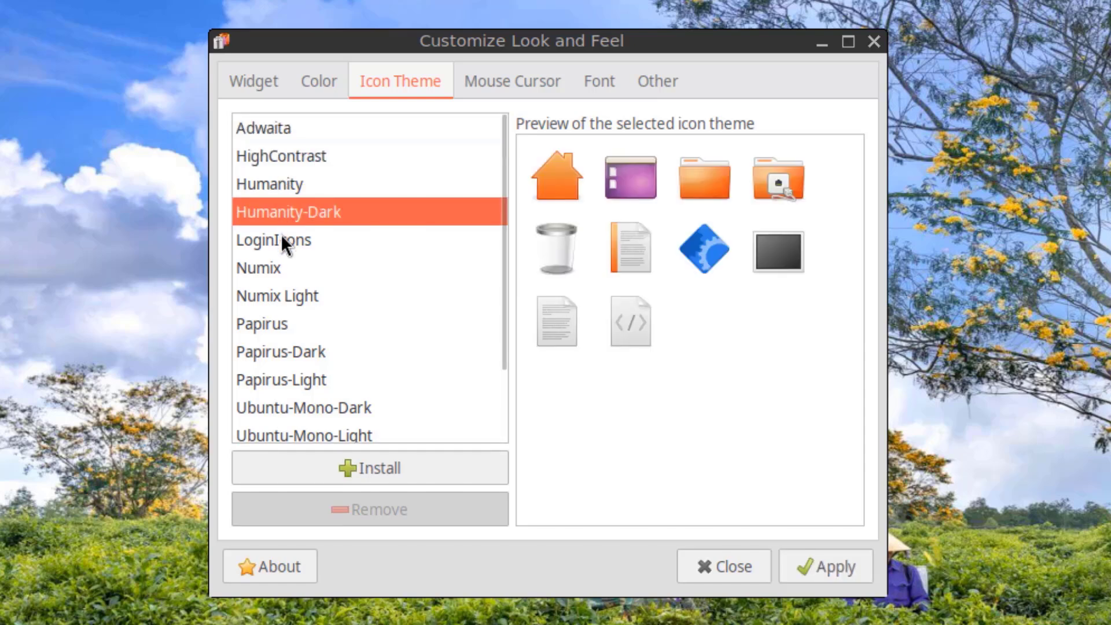
left_click(277, 296)
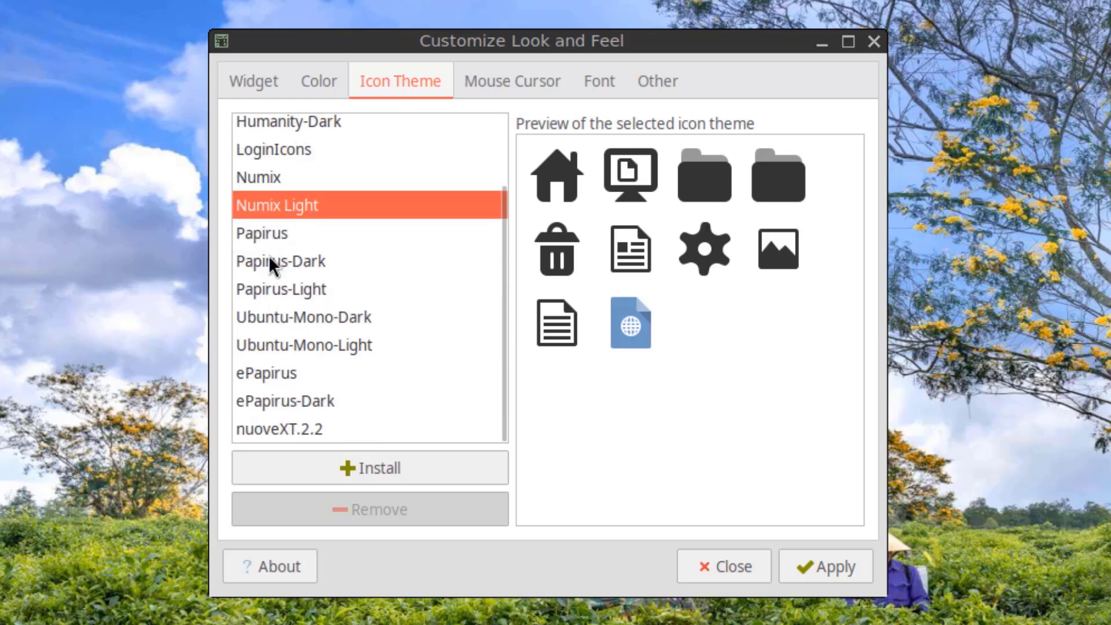
left_click(281, 290)
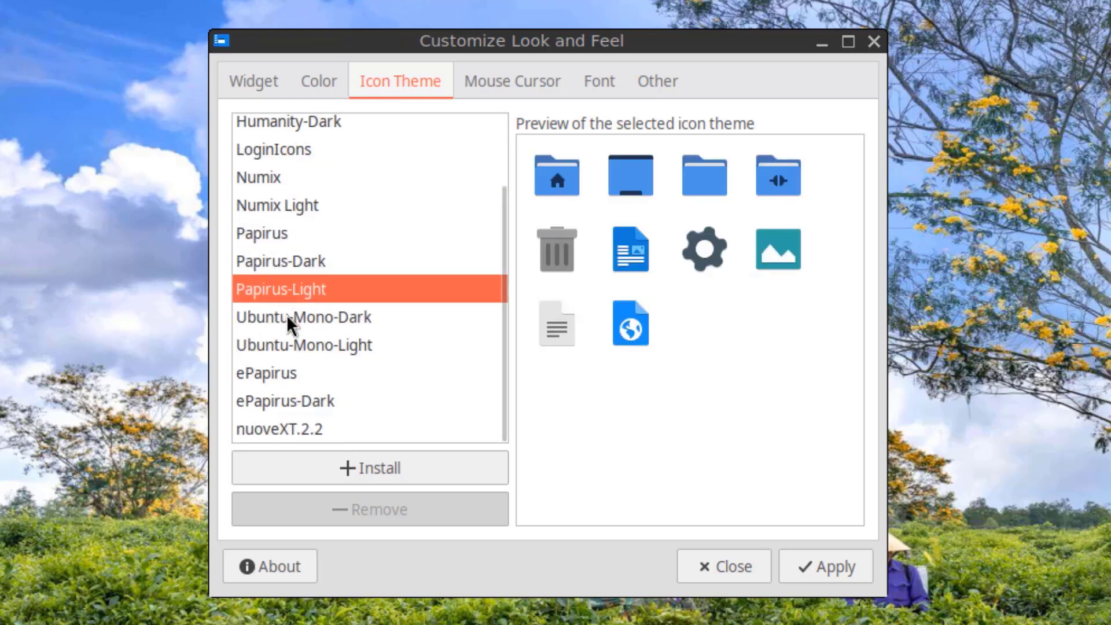
left_click(303, 345)
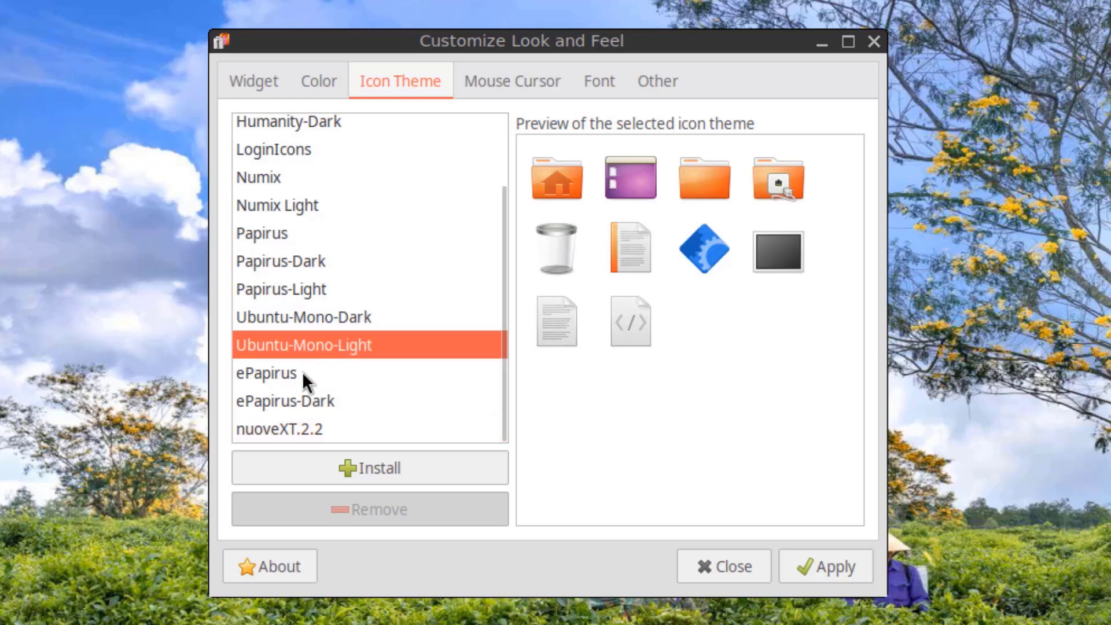
left_click(266, 372)
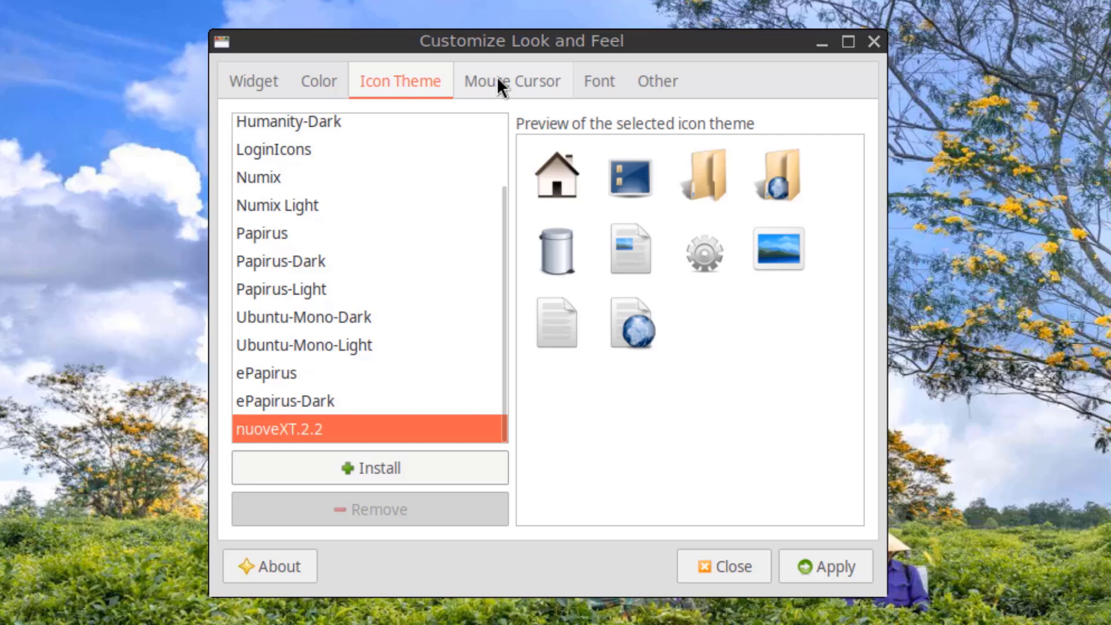
left_click(511, 80)
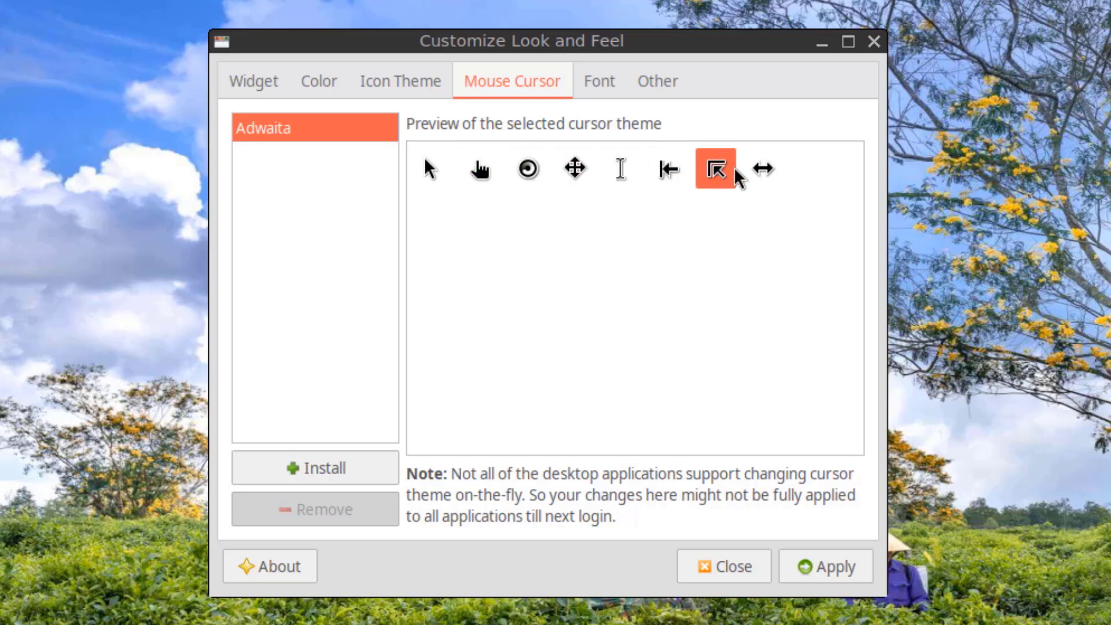
Step: Review the hinting style, sub-pixel geometry and other GUI options unchanged, then close LXAppearance
left_click(599, 81)
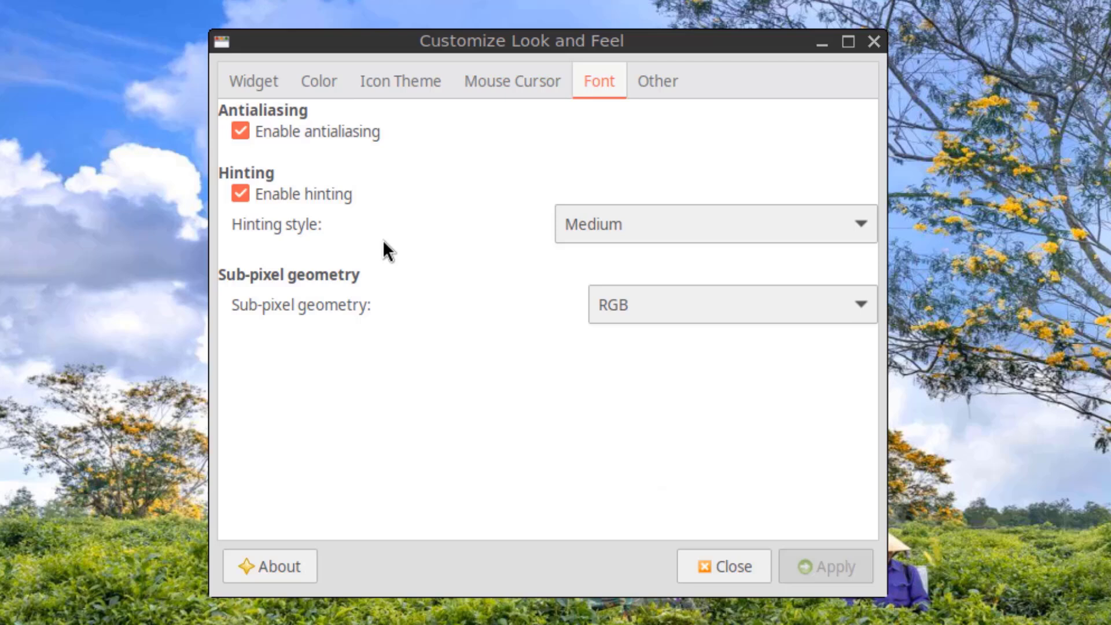
left_click(714, 223)
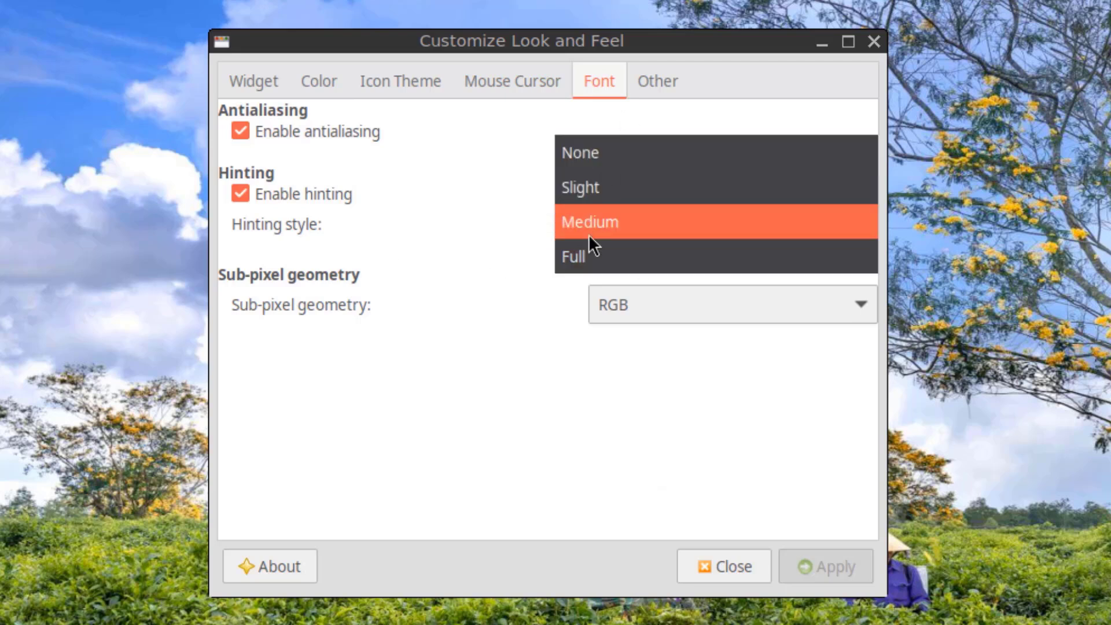
left_click(589, 223)
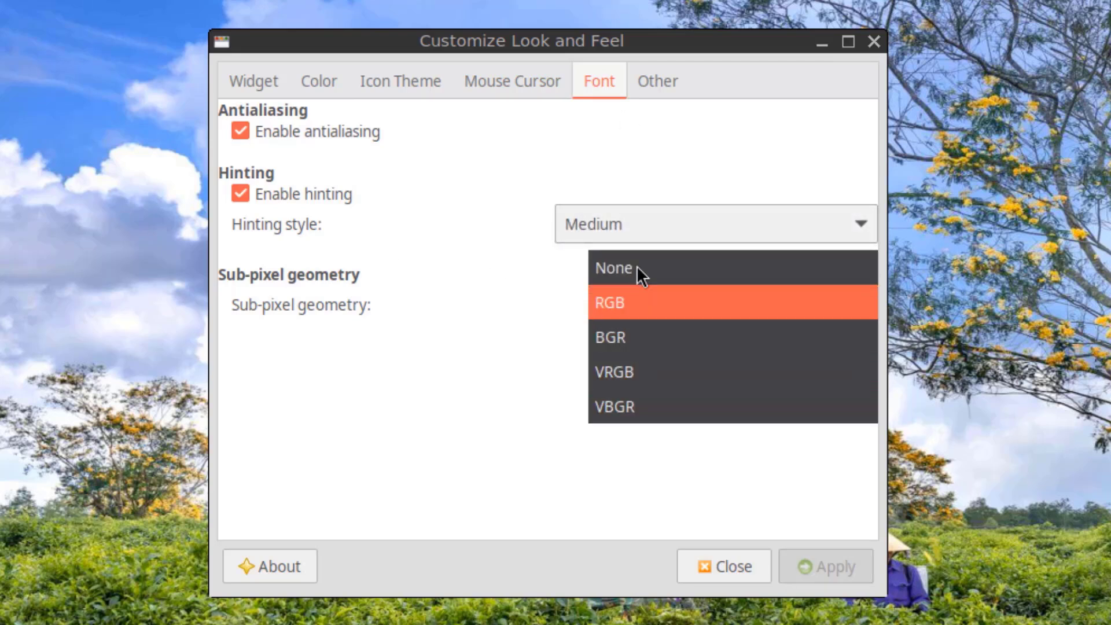
left_click(656, 80)
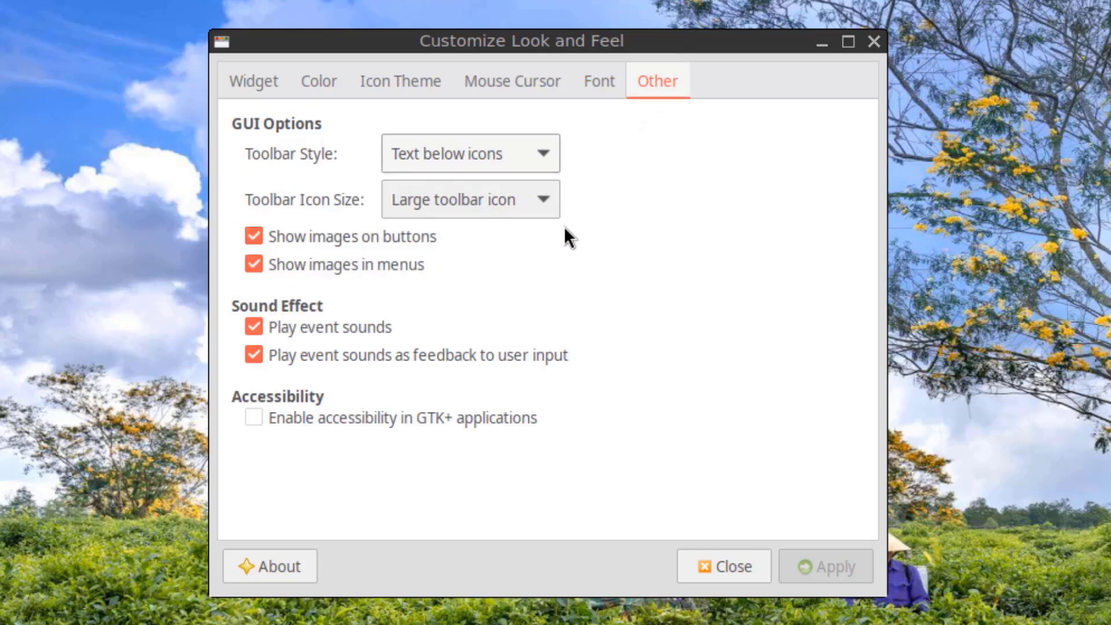
left_click(469, 153)
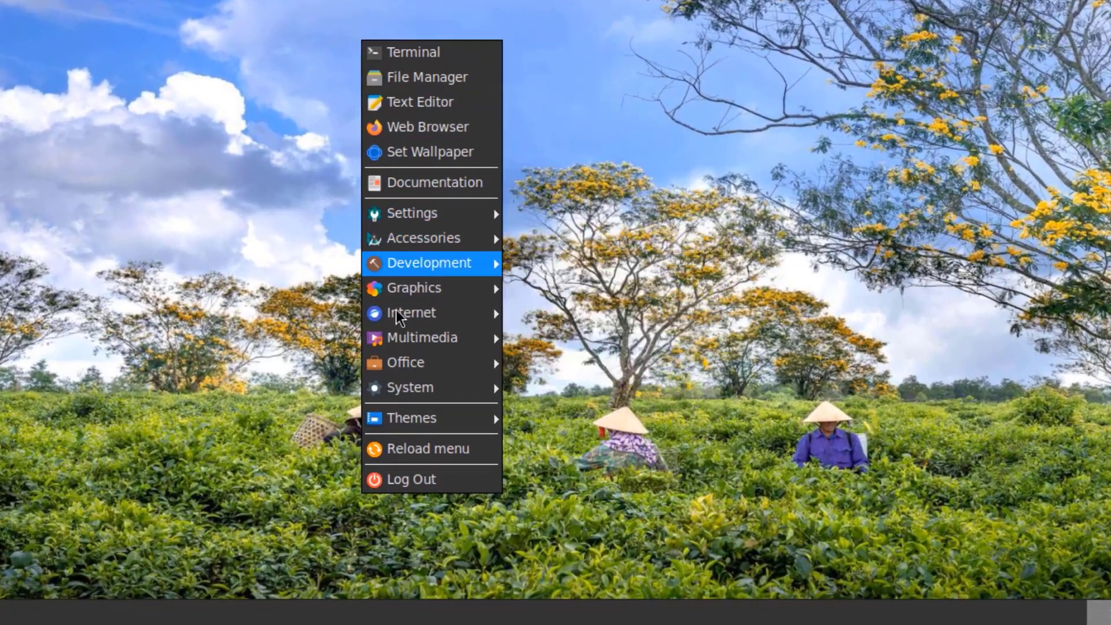
mouse_move(429, 370)
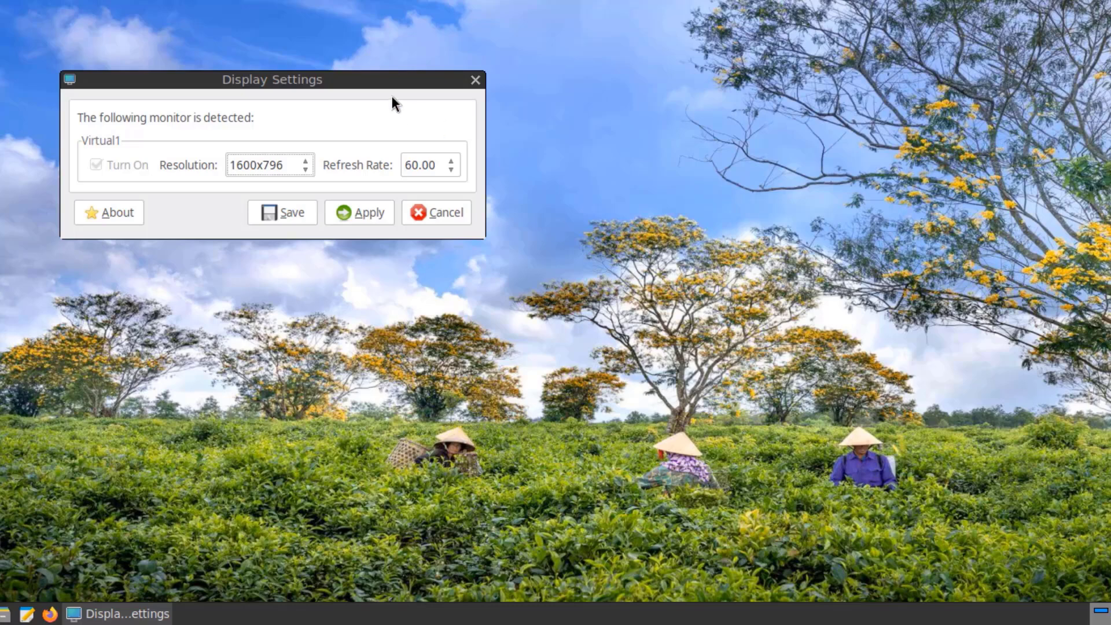
Step: Browse the Resolution list for Virtual1 in Display Settings
left_click(268, 165)
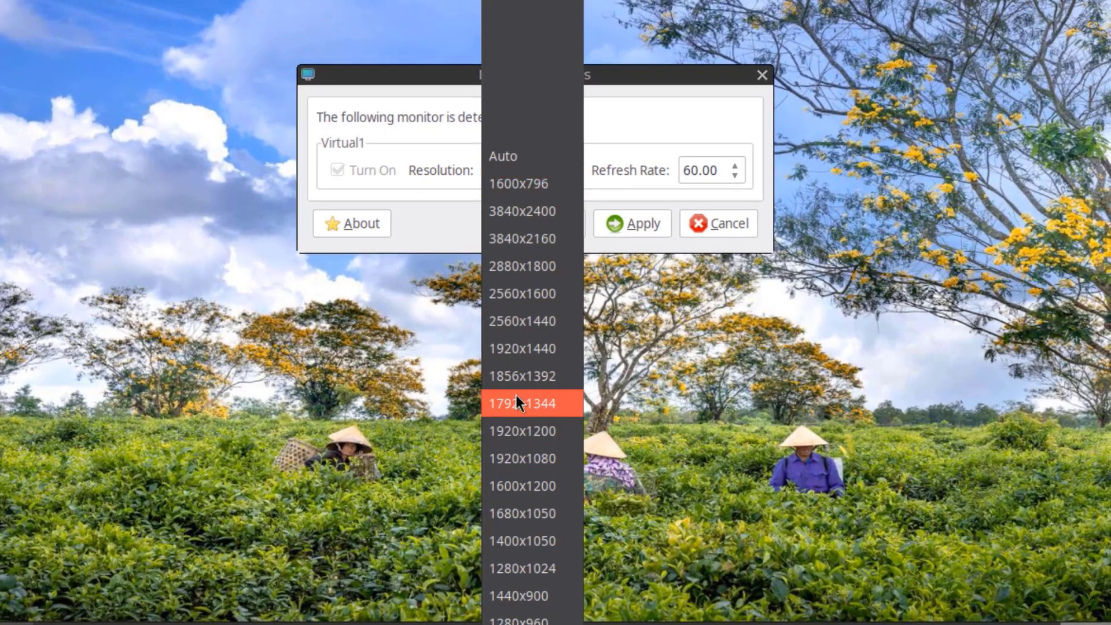
scroll("down", 3)
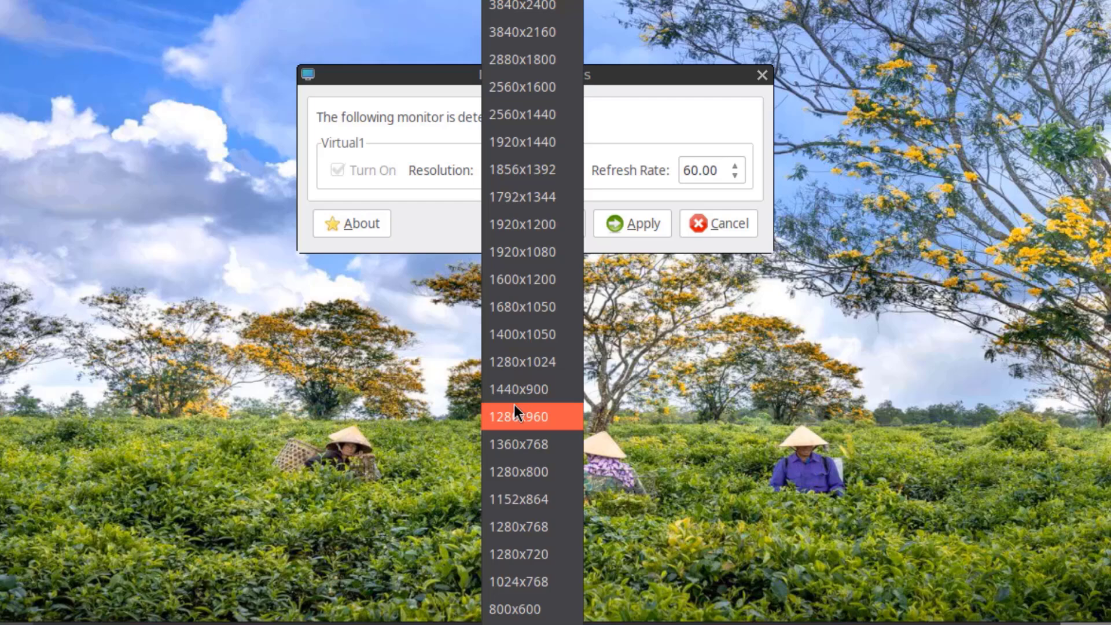
mouse_move(522, 361)
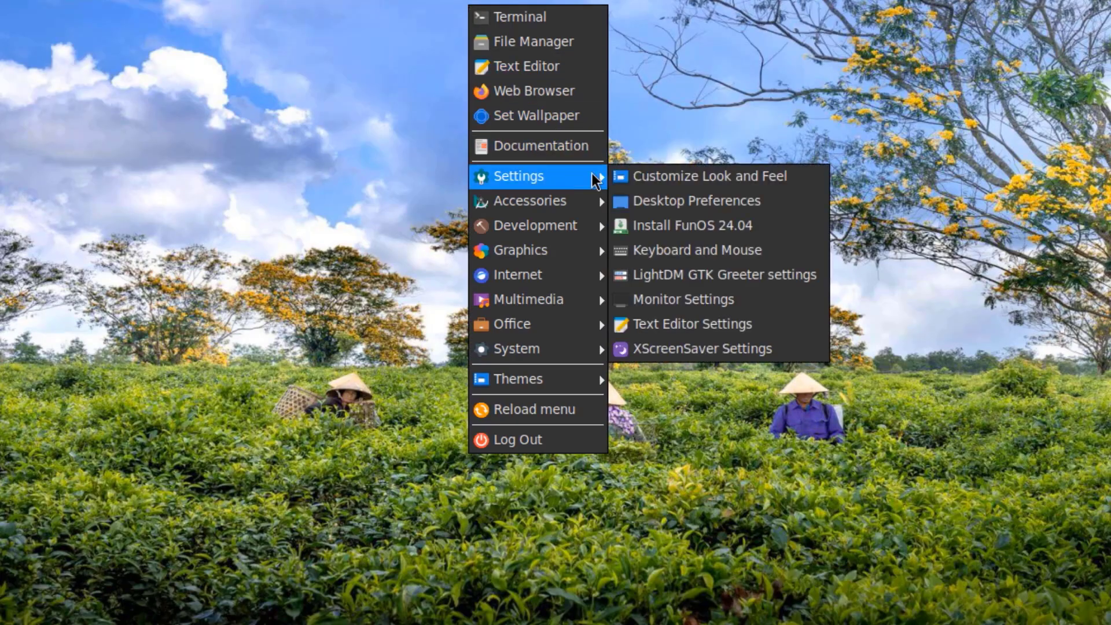
mouse_move(693, 324)
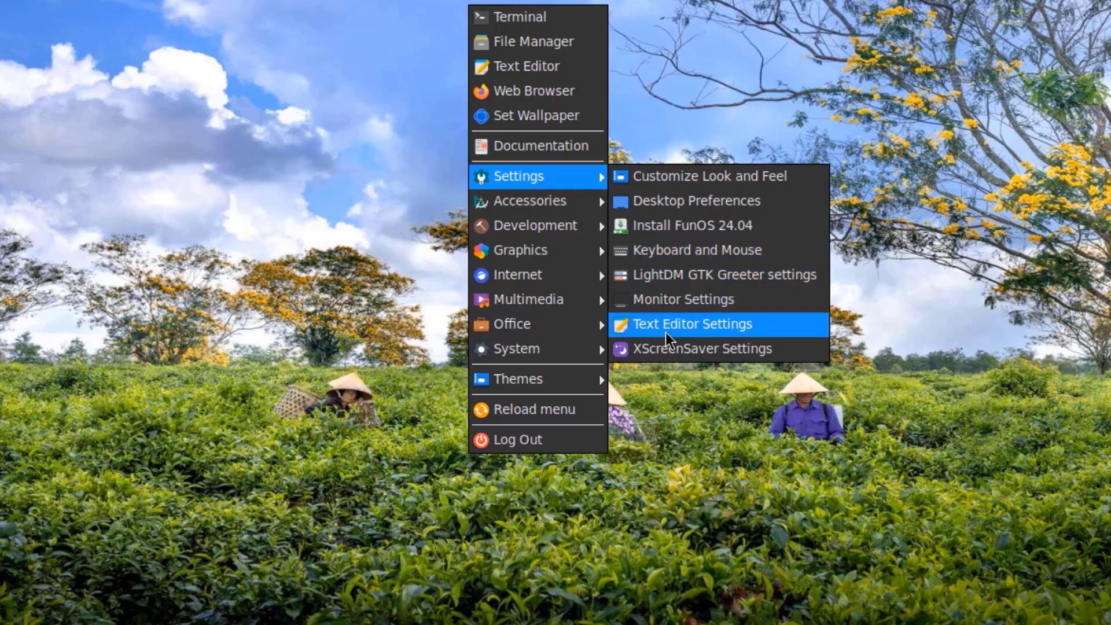
Step: Set Mousepad's editor tab width to 10 and browse the other preference pages
left_click(692, 325)
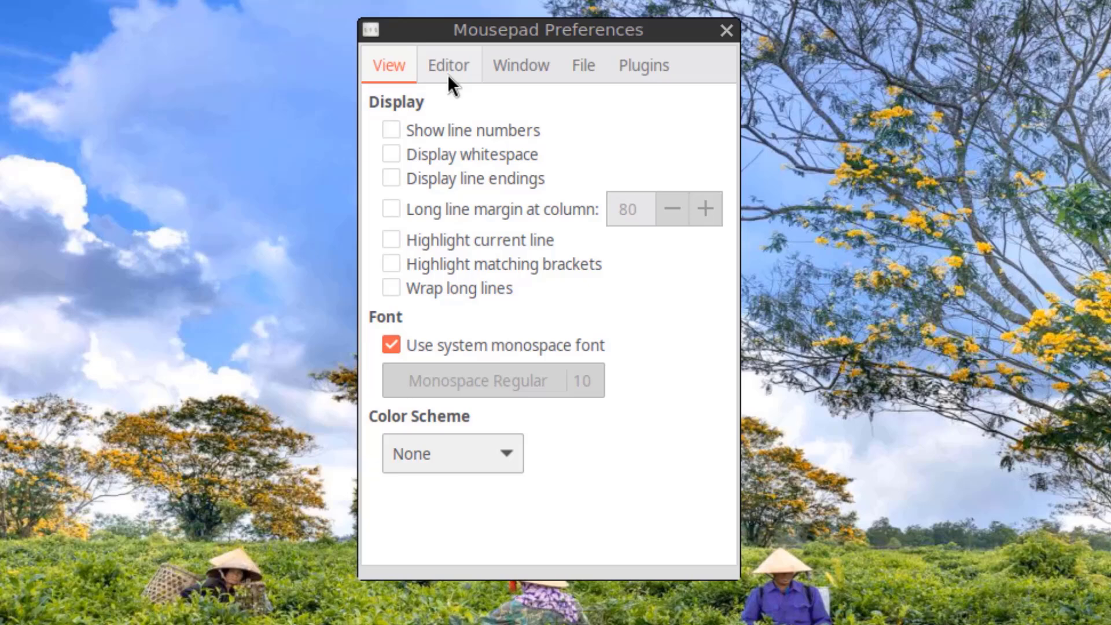
left_click(448, 64)
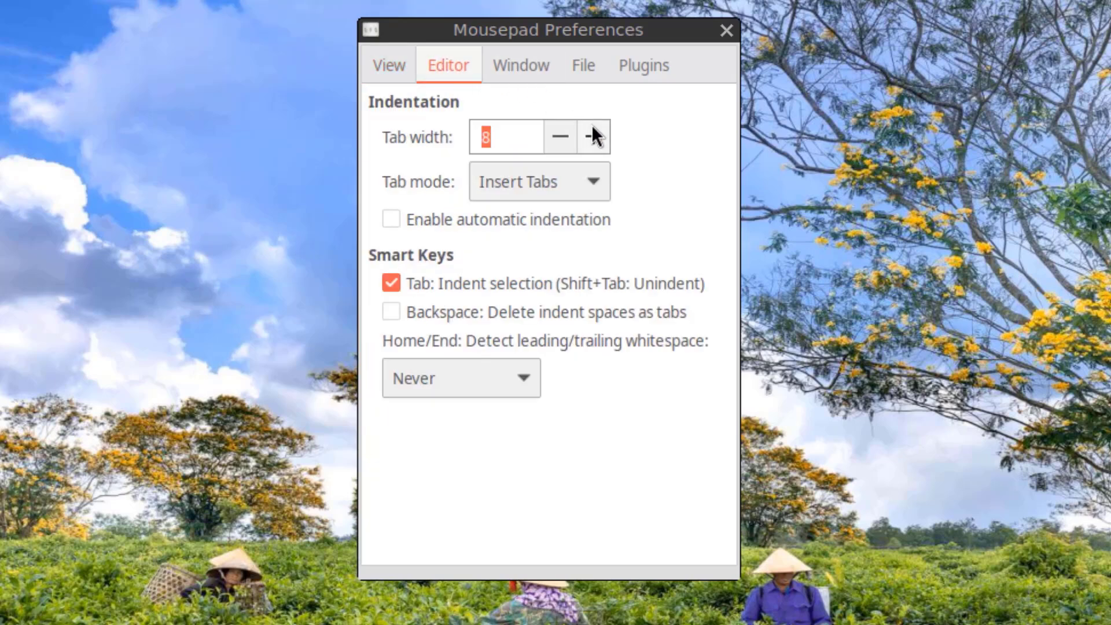
left_click(593, 137)
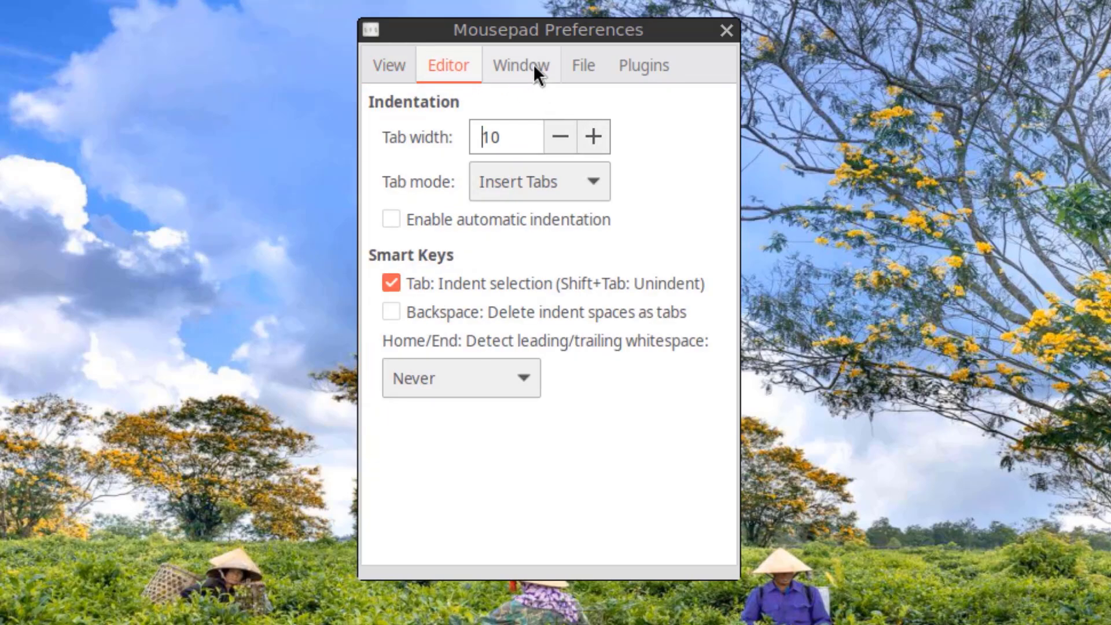
left_click(583, 65)
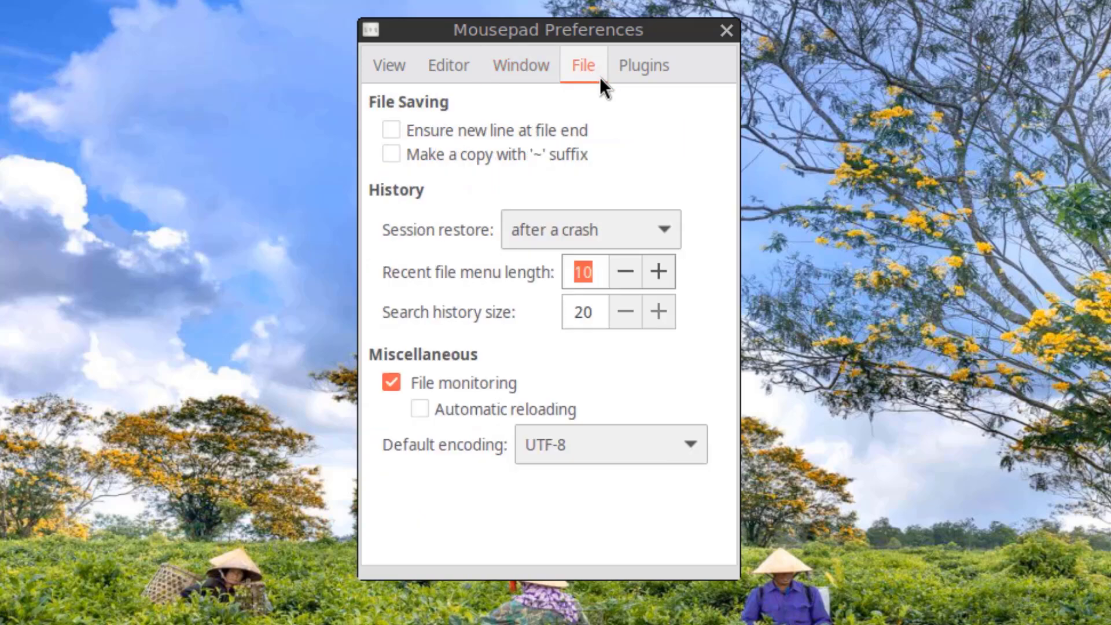
left_click(643, 65)
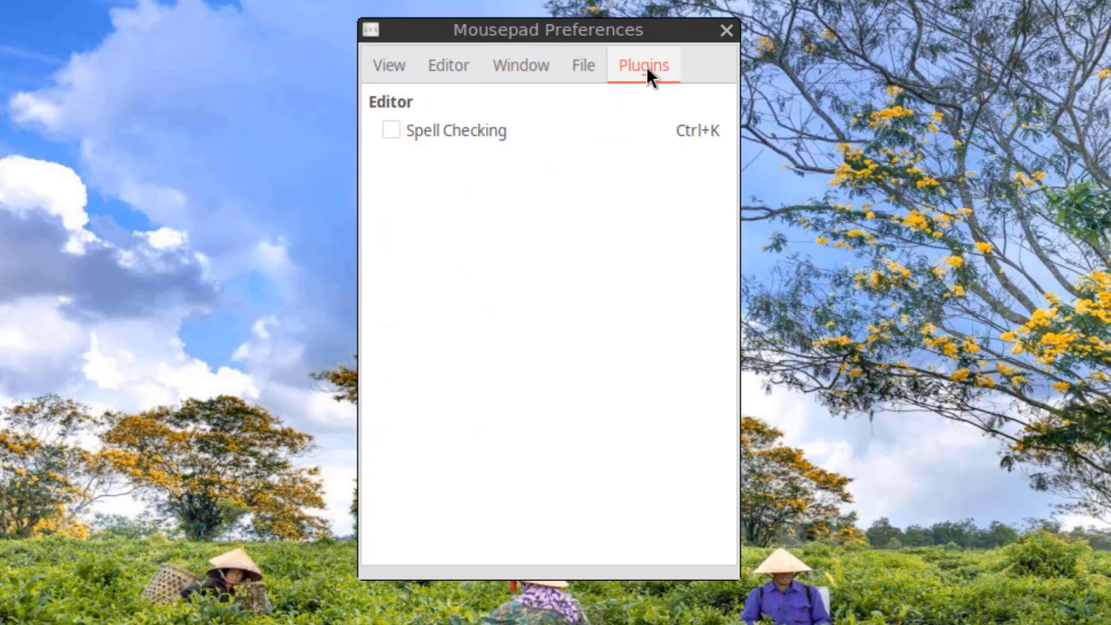
left_click(389, 65)
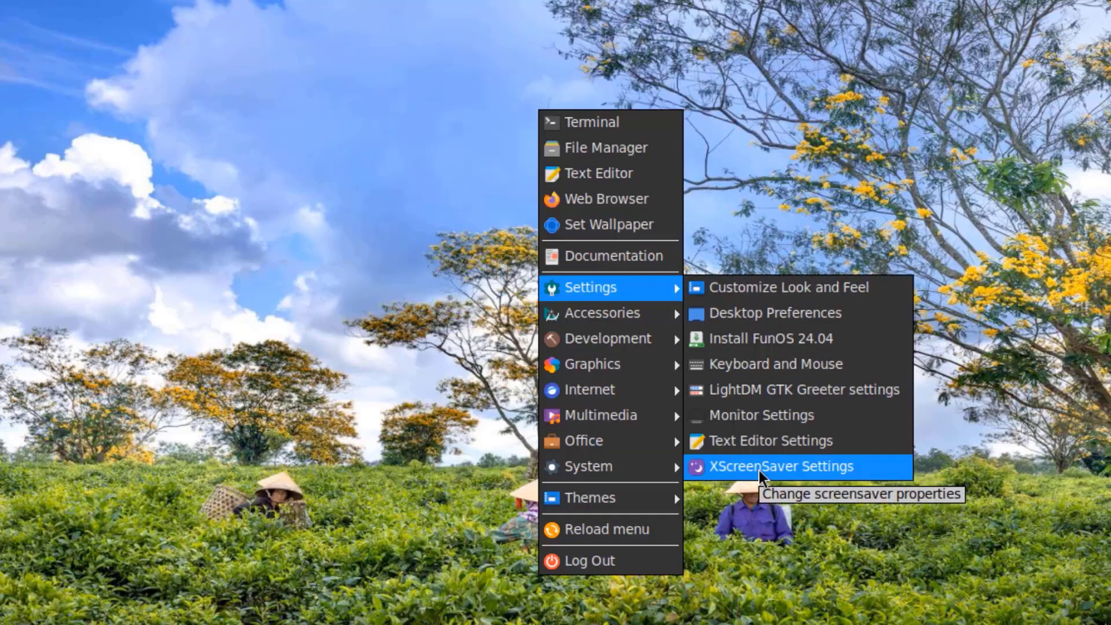
left_click(780, 467)
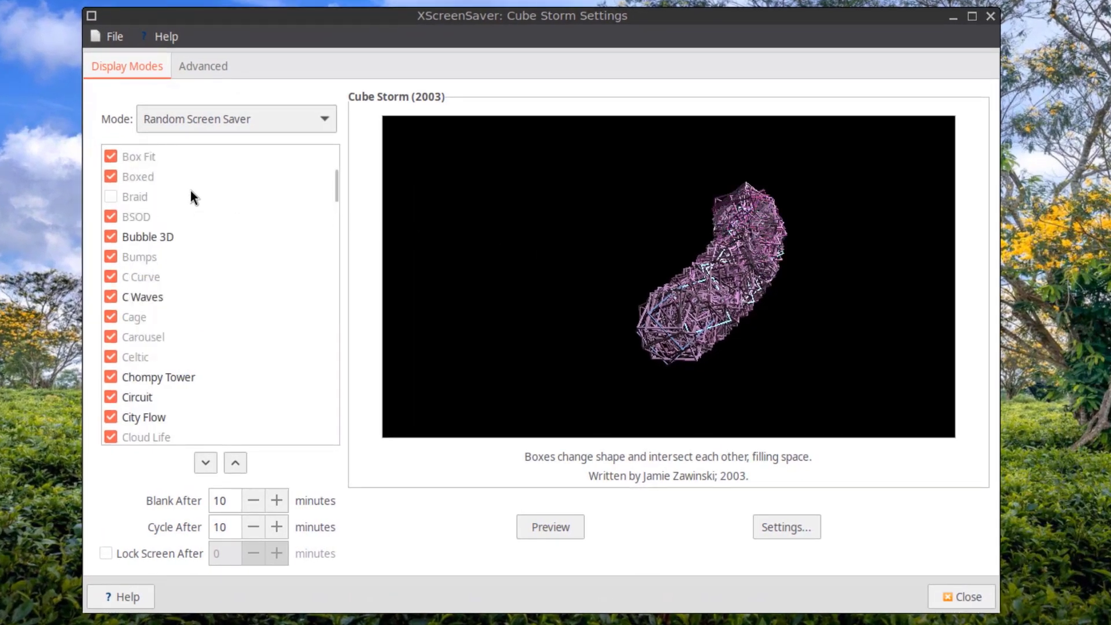
left_click(147, 236)
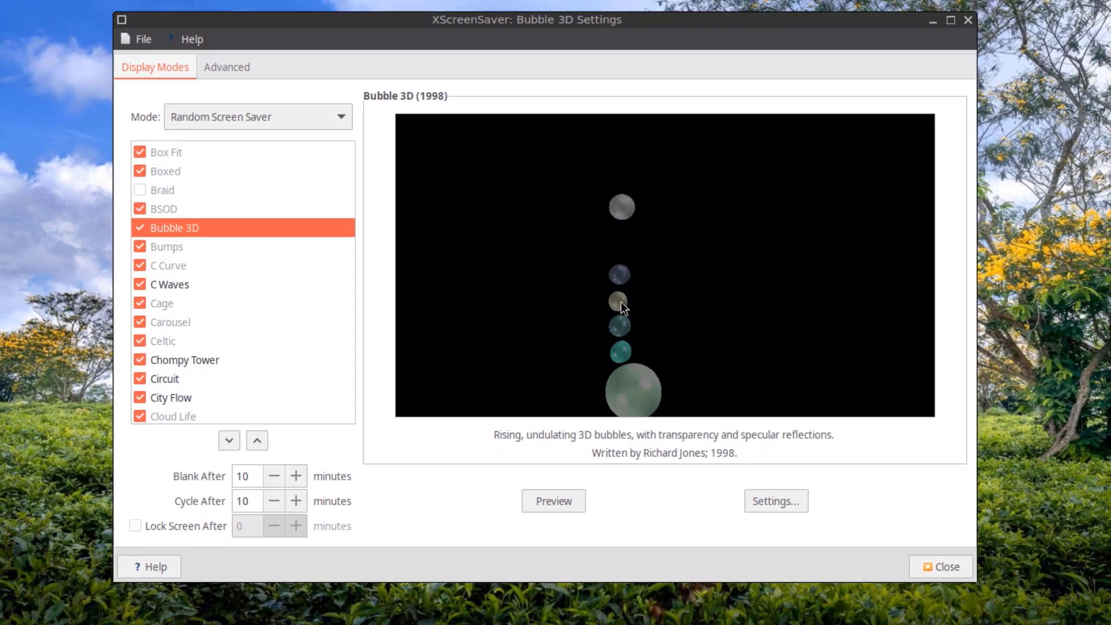
left_click(174, 285)
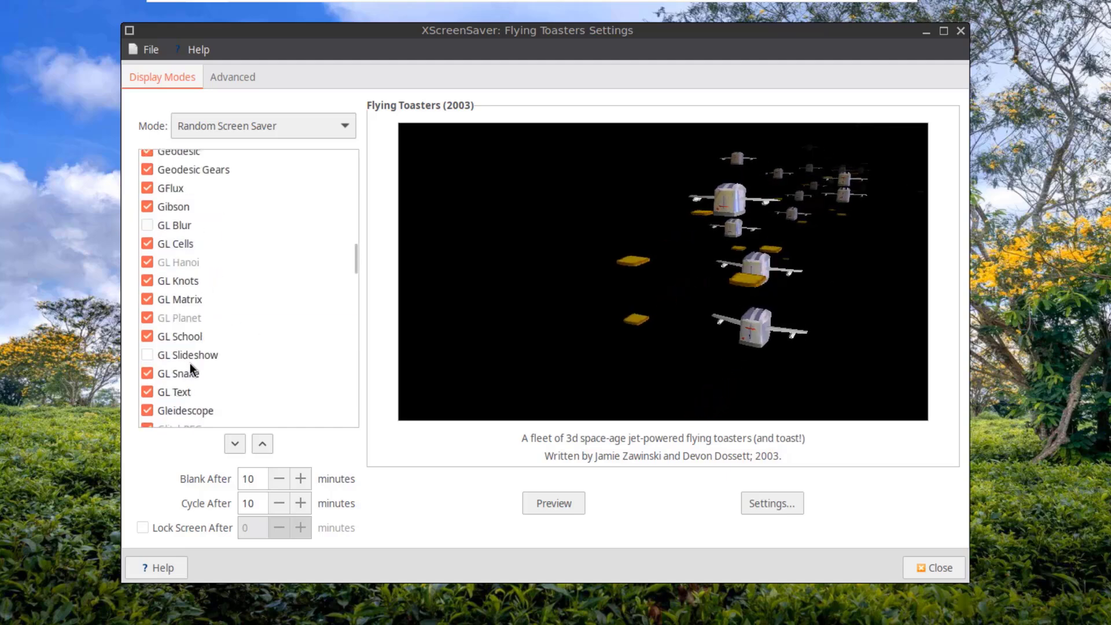
left_click(183, 374)
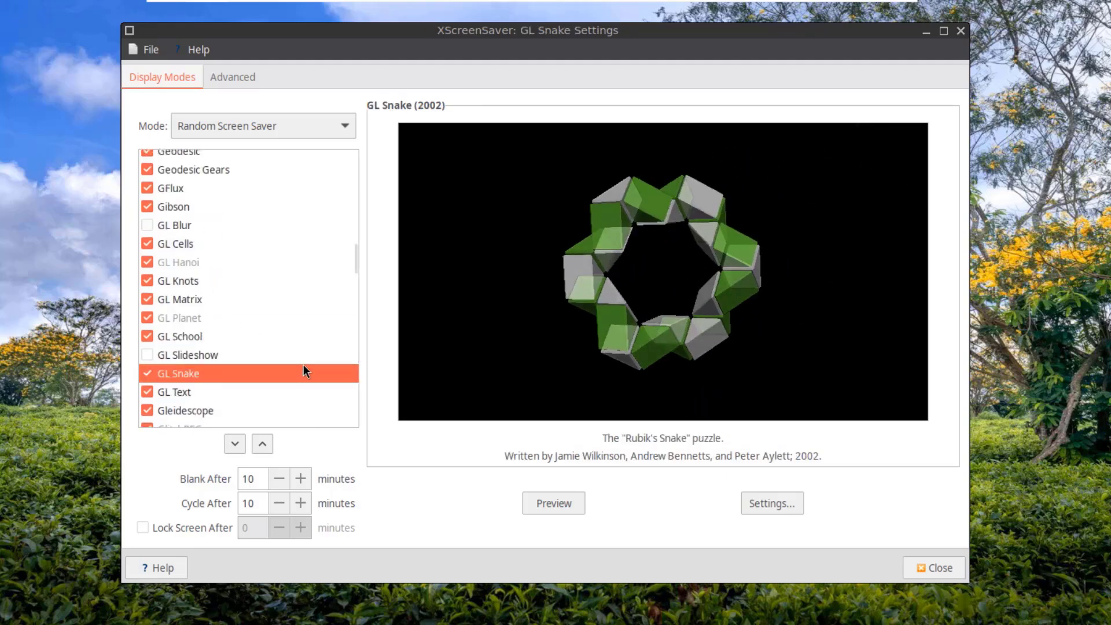
scroll("down", 3)
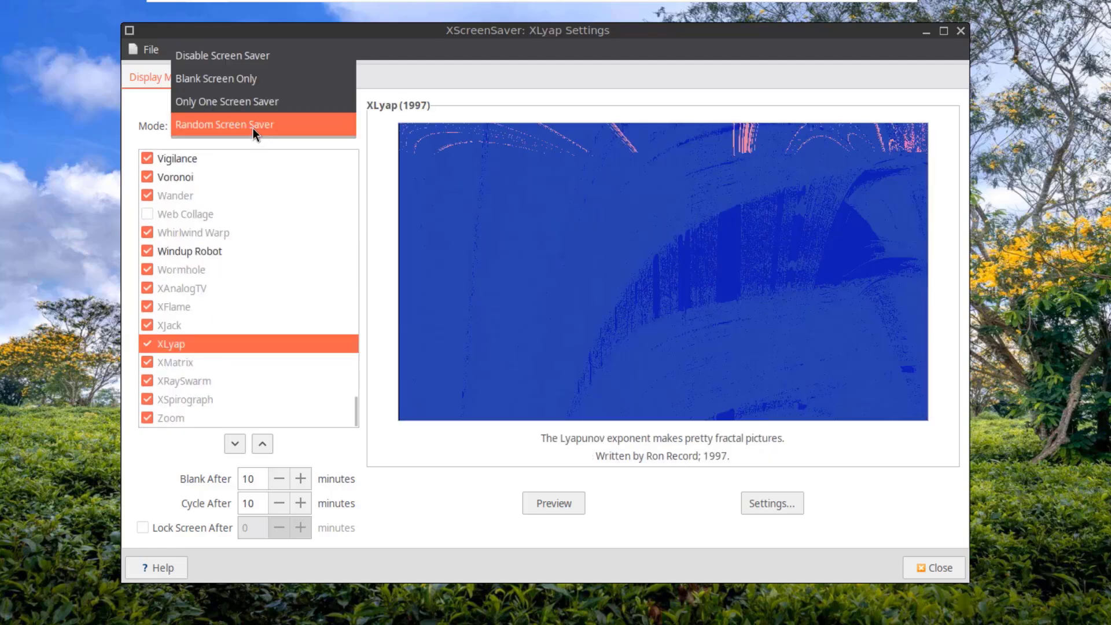
mouse_move(253, 78)
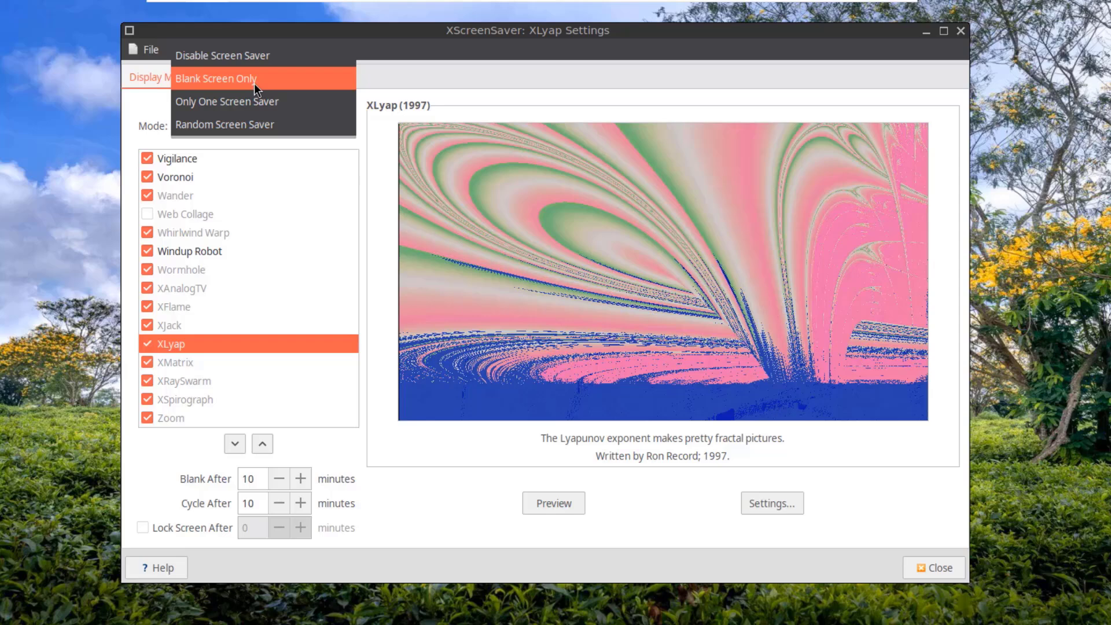
left_click(233, 76)
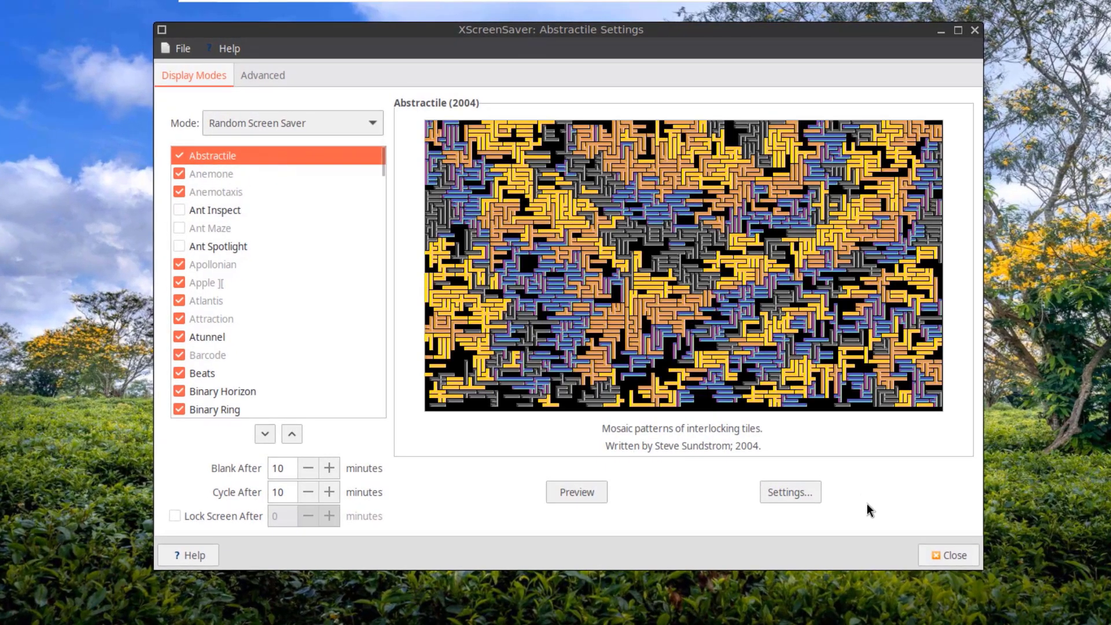
left_click(789, 492)
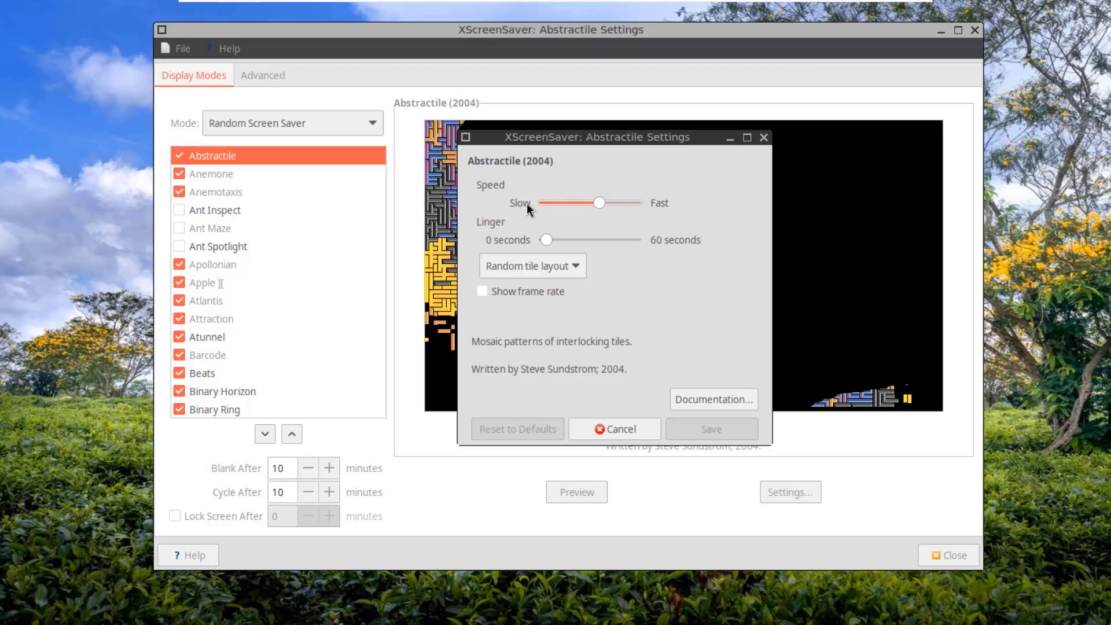
left_click(533, 266)
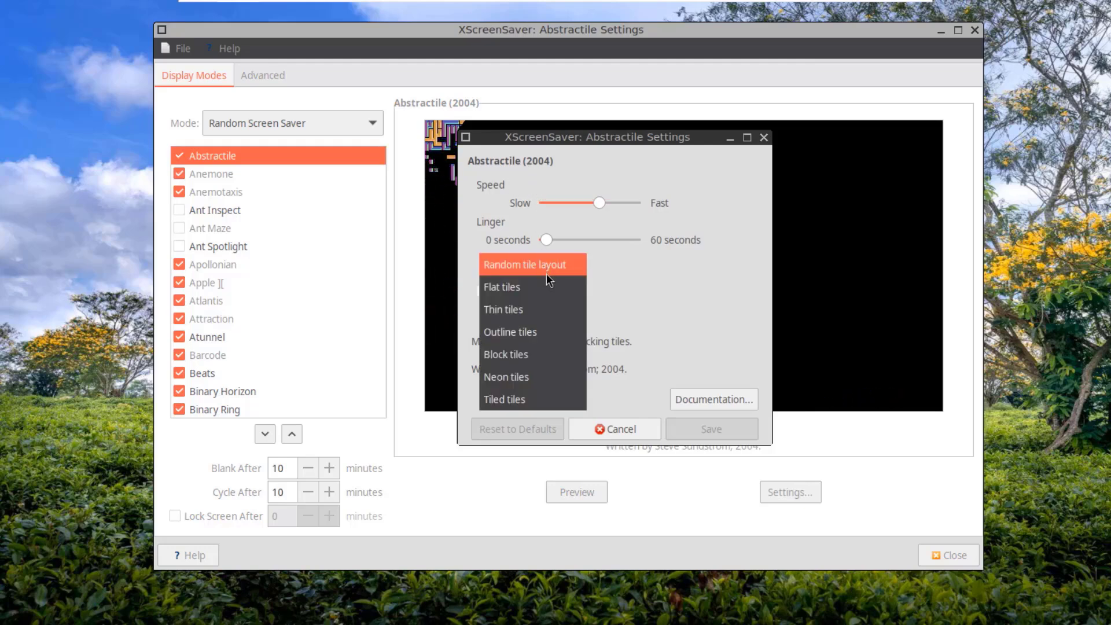
left_click(523, 264)
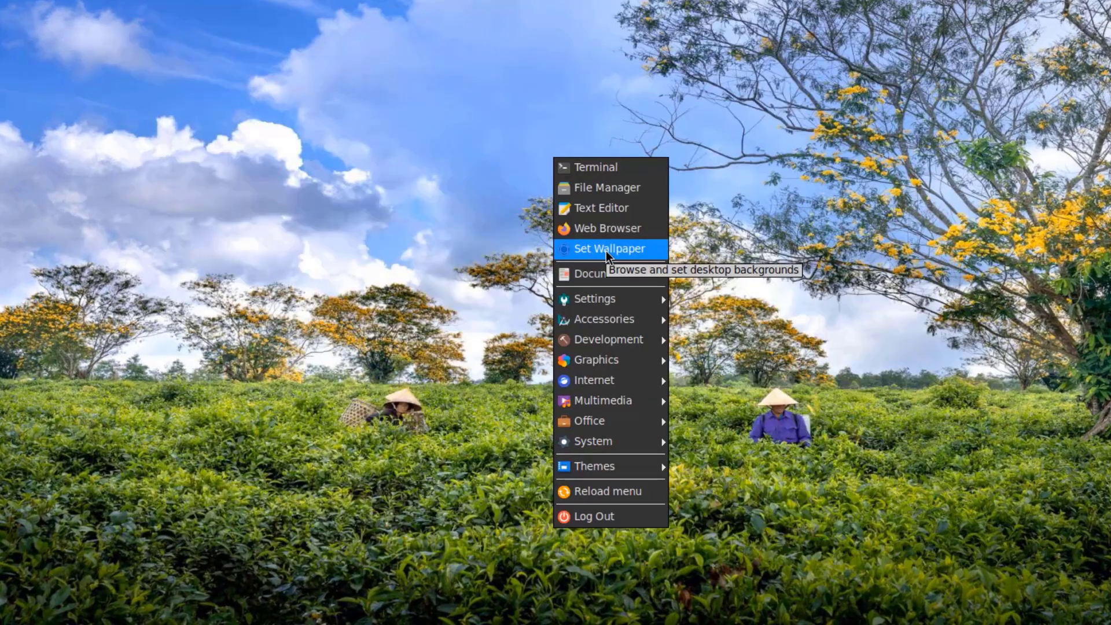
Step: Apply wallpapers in Nitrogen, ending with the snowy mountain lake as desktop background
left_click(609, 249)
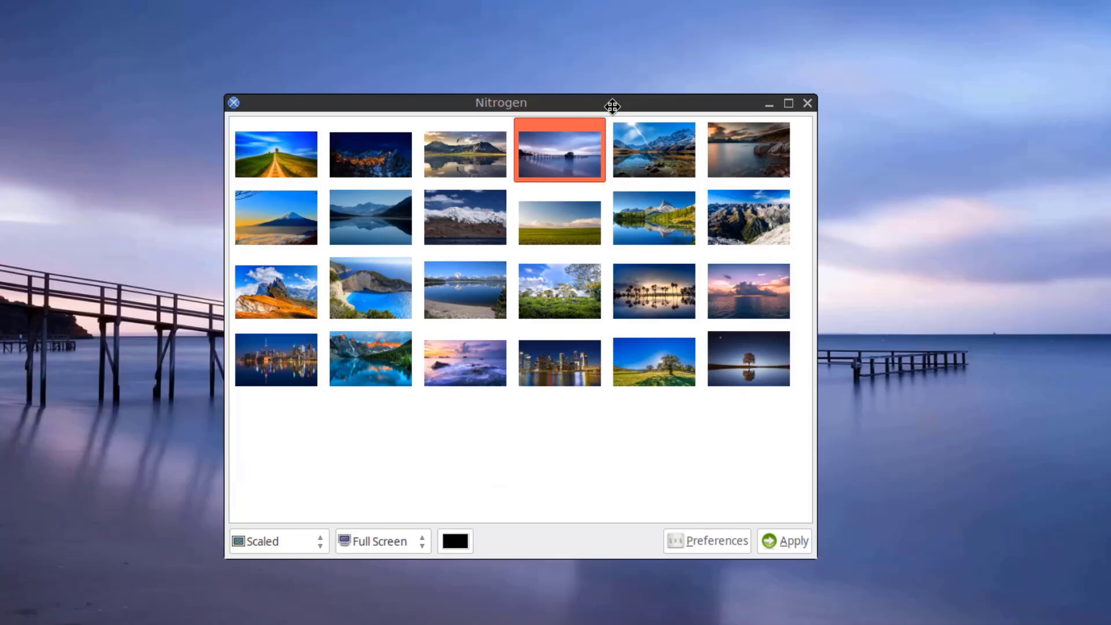
left_click(278, 290)
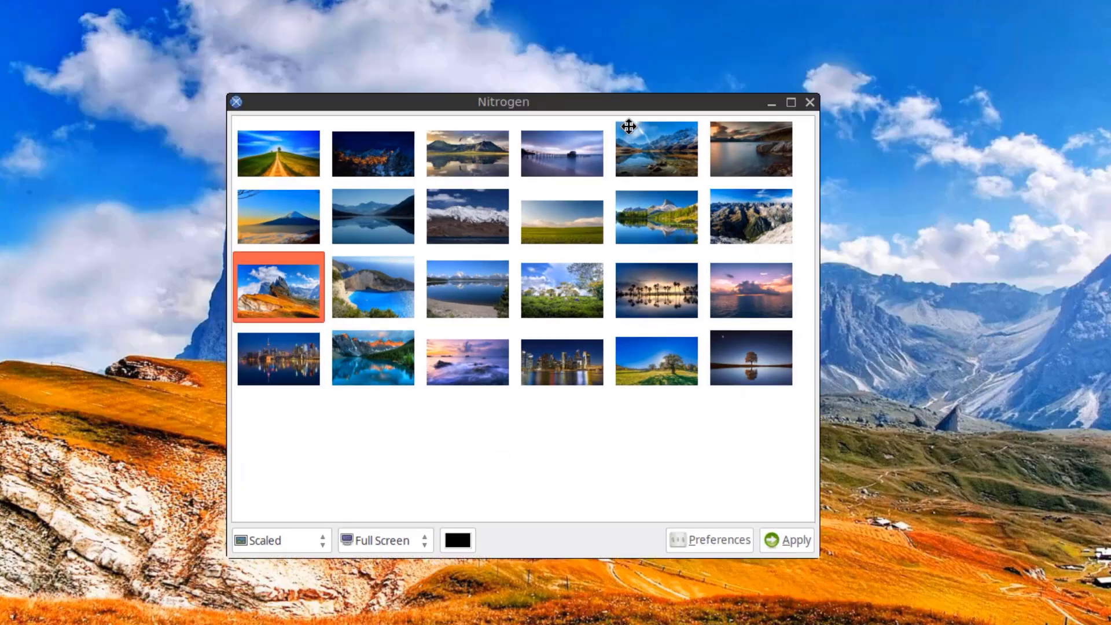
left_click(787, 540)
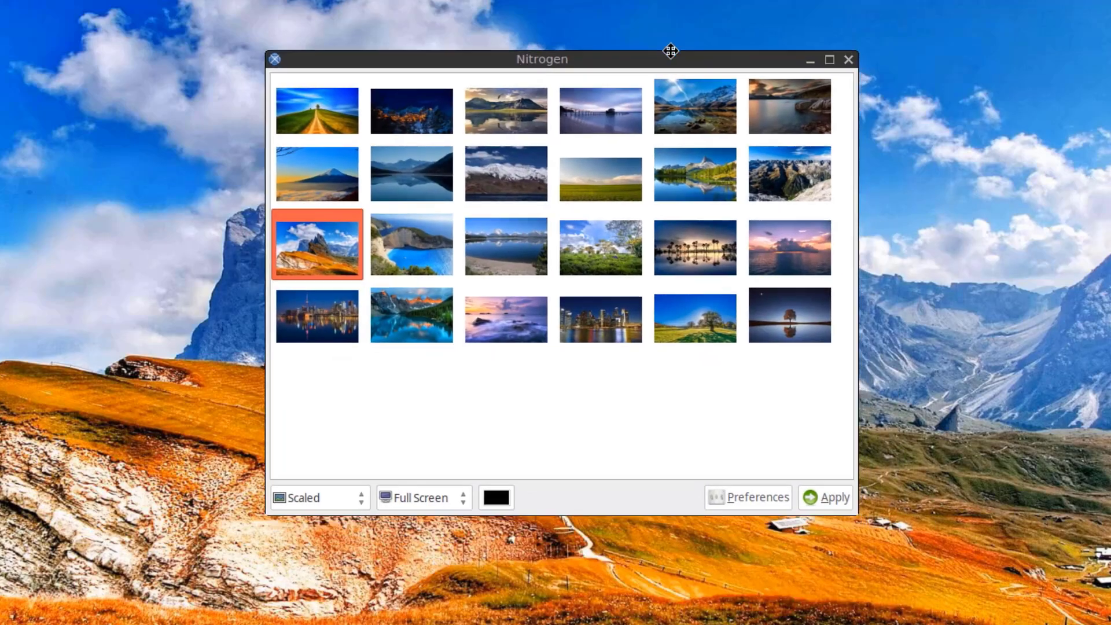
left_click(693, 315)
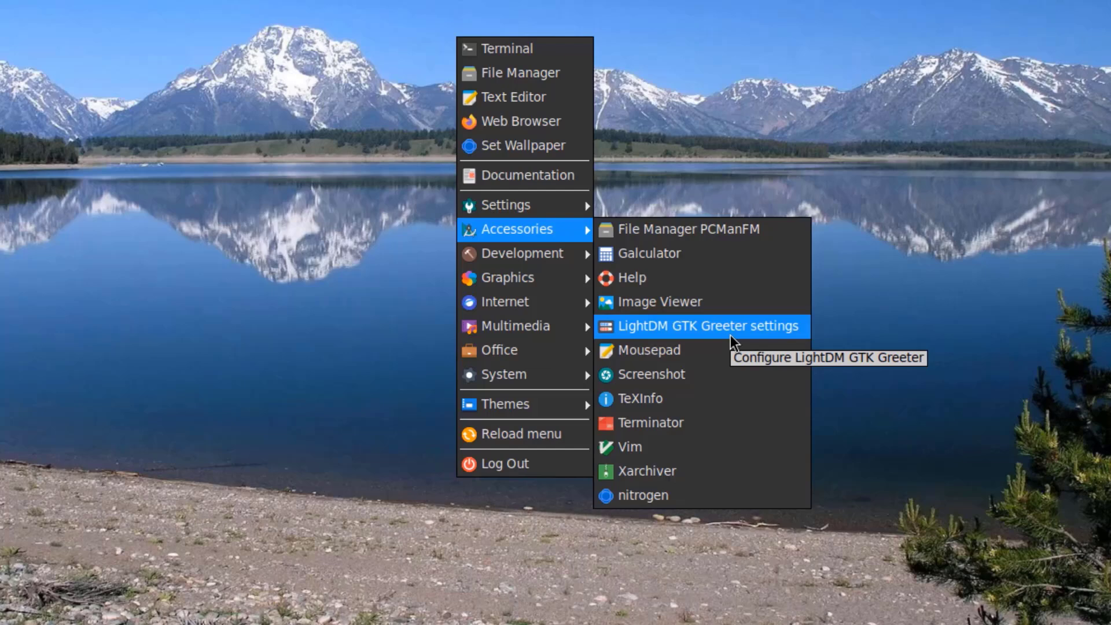
Step: Look over the greeter's position and misc pages, toggling the user image off and back on
left_click(706, 325)
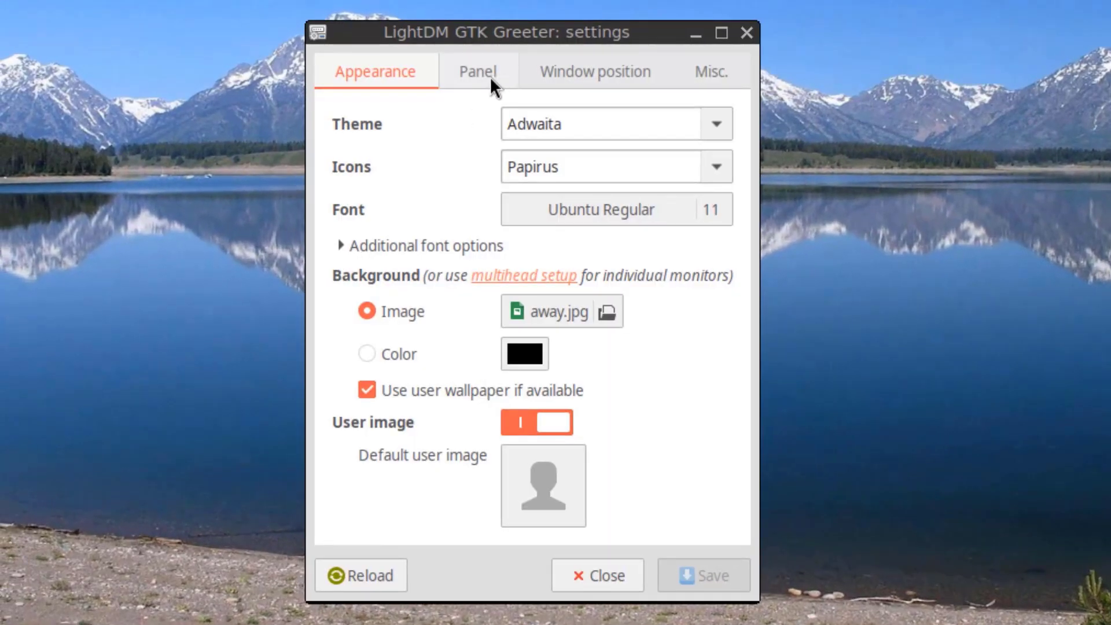
left_click(594, 71)
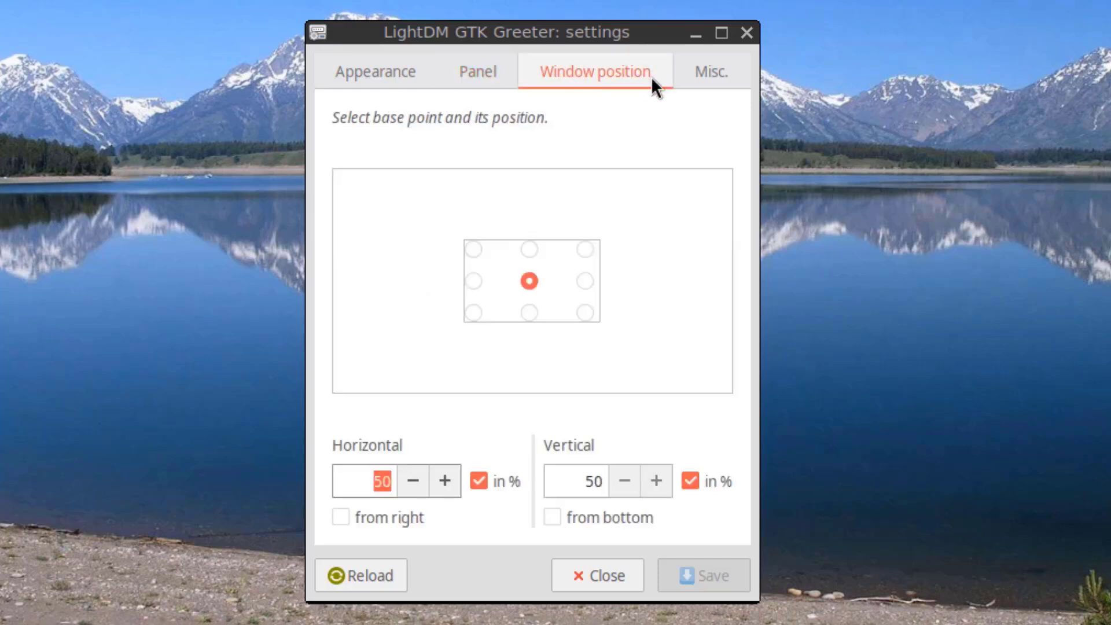
left_click(710, 70)
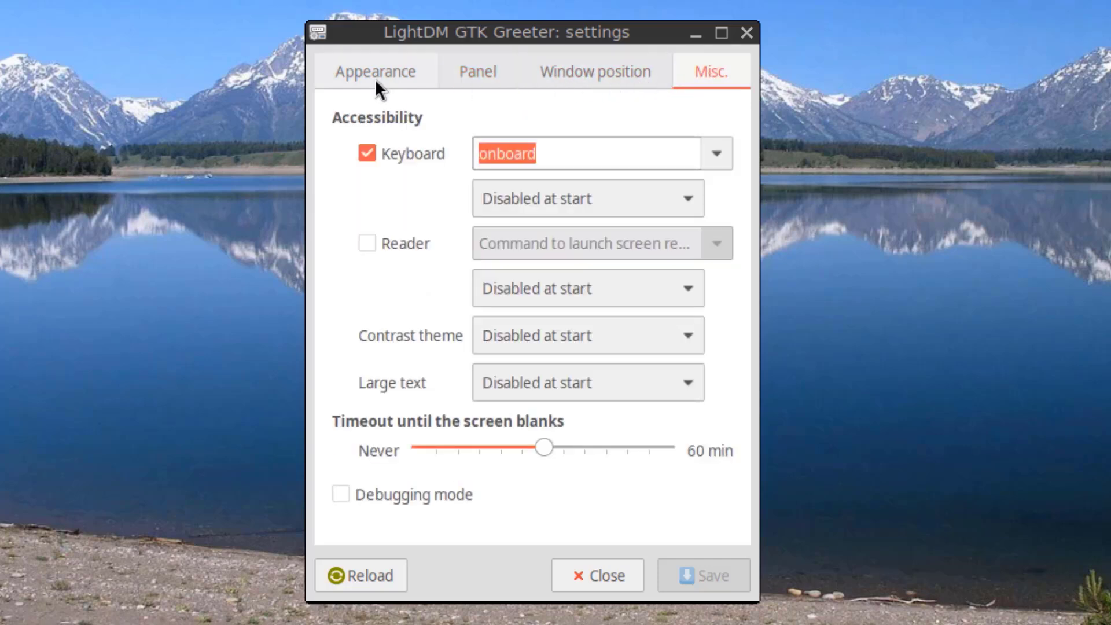
left_click(375, 71)
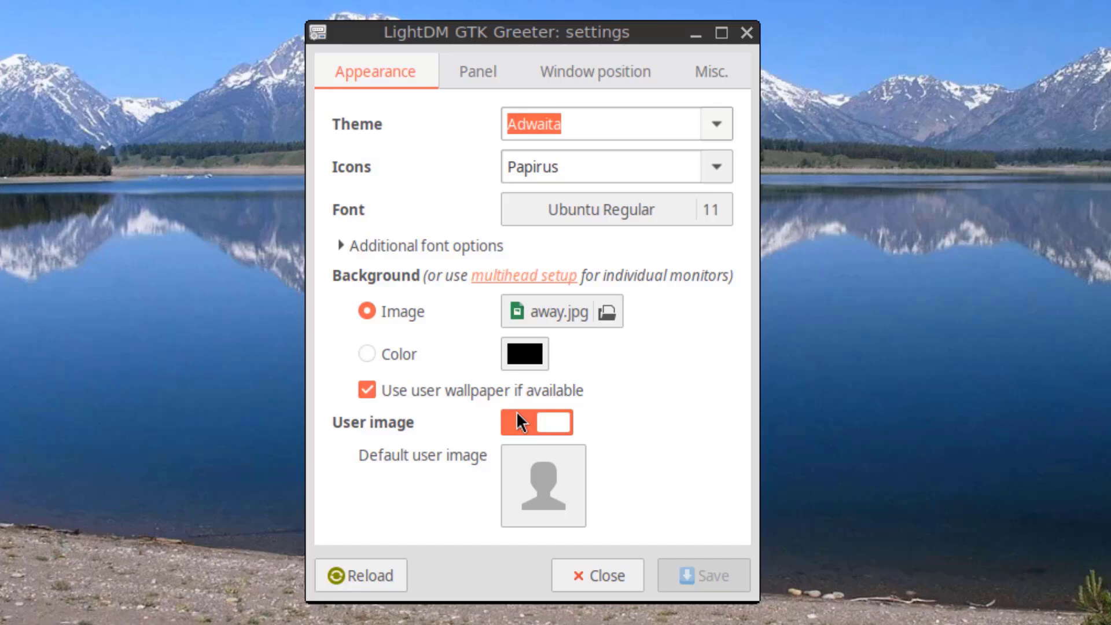
left_click(536, 422)
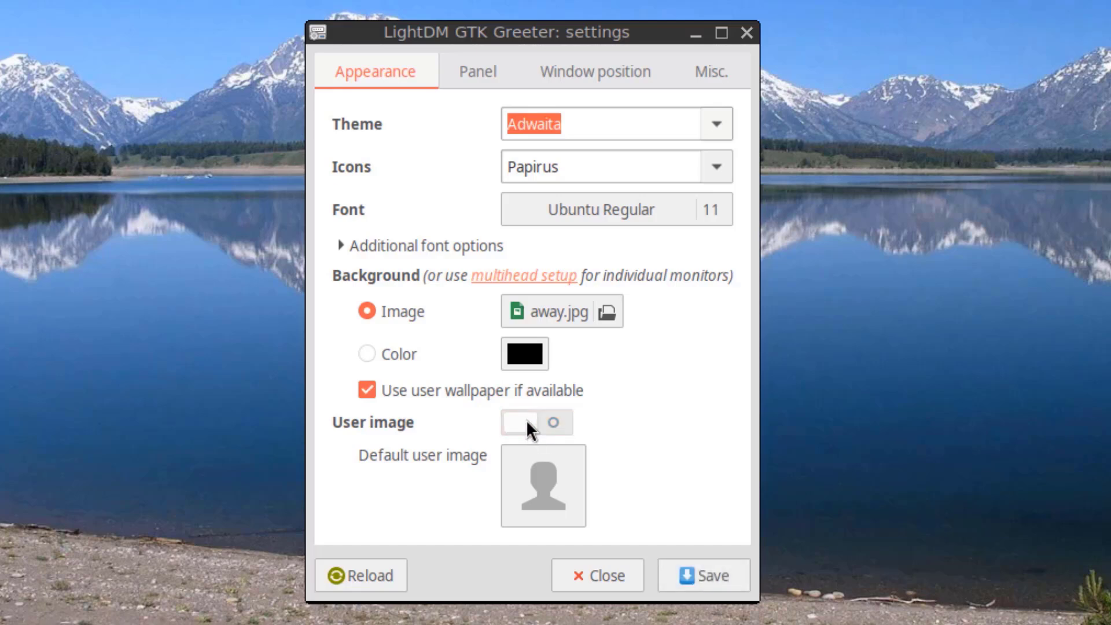
left_click(536, 422)
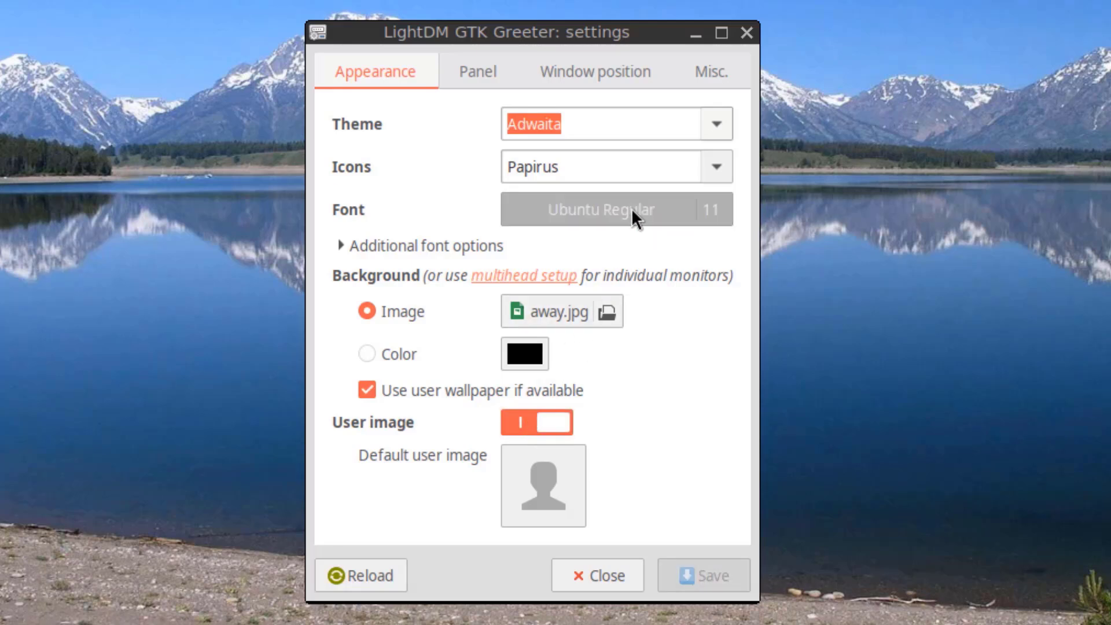
Step: Set the greeter font to Ubuntu Bold 12 and review its icon theme, theme and panel lists
left_click(614, 209)
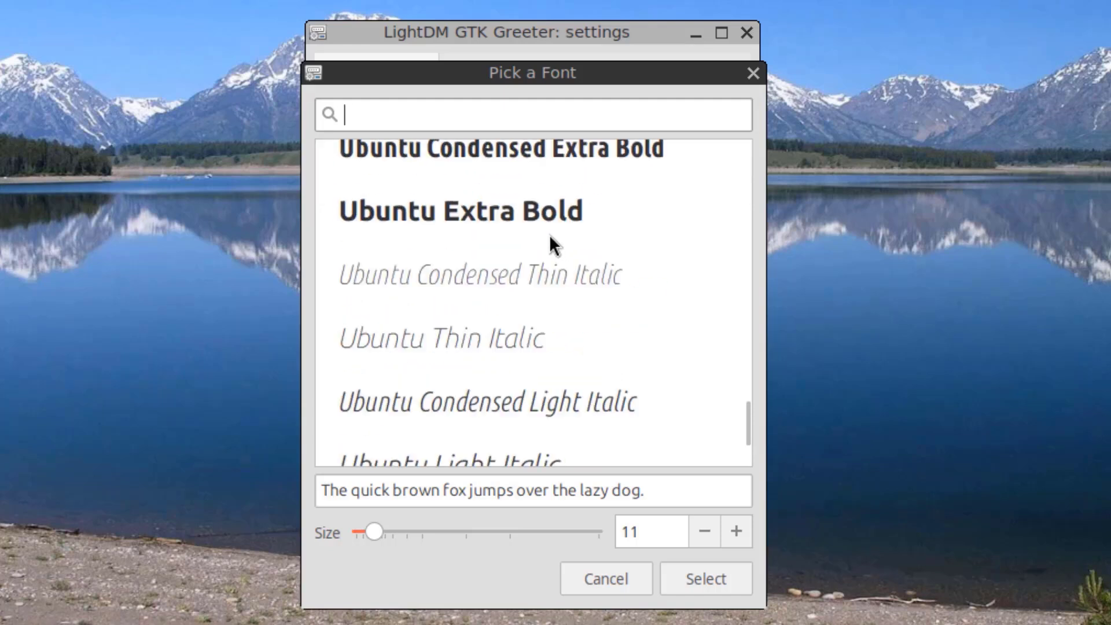
left_click(736, 531)
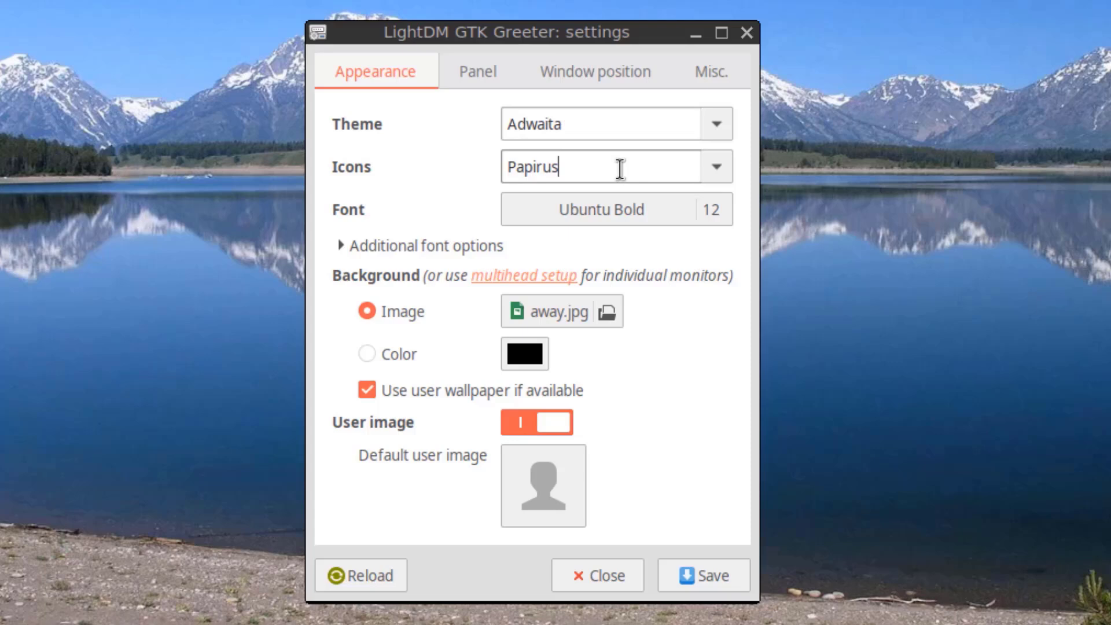
left_click(716, 166)
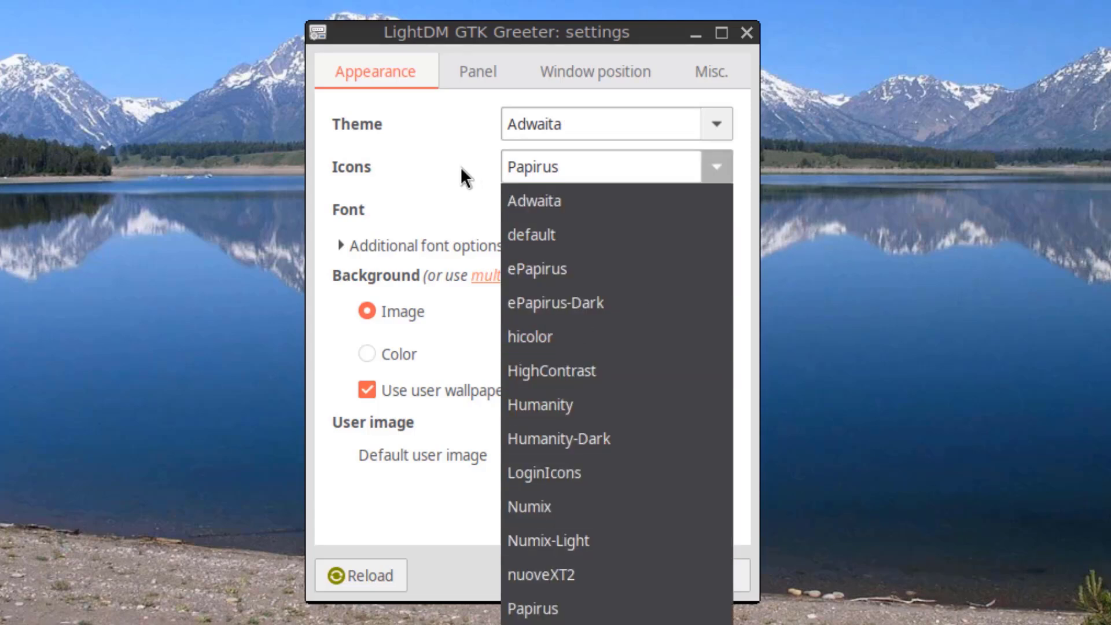
left_click(715, 124)
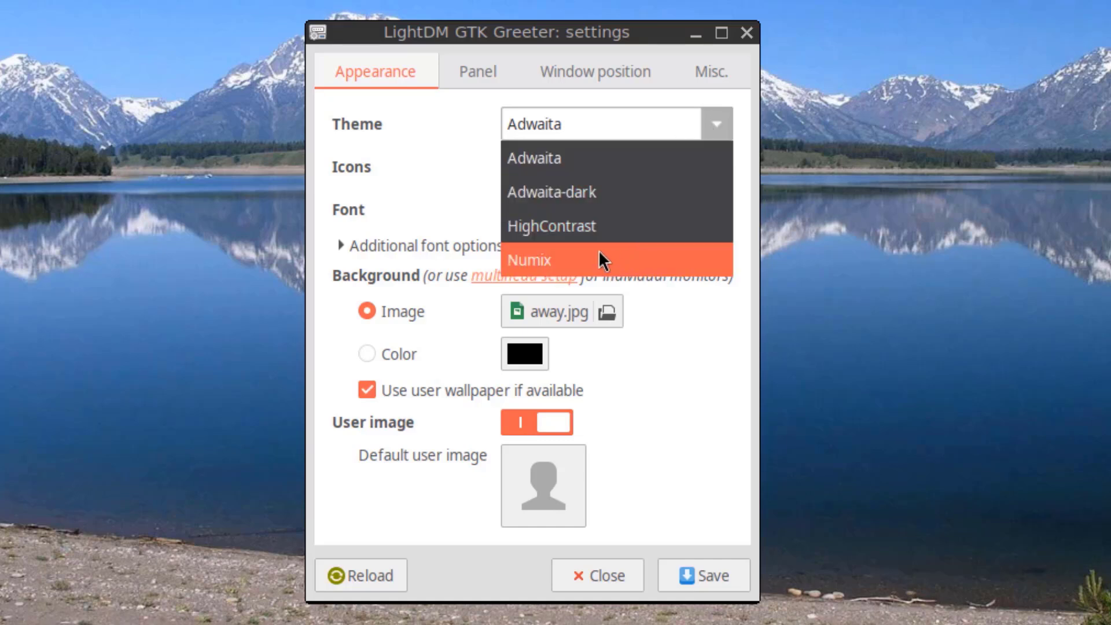
left_click(478, 71)
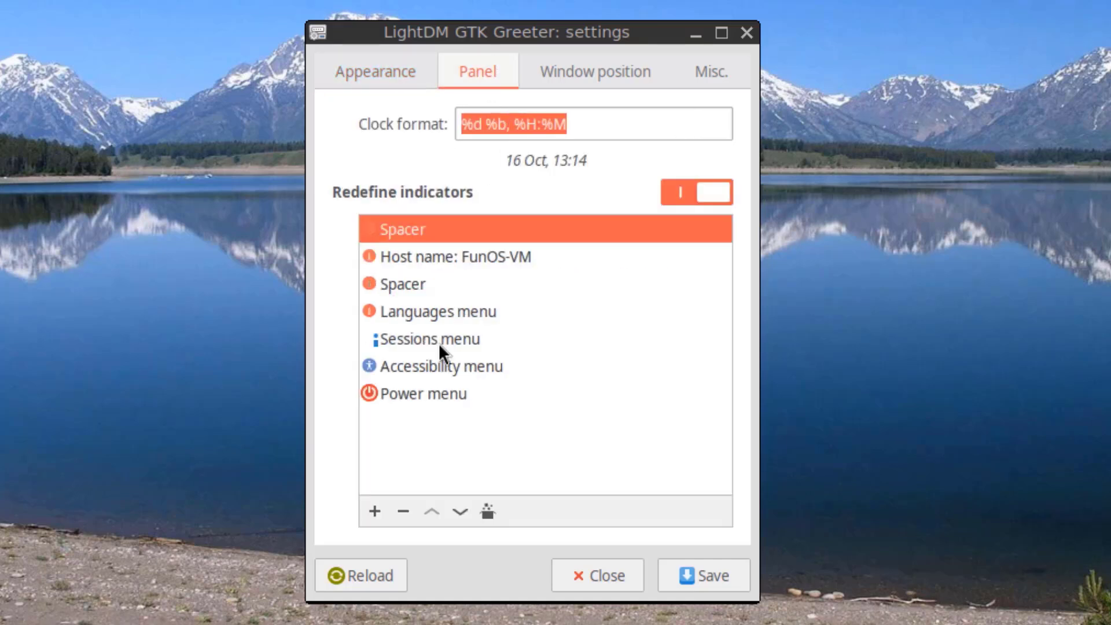
Step: Adjust the login window position, leaving it 53% from the right
left_click(594, 71)
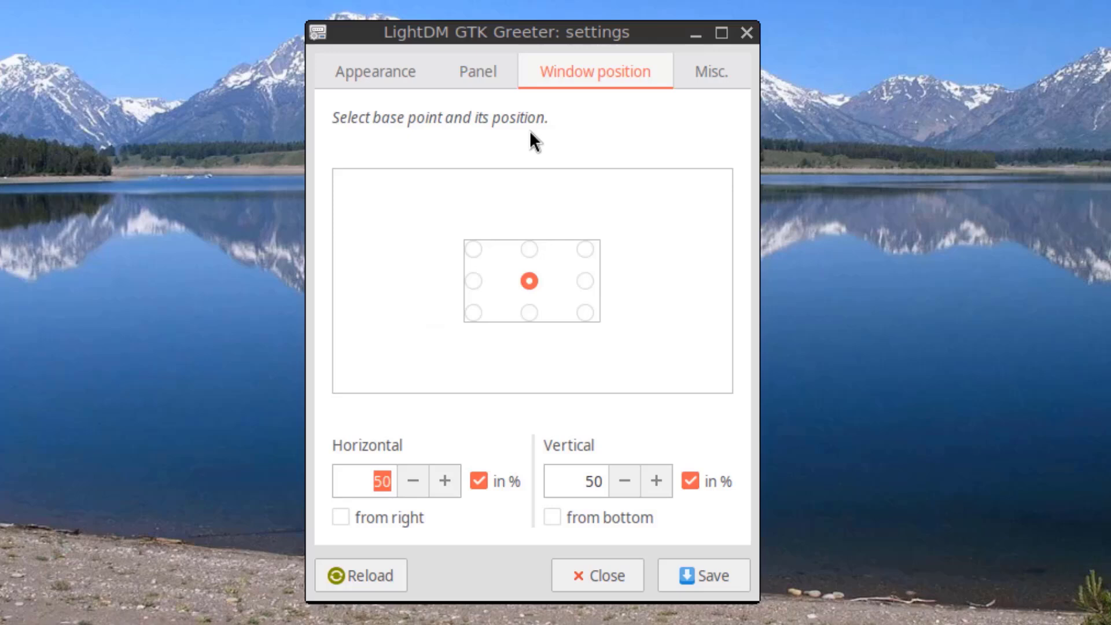
left_click(655, 481)
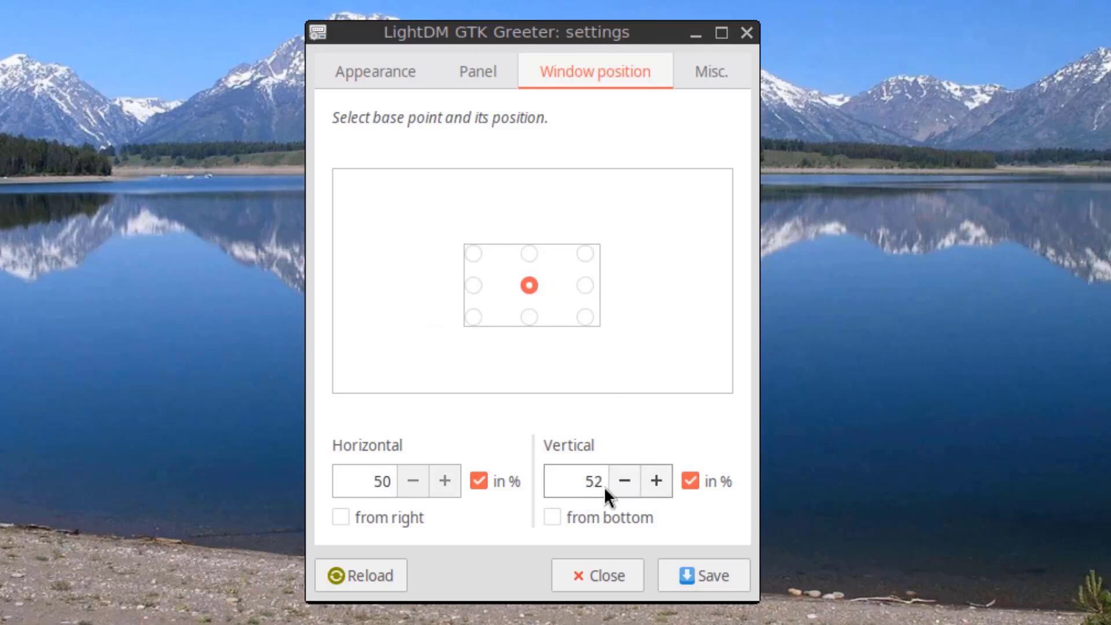
left_click(654, 480)
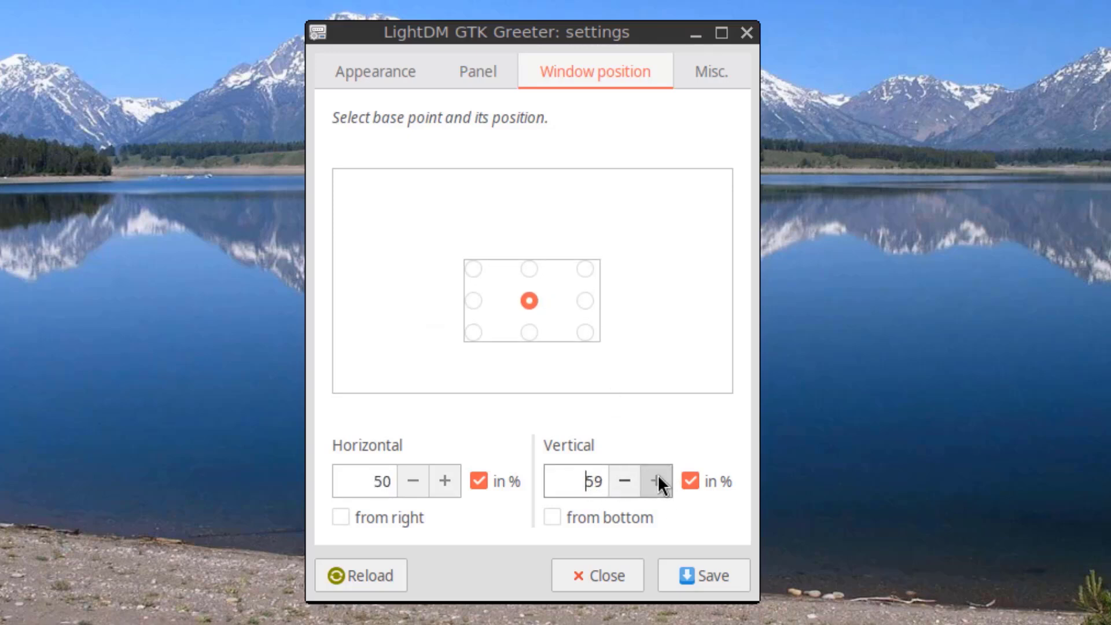
left_click(653, 481)
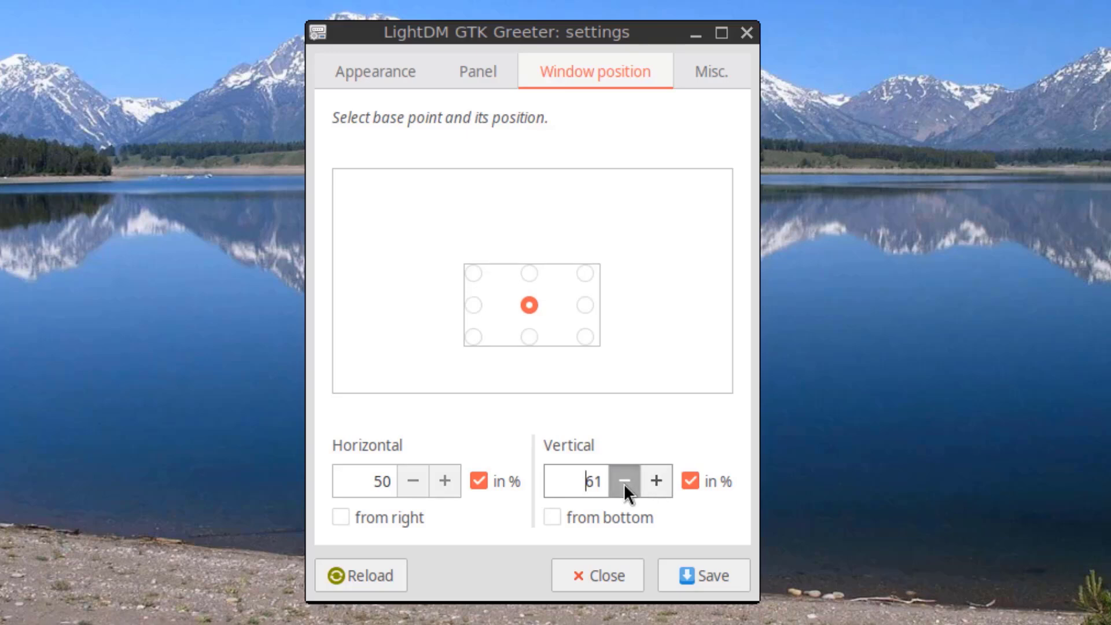
left_click(624, 481)
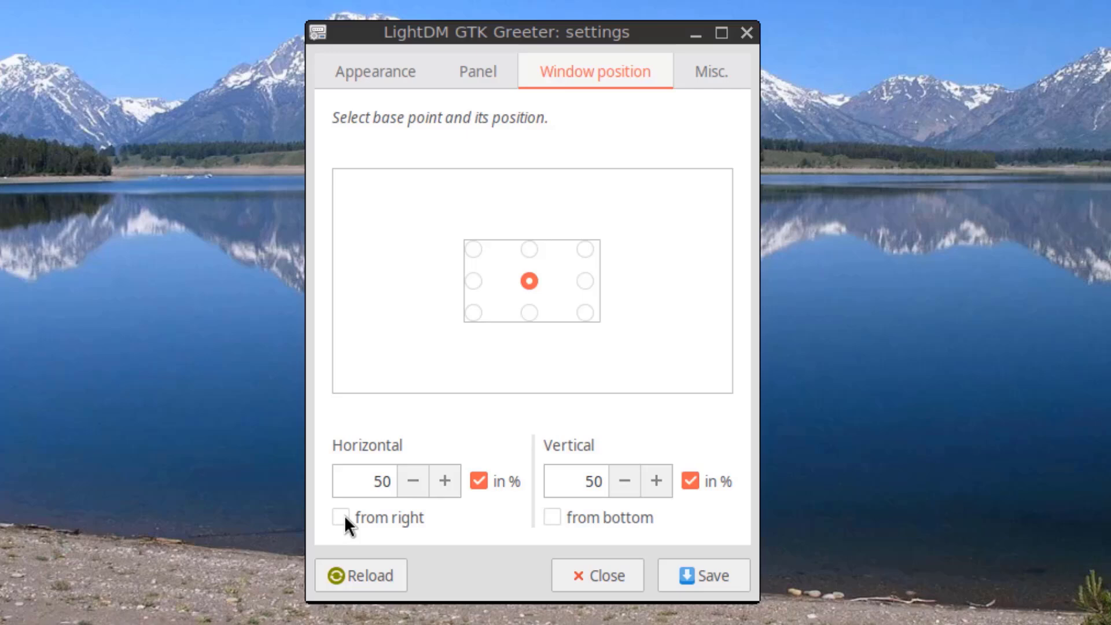
mouse_move(425, 457)
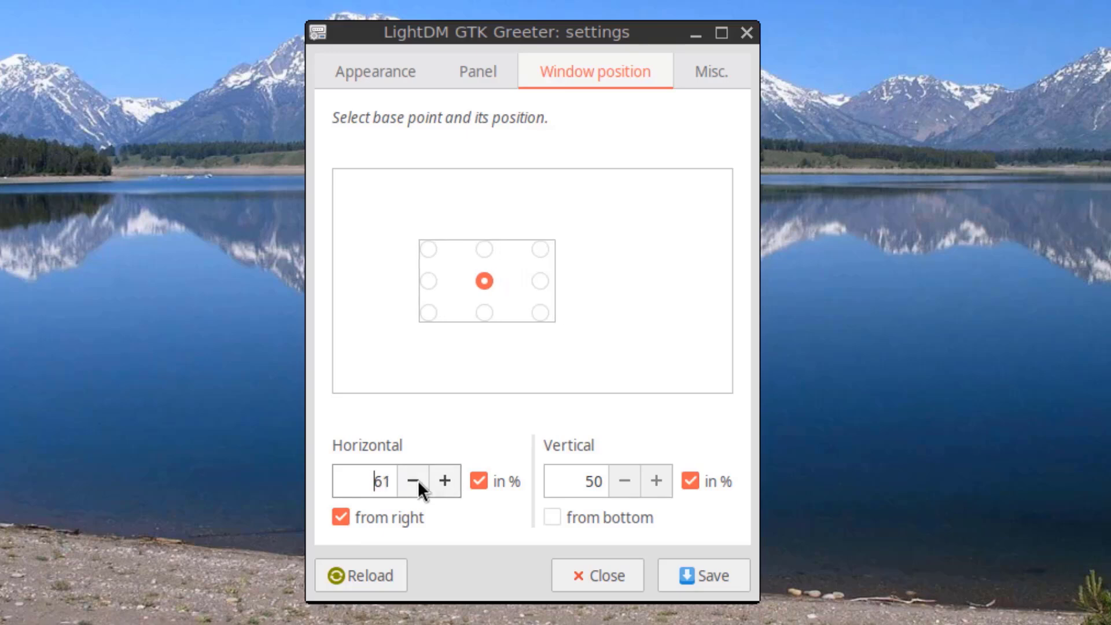
left_click(415, 482)
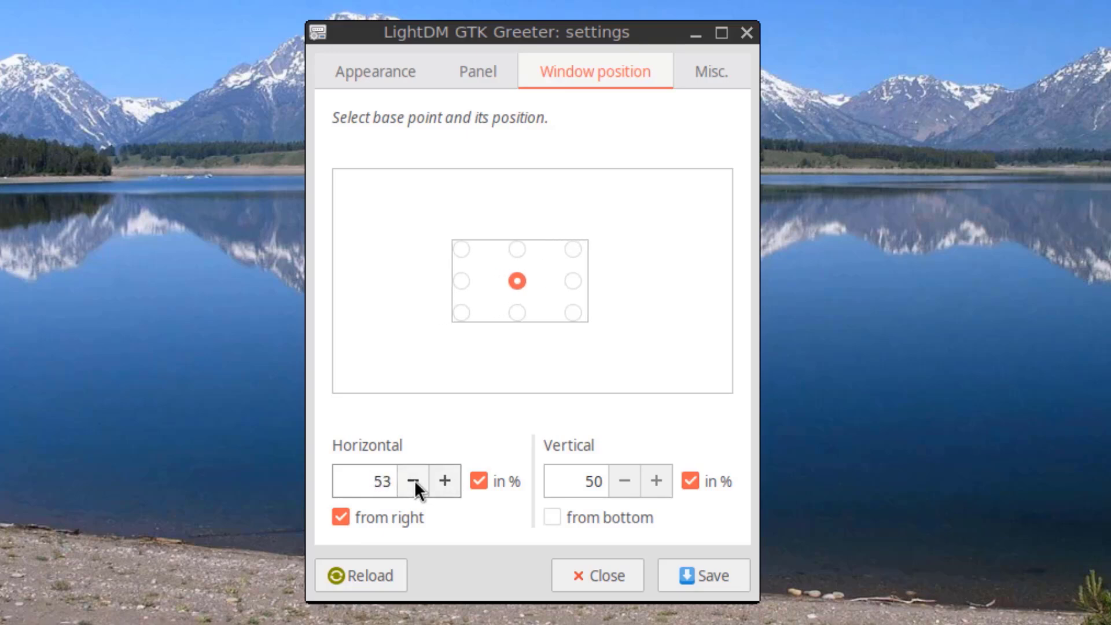
Step: Keep the screen reader and large text disabled at greeter start
left_click(711, 71)
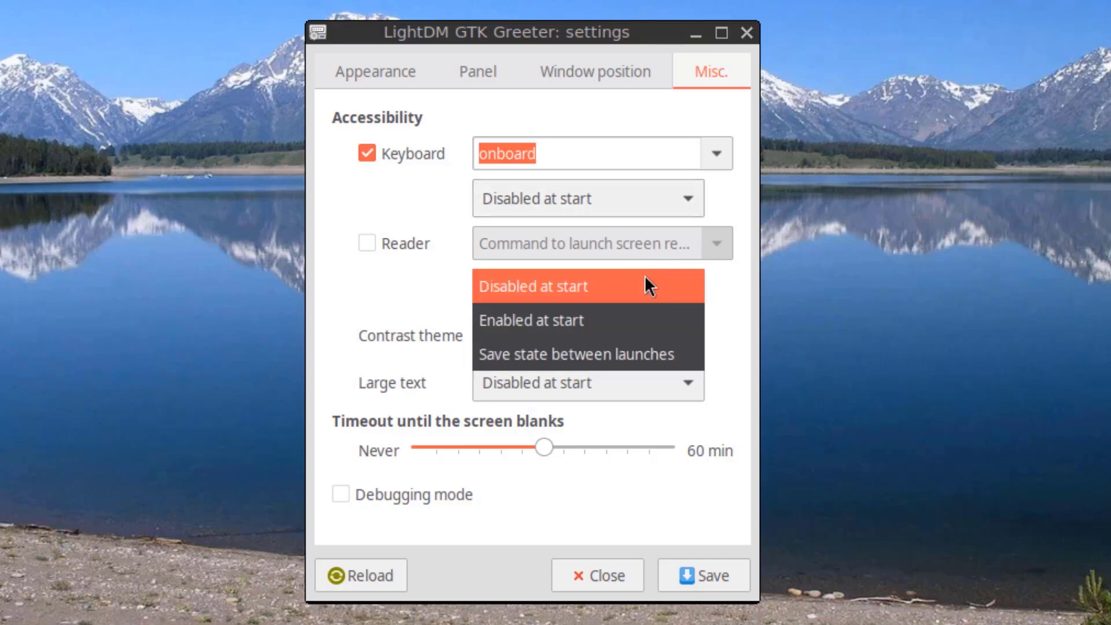
left_click(588, 383)
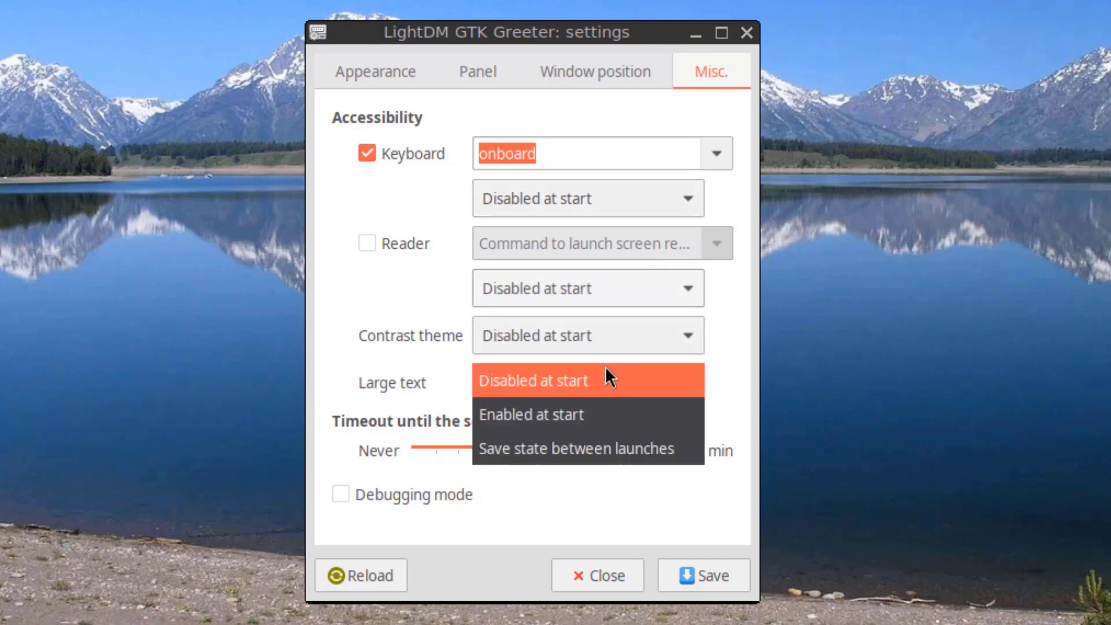
left_click(532, 381)
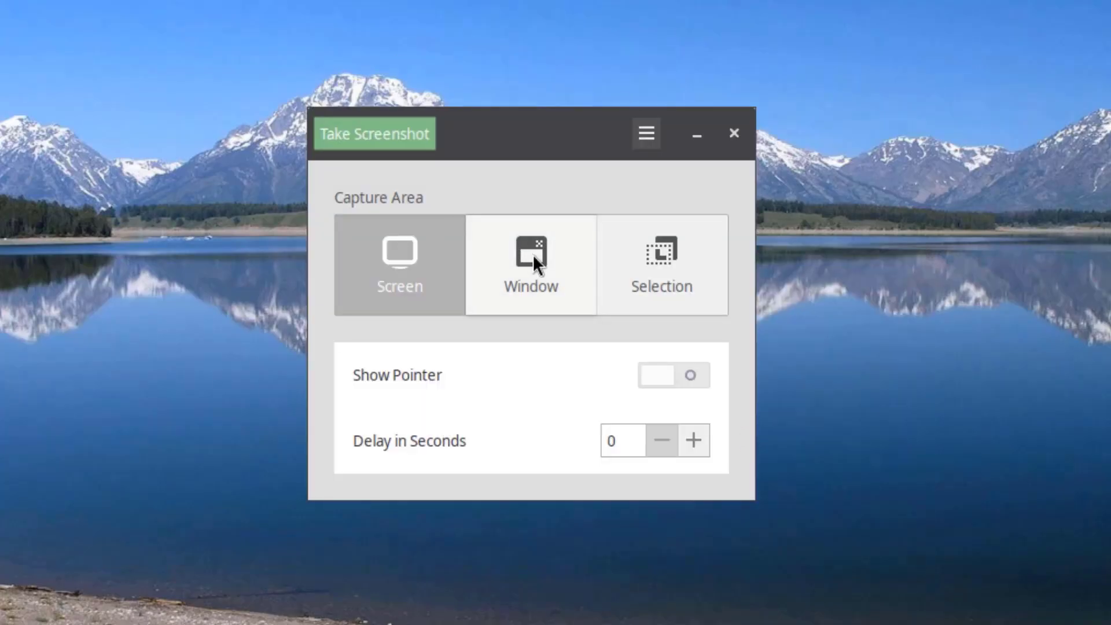
Step: Capture a selected screen region with the Screenshot tool
left_click(661, 264)
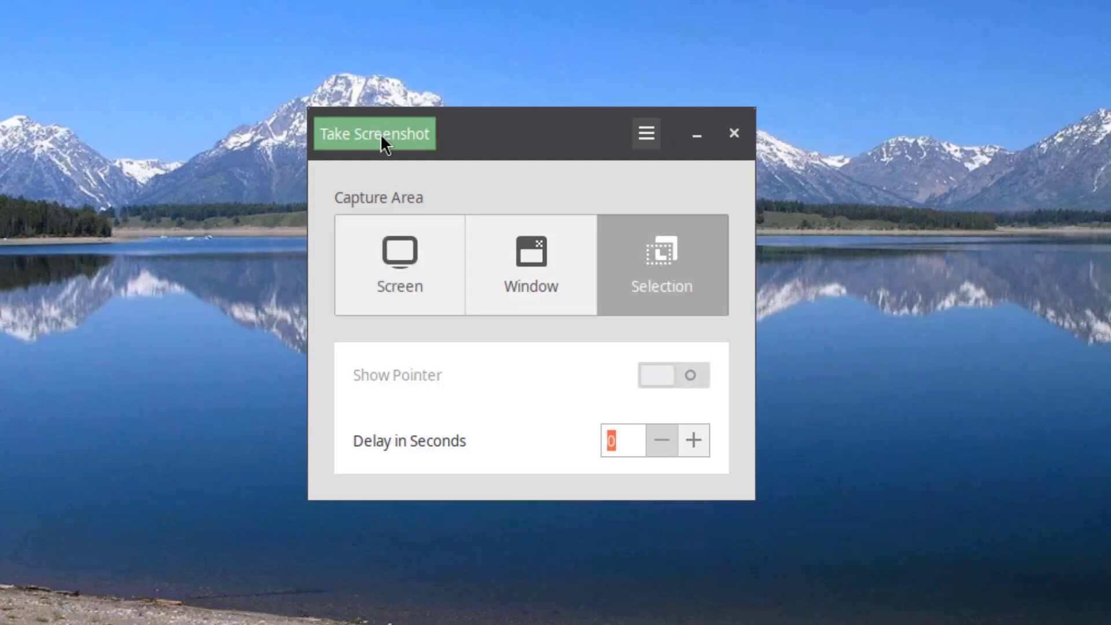
left_click(374, 133)
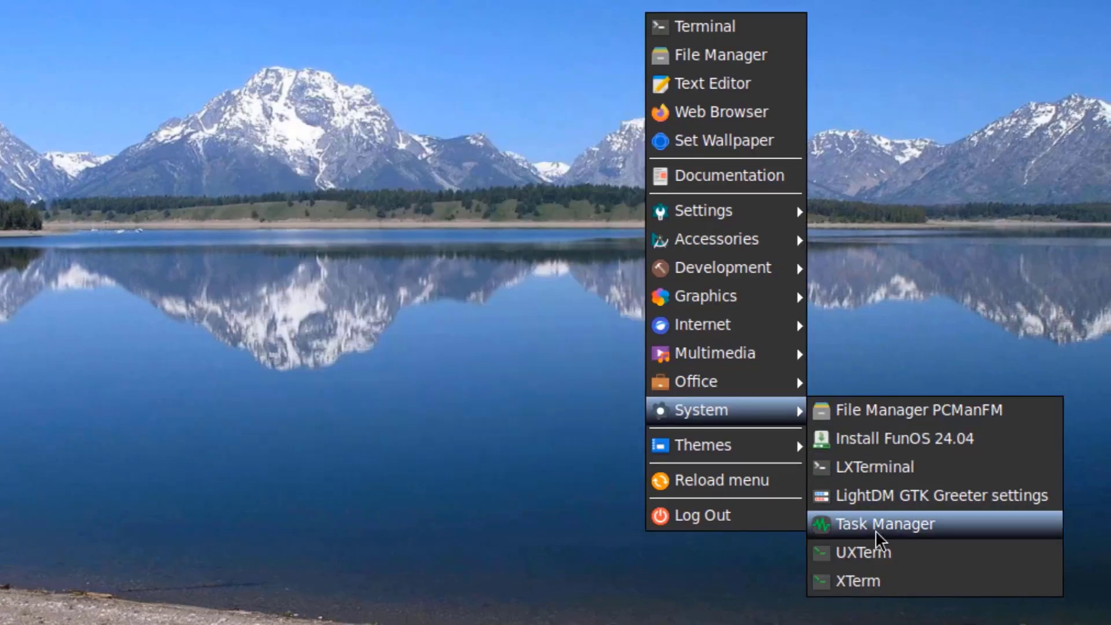
Step: Check running processes and memory use in Task Manager, then close it
left_click(884, 523)
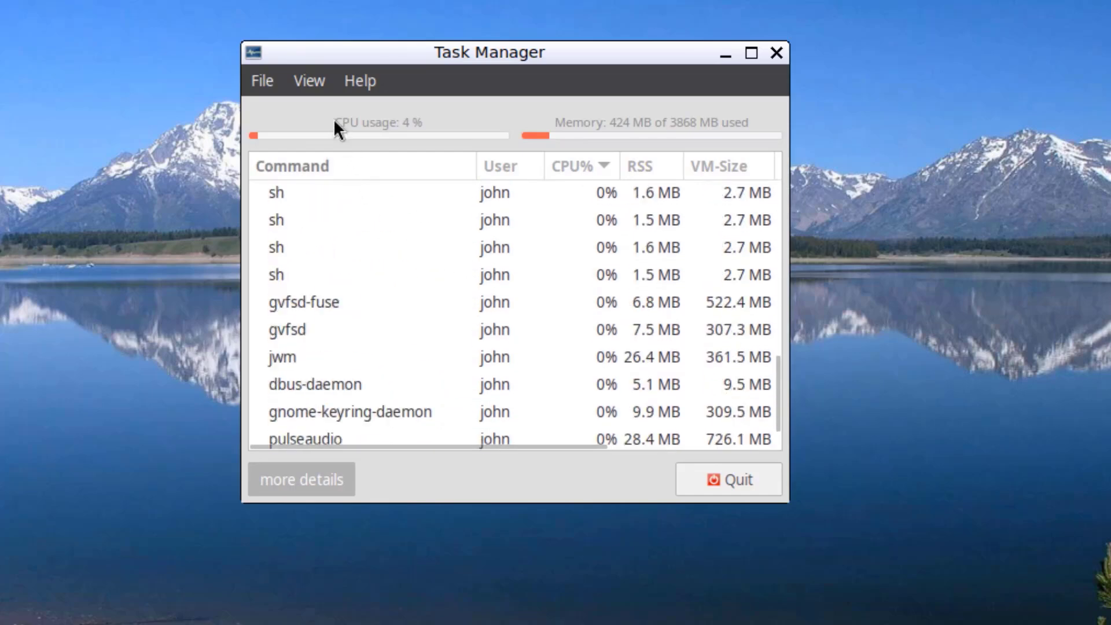
left_click(308, 80)
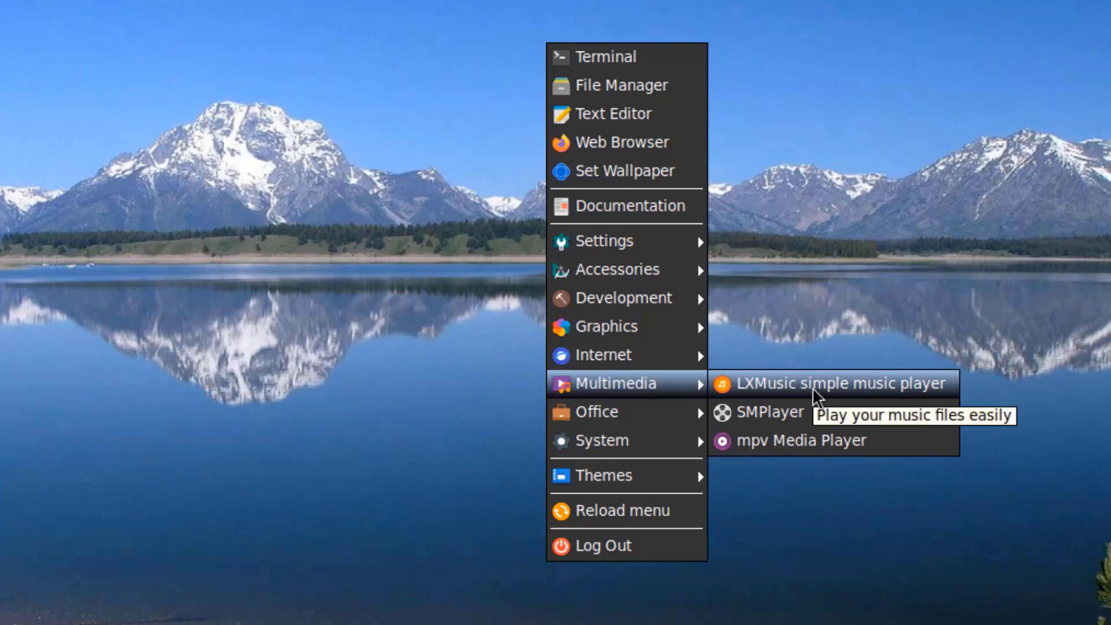
Step: Launch LXMusic with the Cellule track and browse its general and audio plugin preferences
left_click(833, 383)
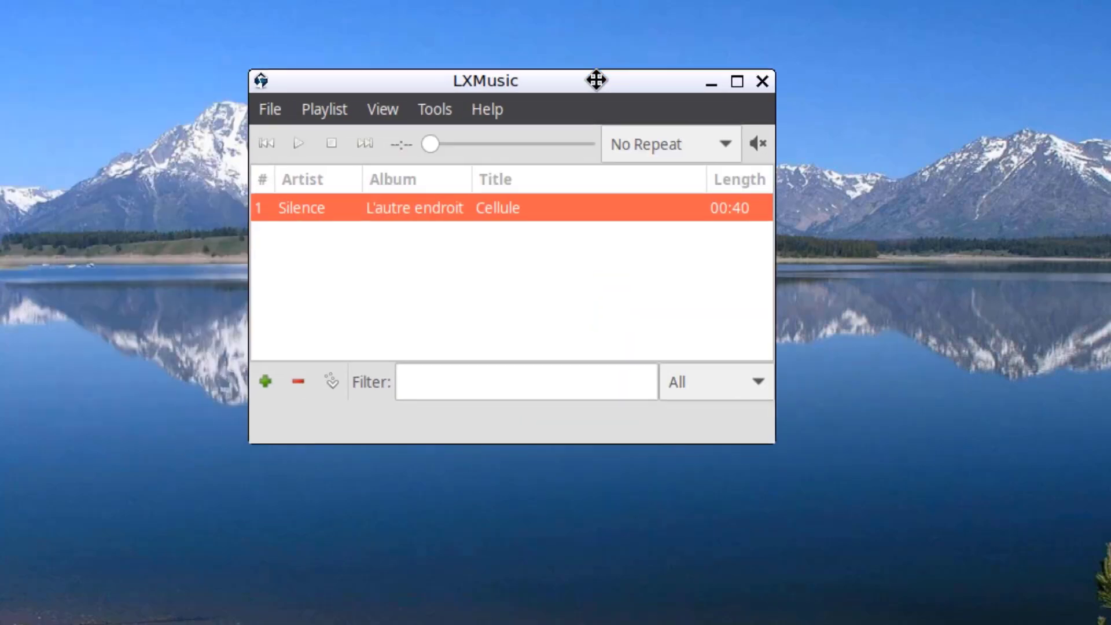
left_click(270, 109)
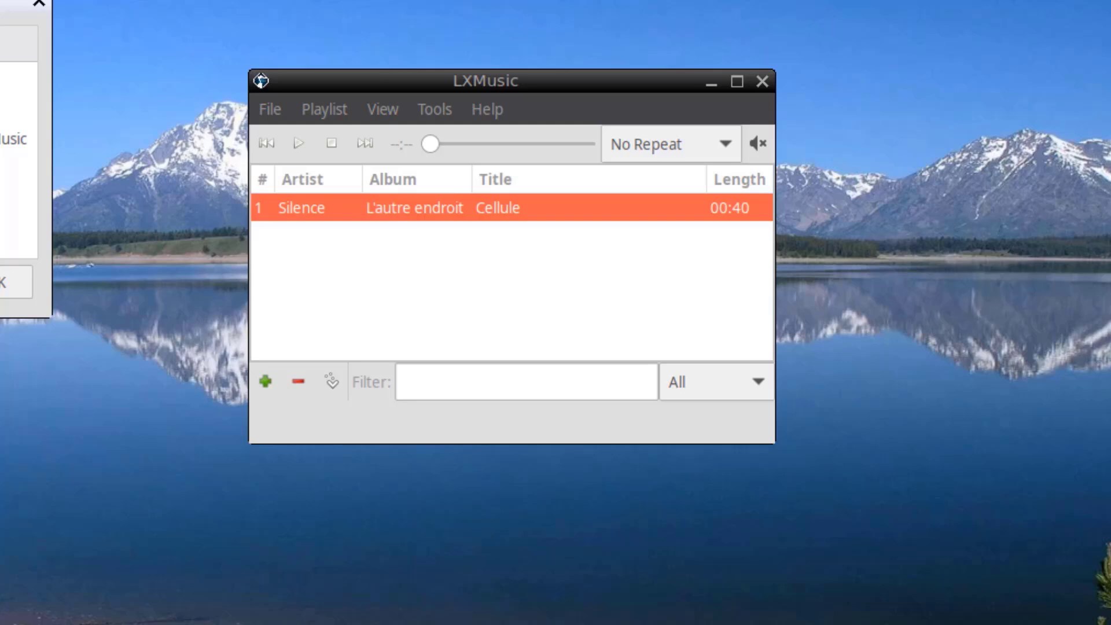
left_click(434, 109)
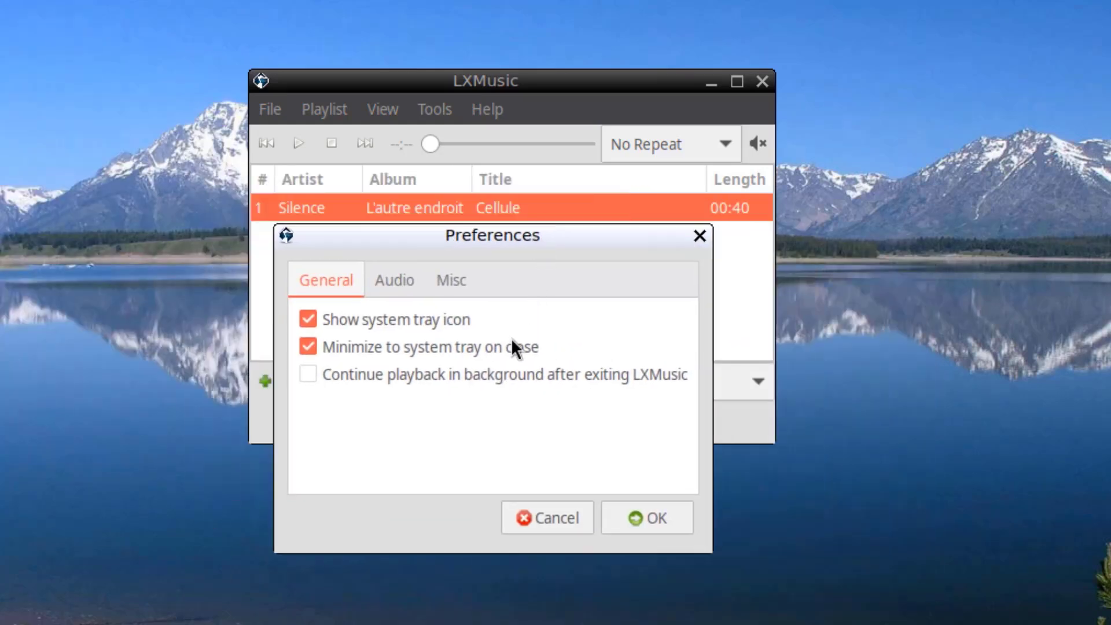
left_click(394, 279)
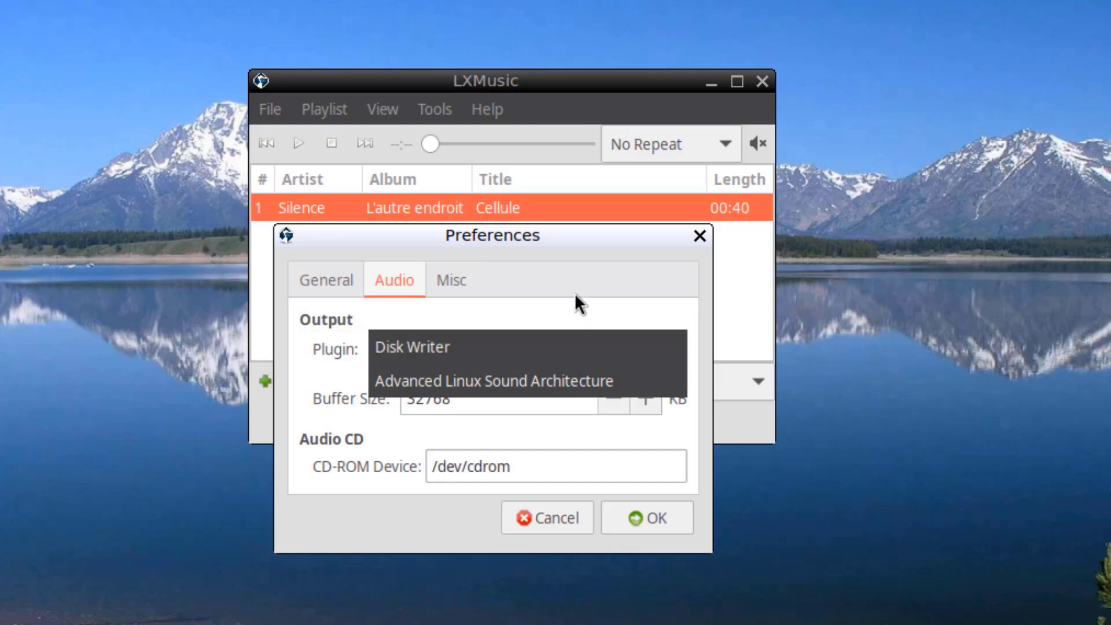
left_click(450, 279)
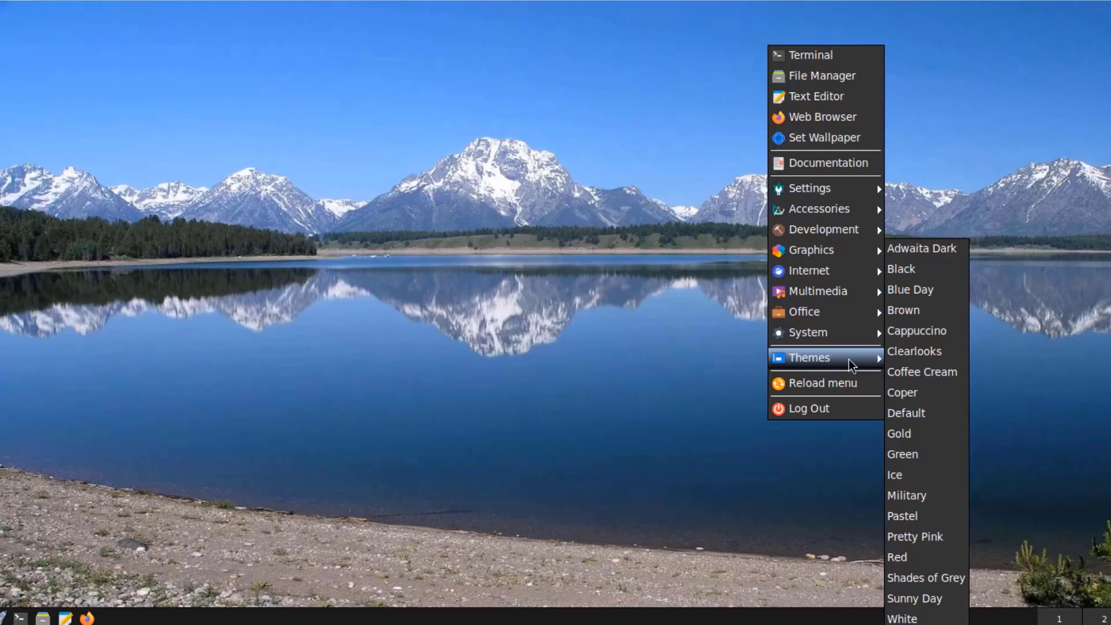
mouse_move(899, 557)
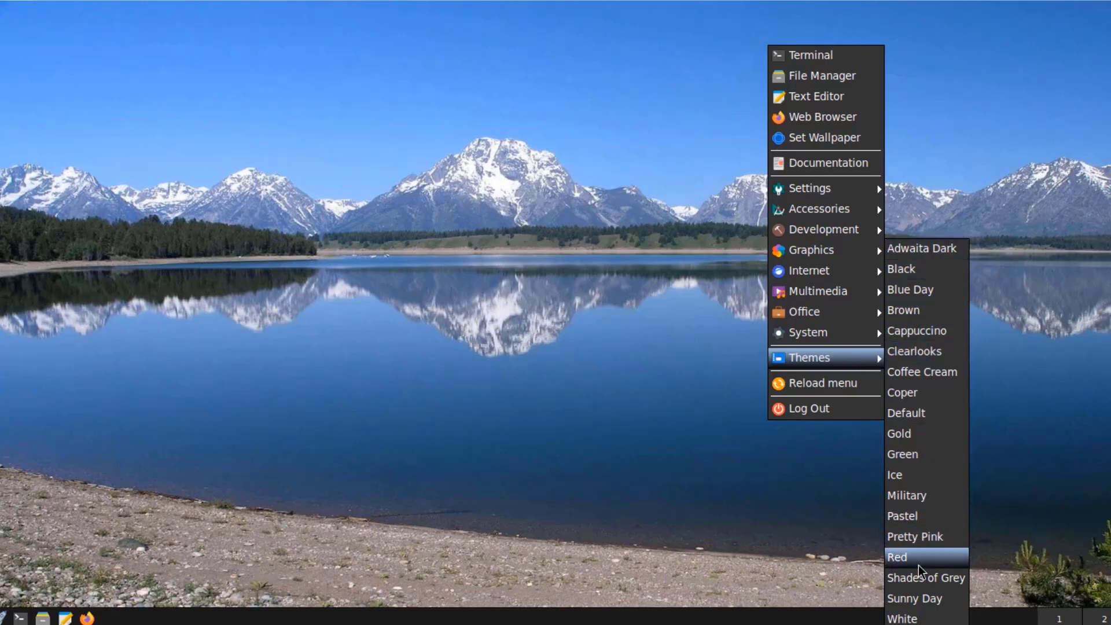
mouse_move(932, 383)
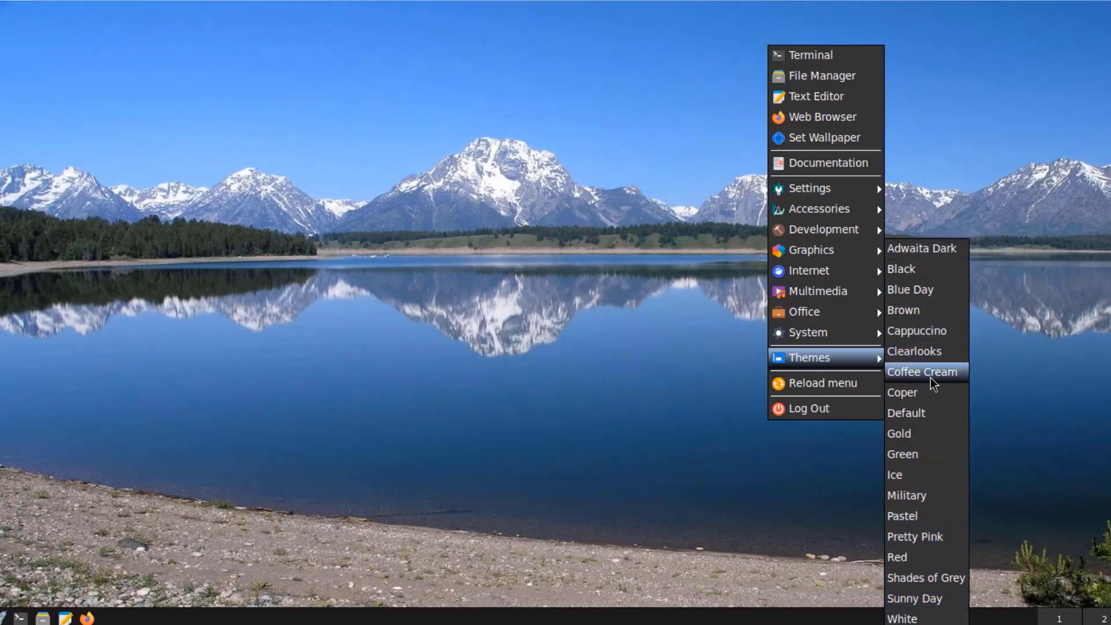
Step: Apply the Coffee Cream theme and preview it in the file manager
left_click(923, 372)
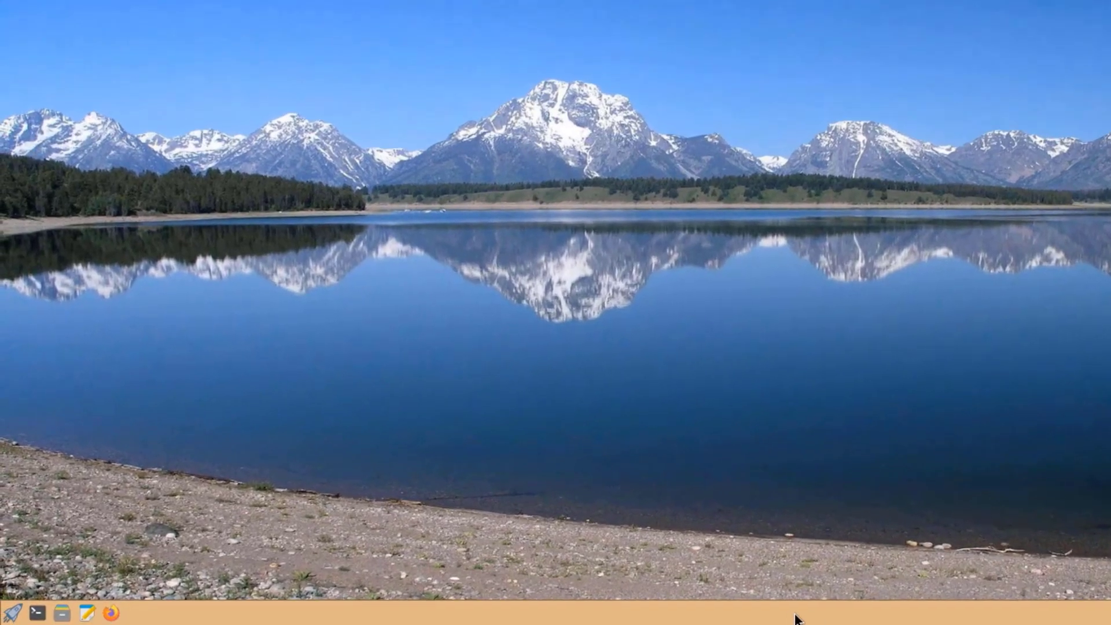
mouse_move(981, 594)
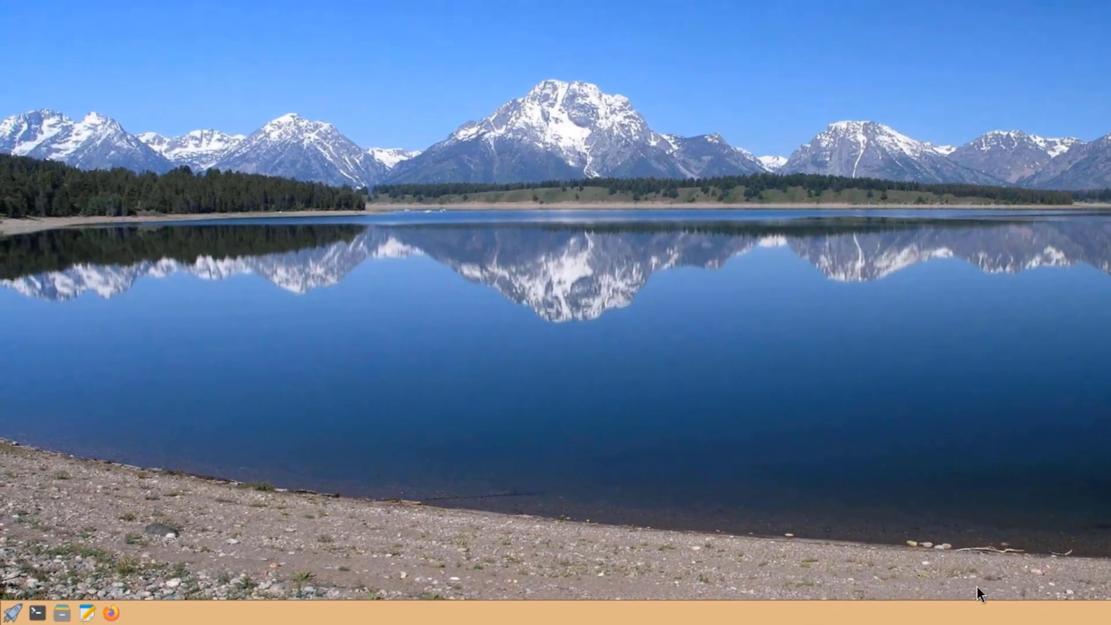
mouse_move(713, 307)
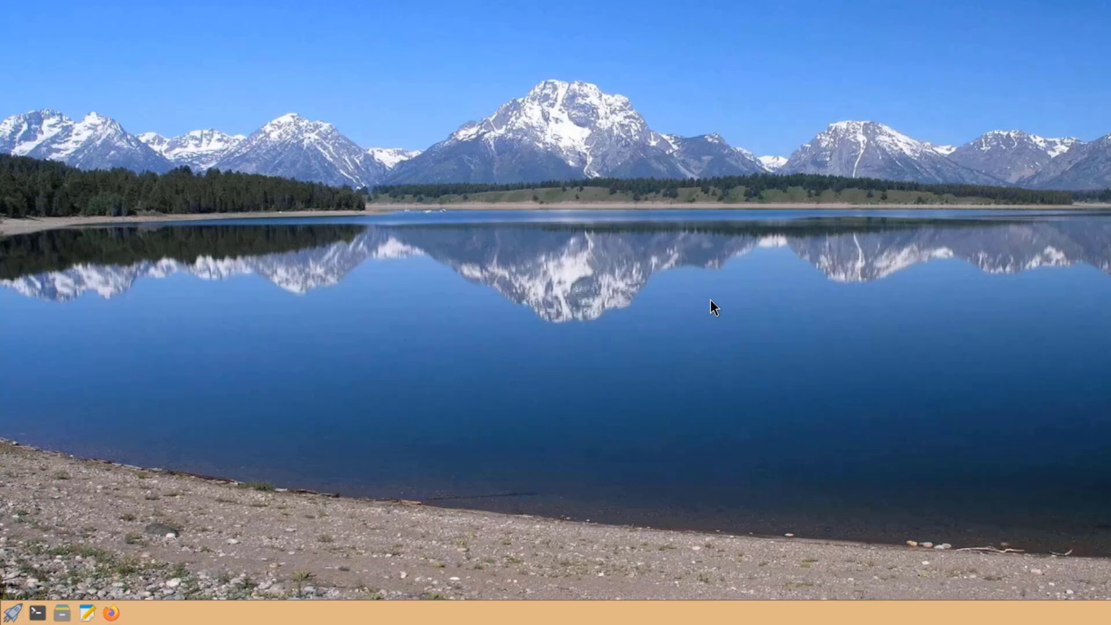
right_click(713, 306)
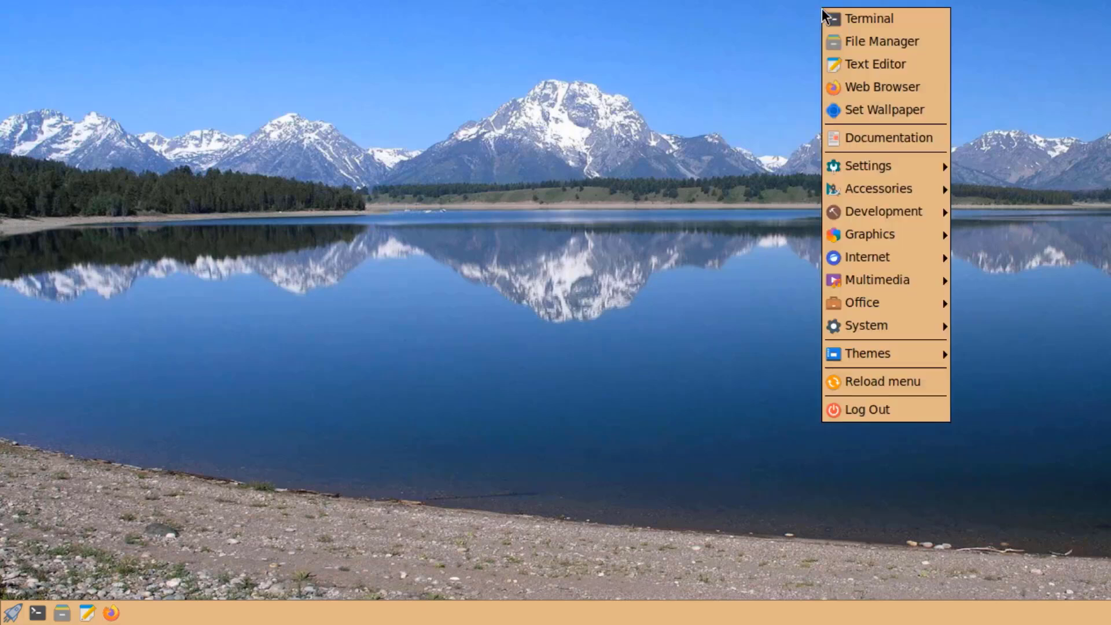
left_click(882, 41)
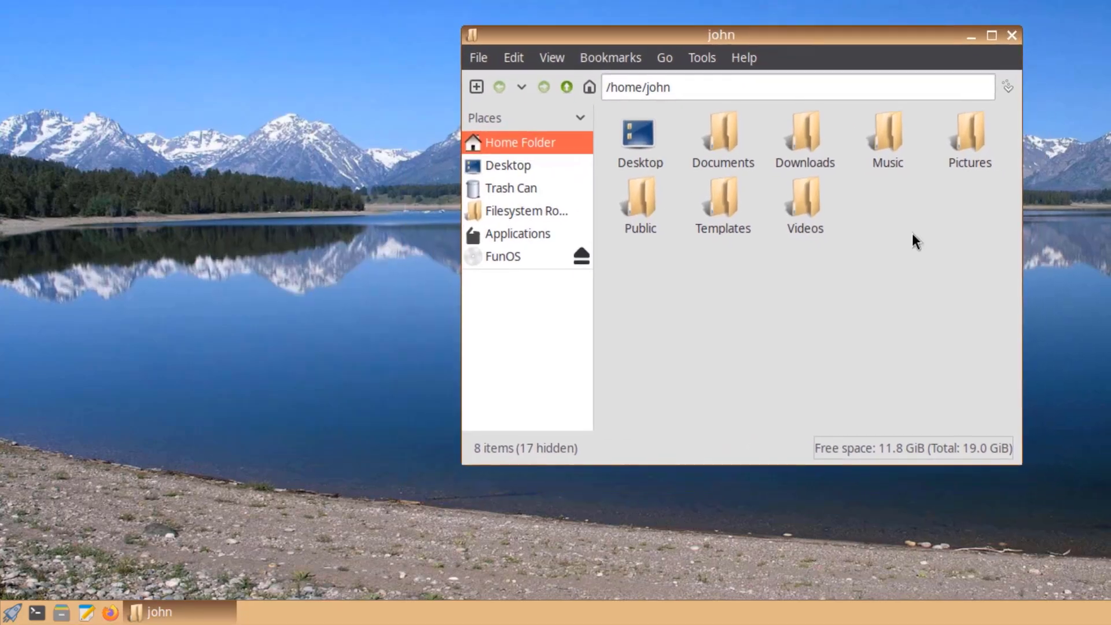
left_click(1013, 36)
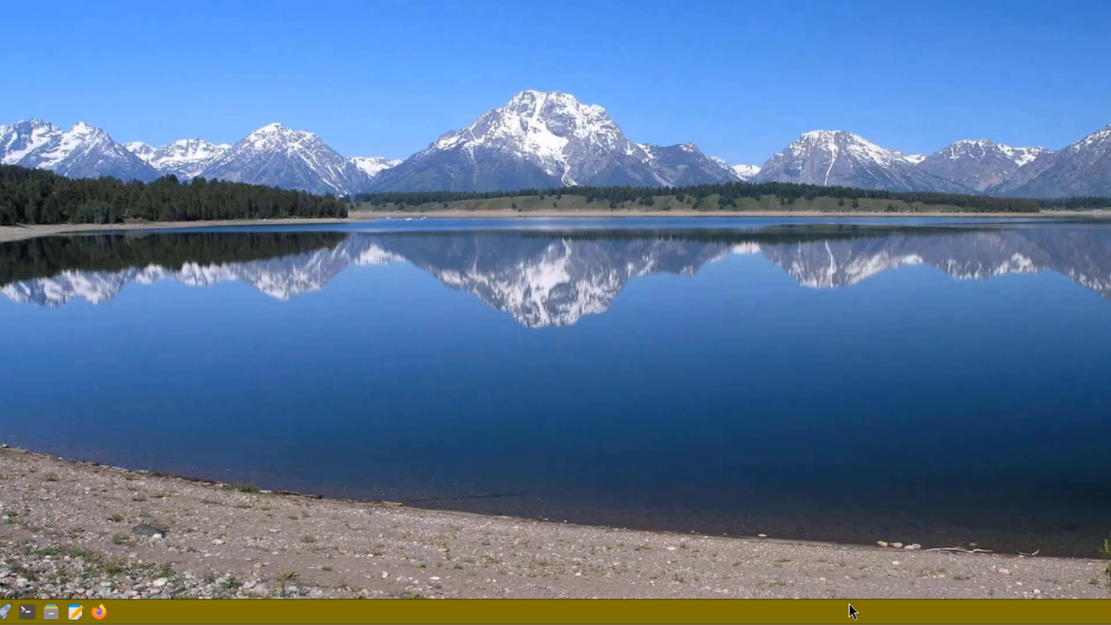
mouse_move(738, 129)
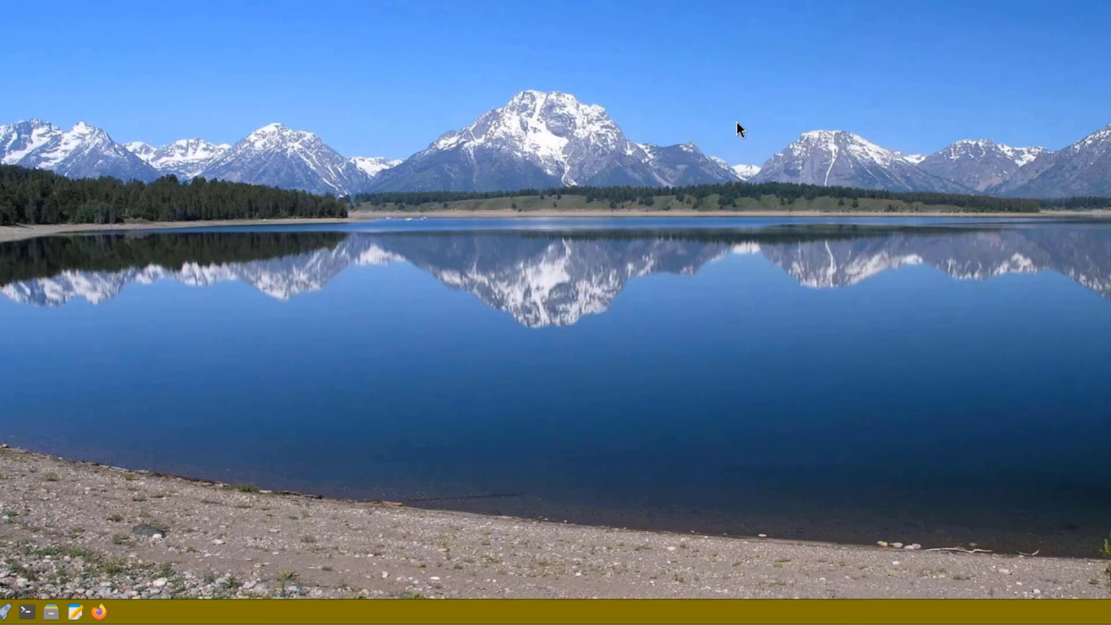
Step: Apply further desktop themes from the menu, ending on the light grey one
right_click(740, 127)
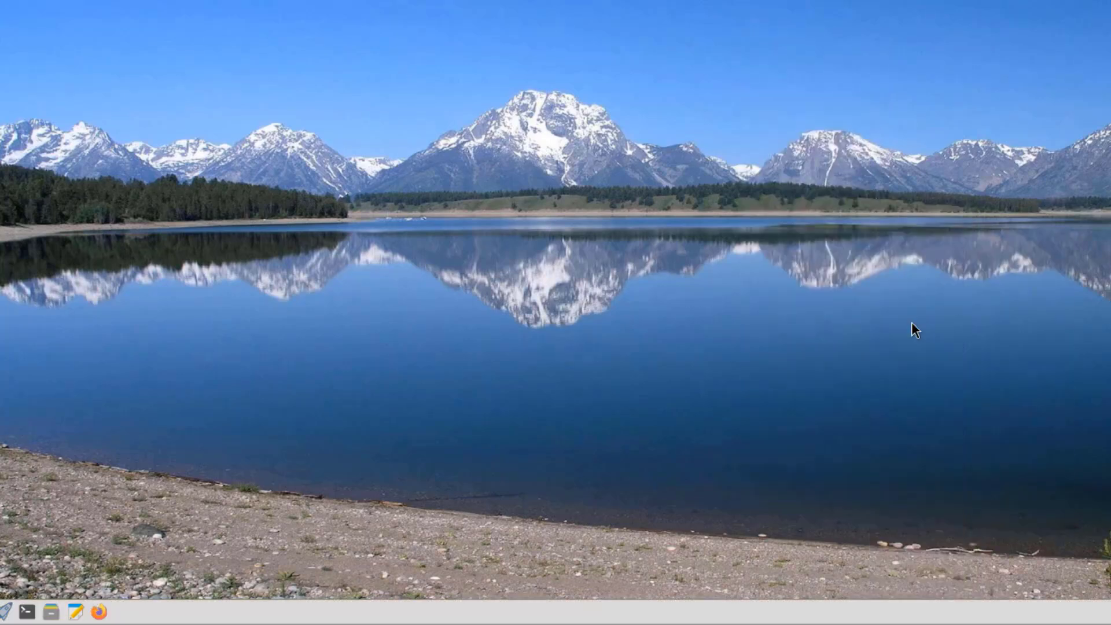
right_click(915, 330)
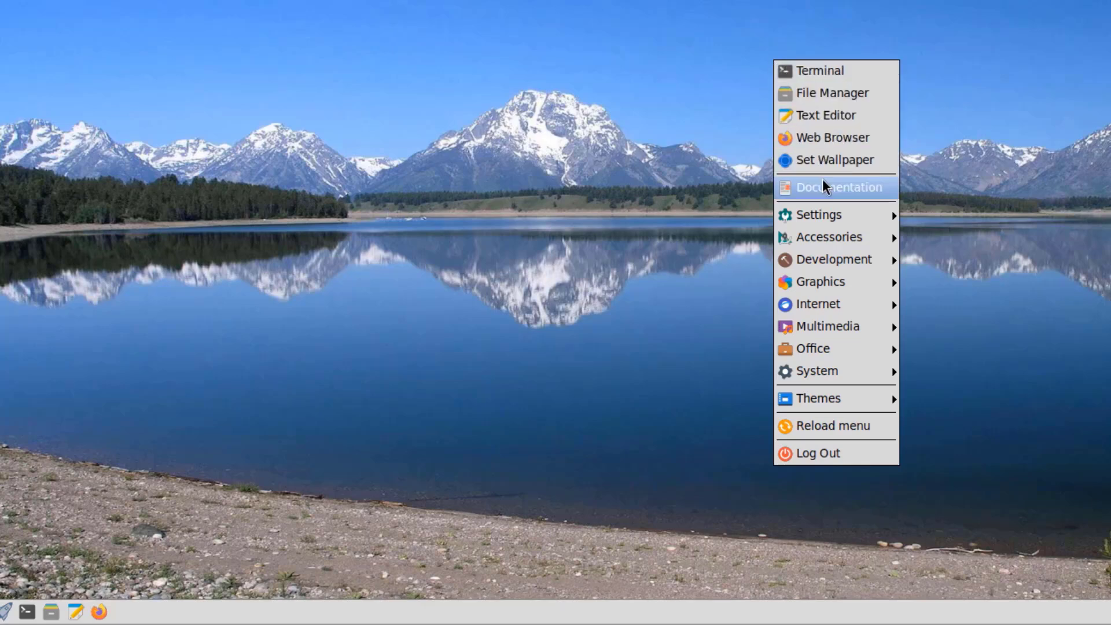
mouse_move(820, 397)
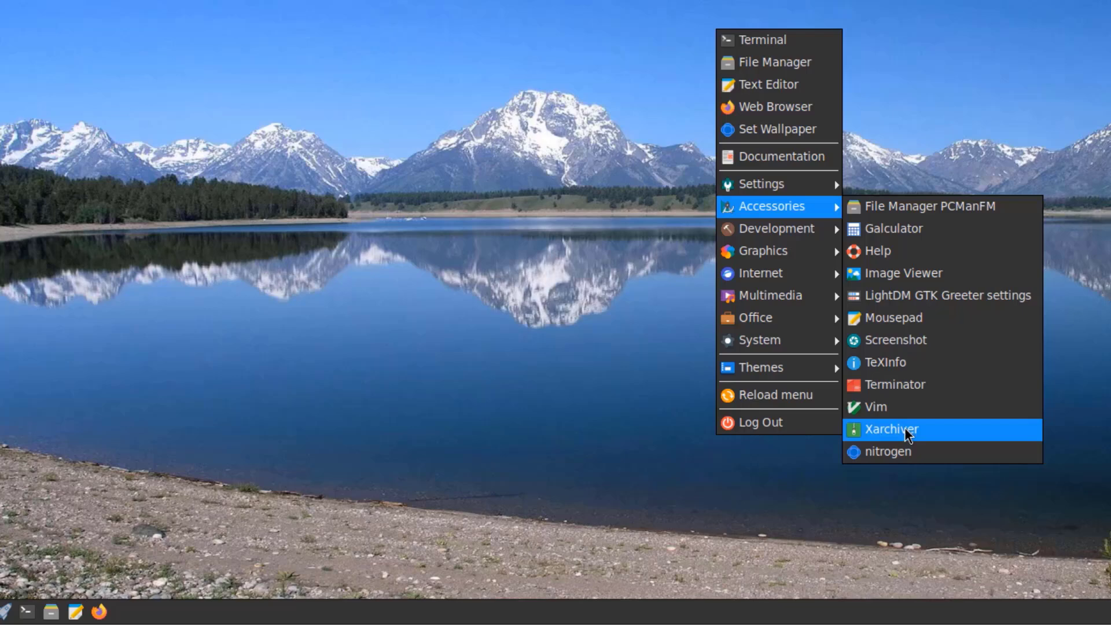
Step: Launch Xarchiver and review its Archive preferences page with the preferred format list
left_click(891, 428)
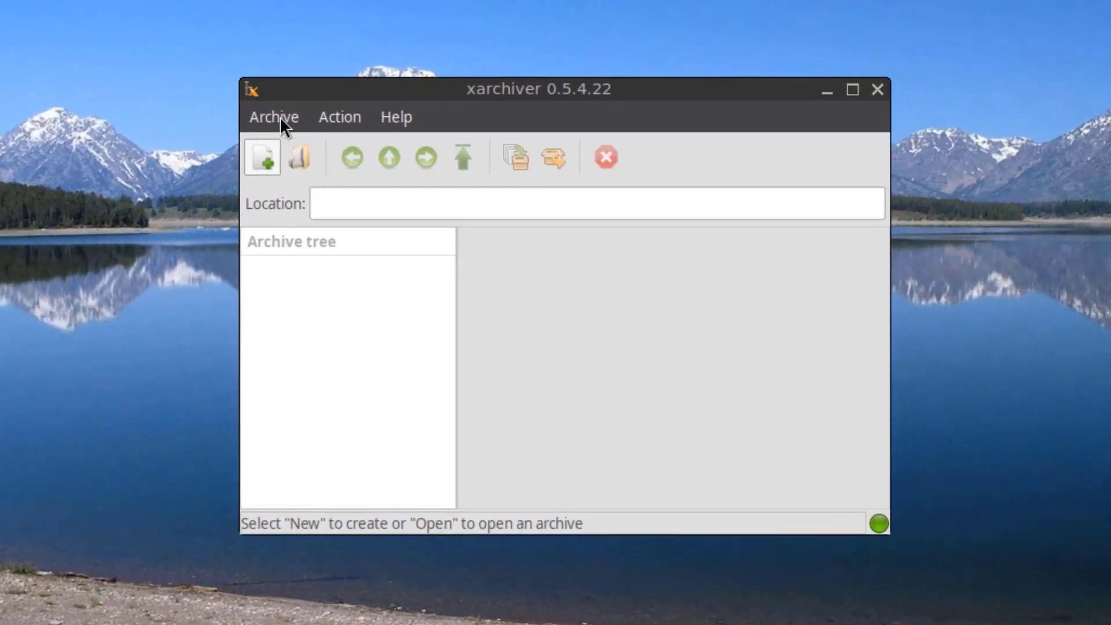
left_click(339, 117)
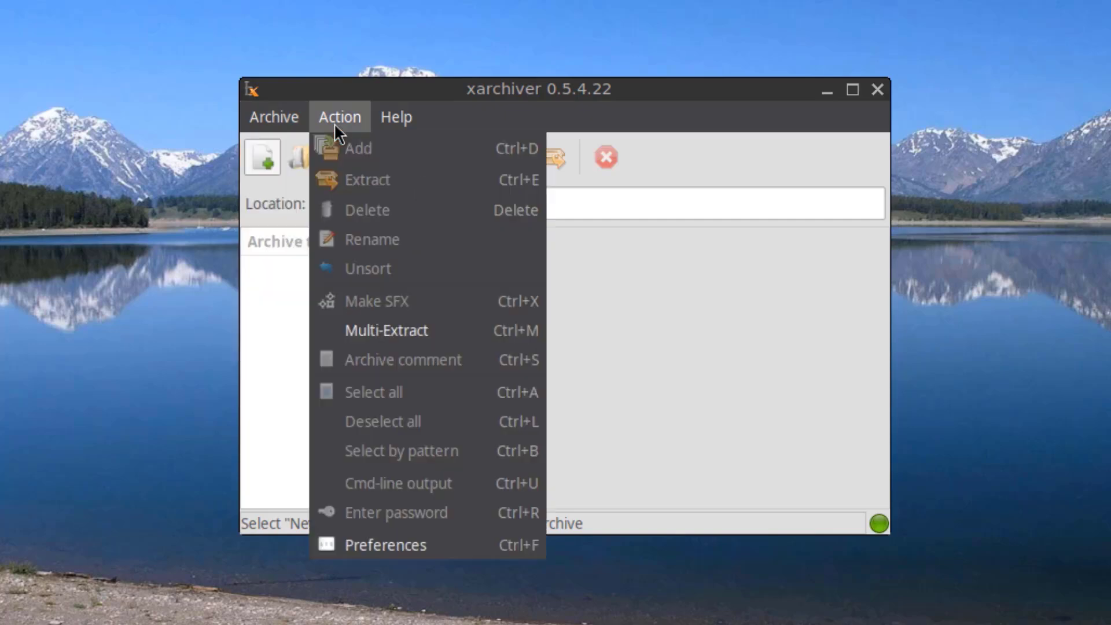
mouse_move(386, 545)
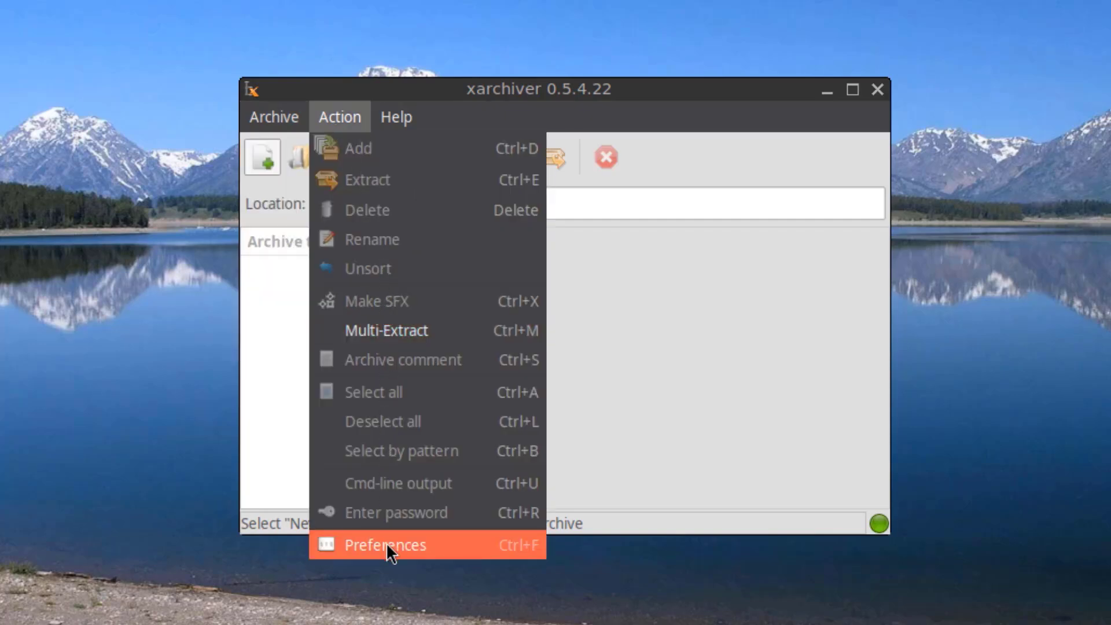
left_click(384, 545)
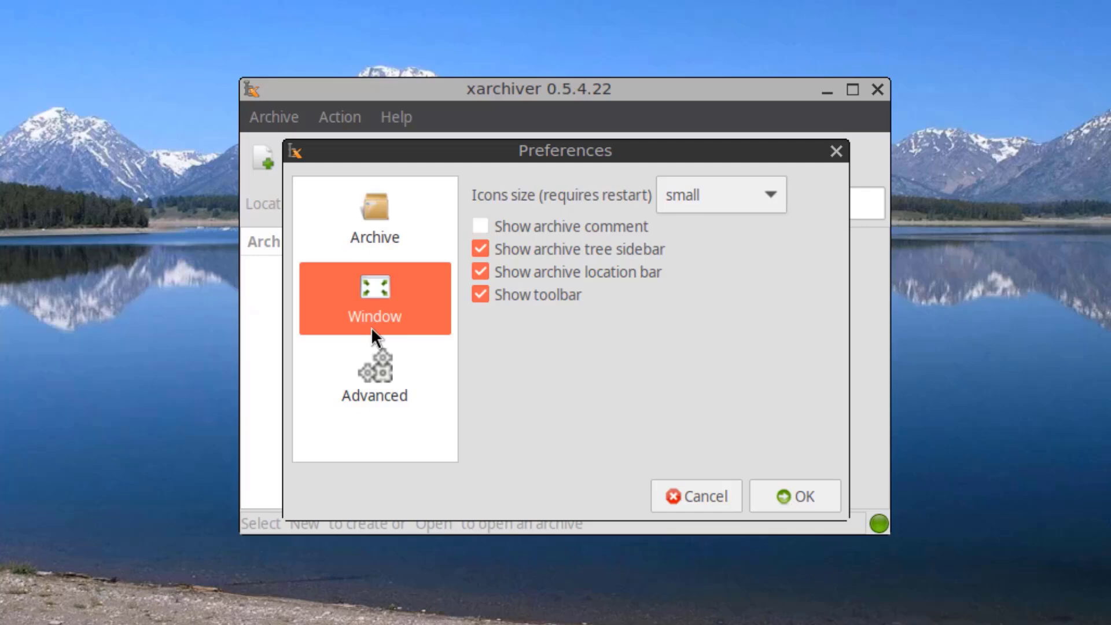
left_click(374, 217)
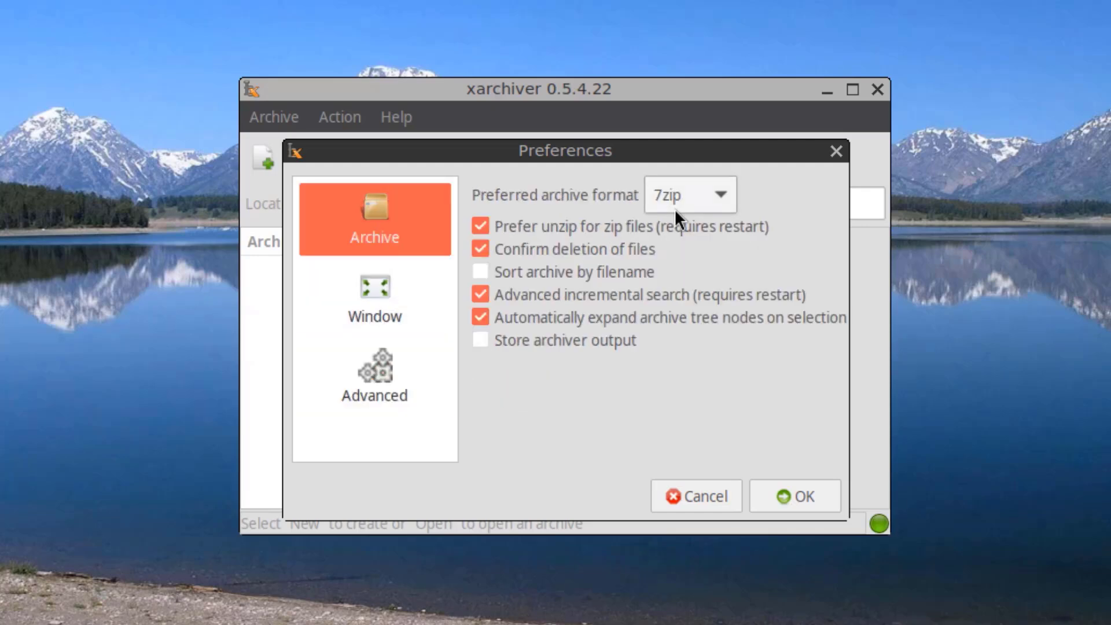
left_click(688, 194)
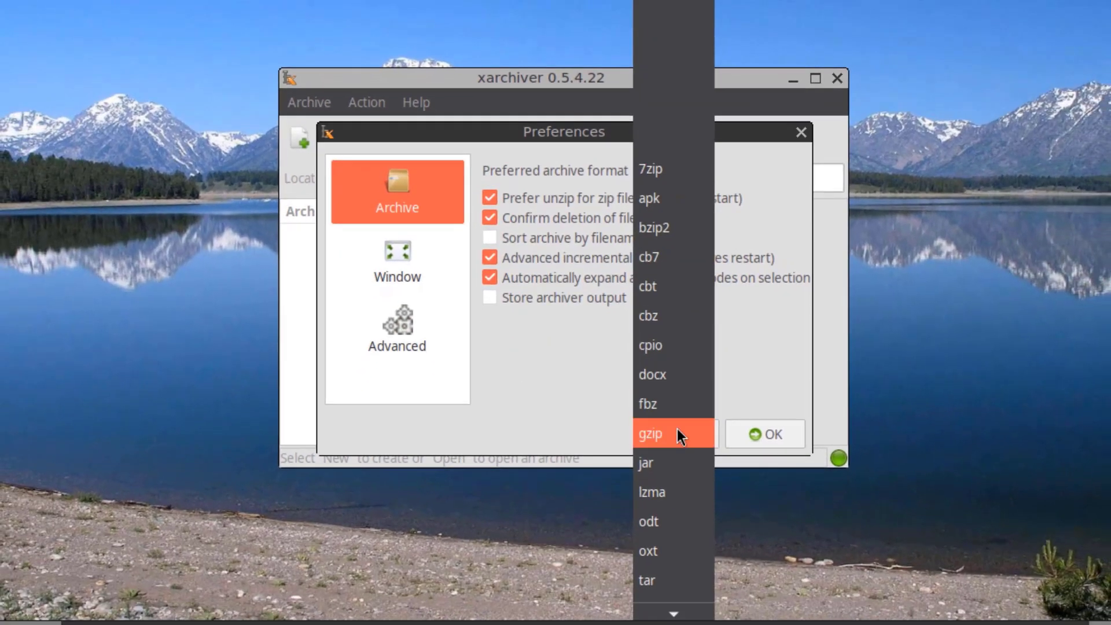
Step: Review the Window and Advanced preference pages, choosing /tmp as the temp directory
left_click(396, 261)
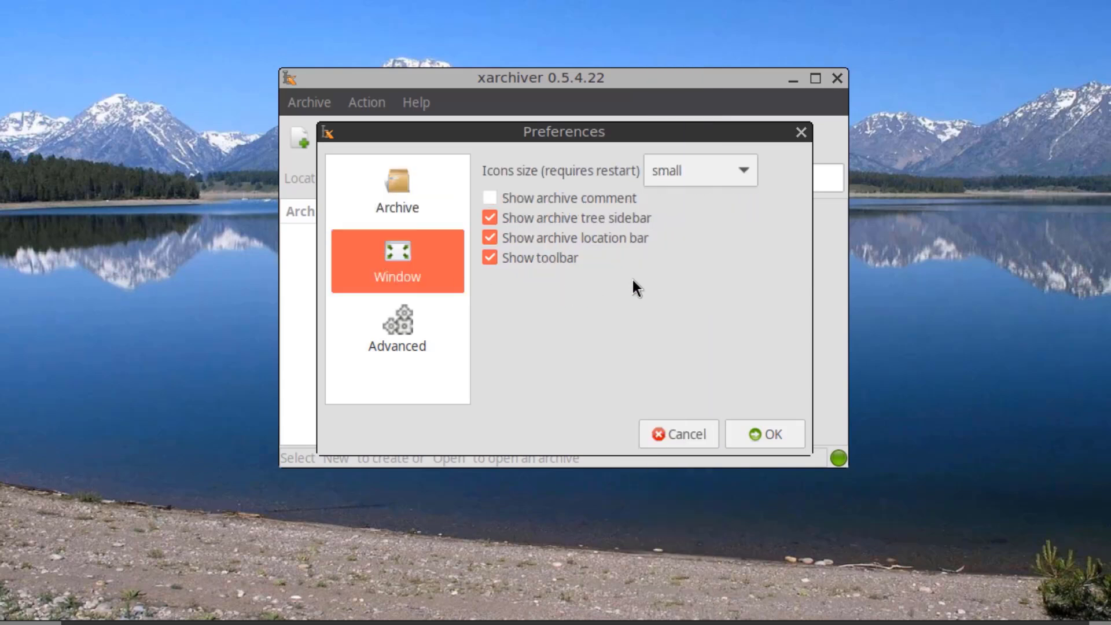
left_click(396, 329)
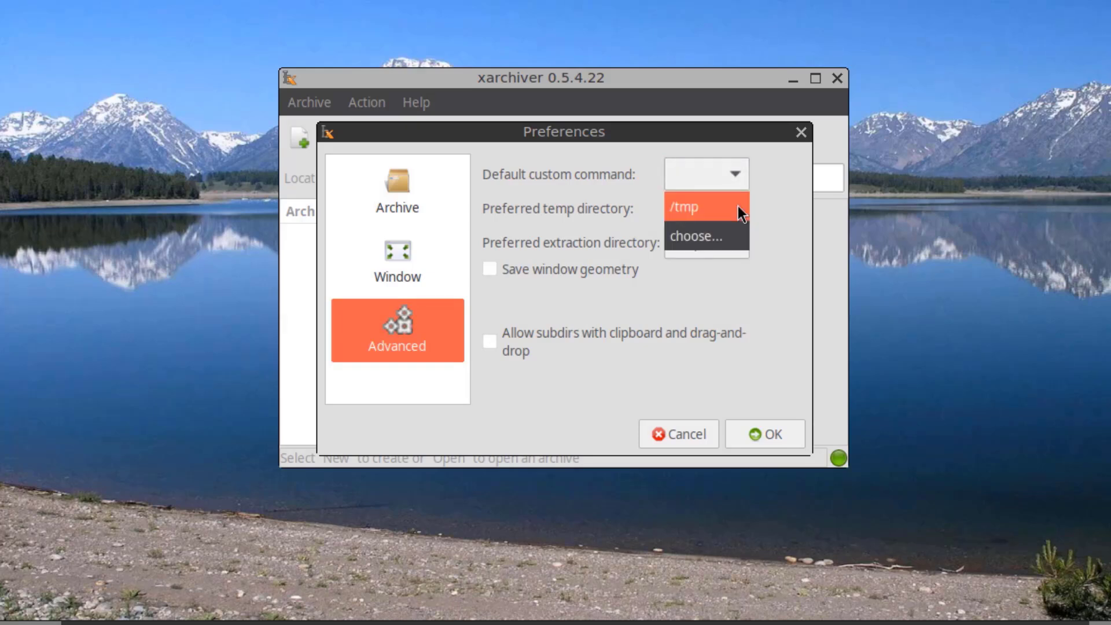
left_click(684, 207)
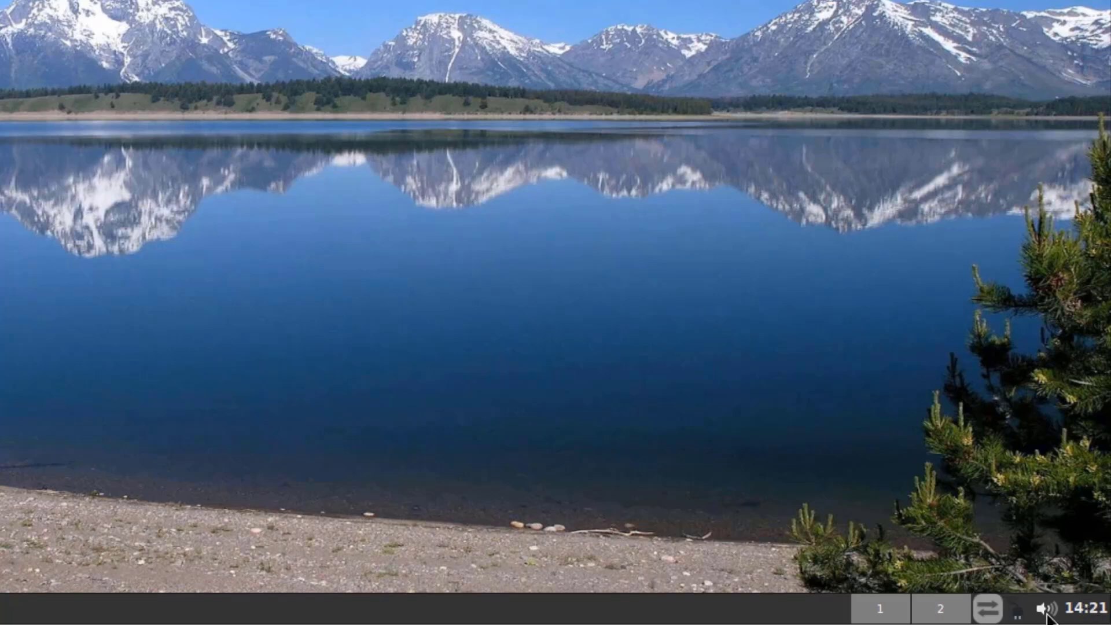
left_click(986, 609)
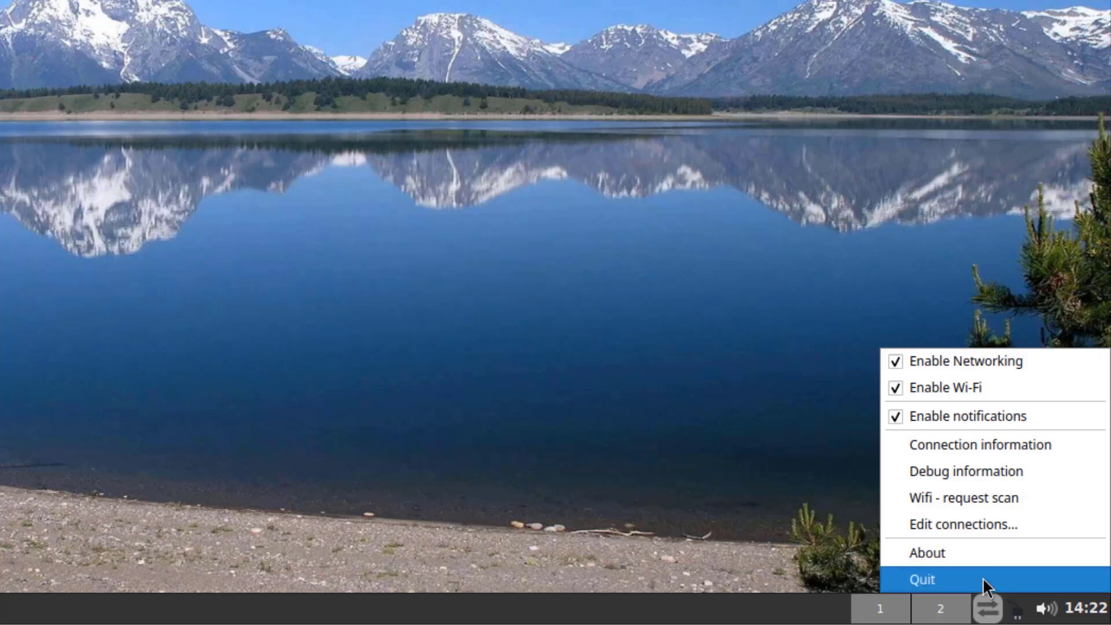
mouse_move(929, 554)
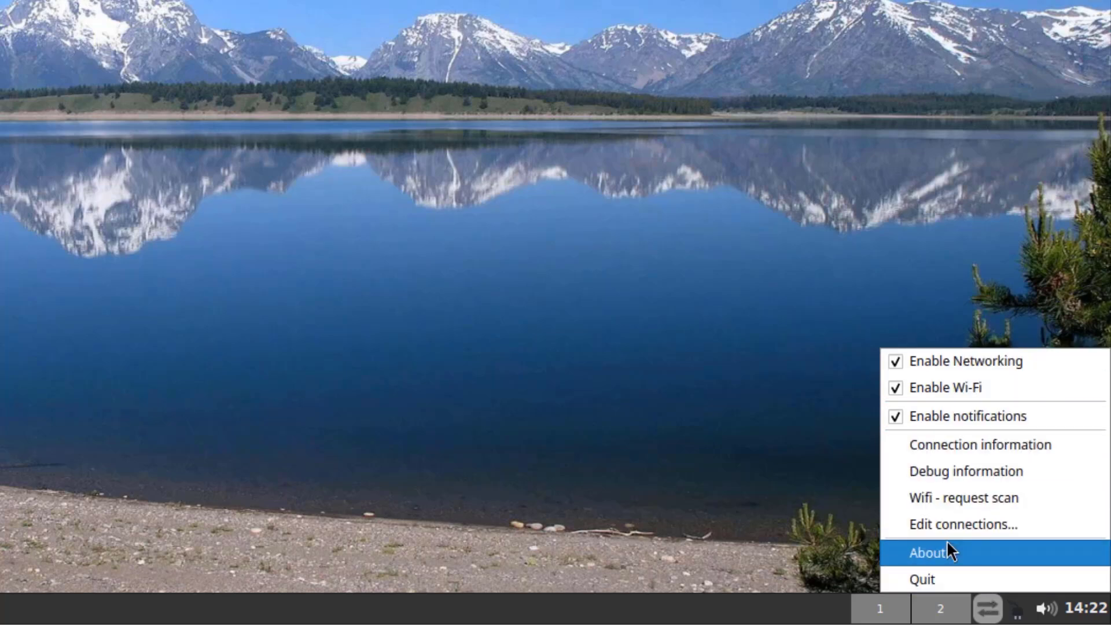
left_click(931, 553)
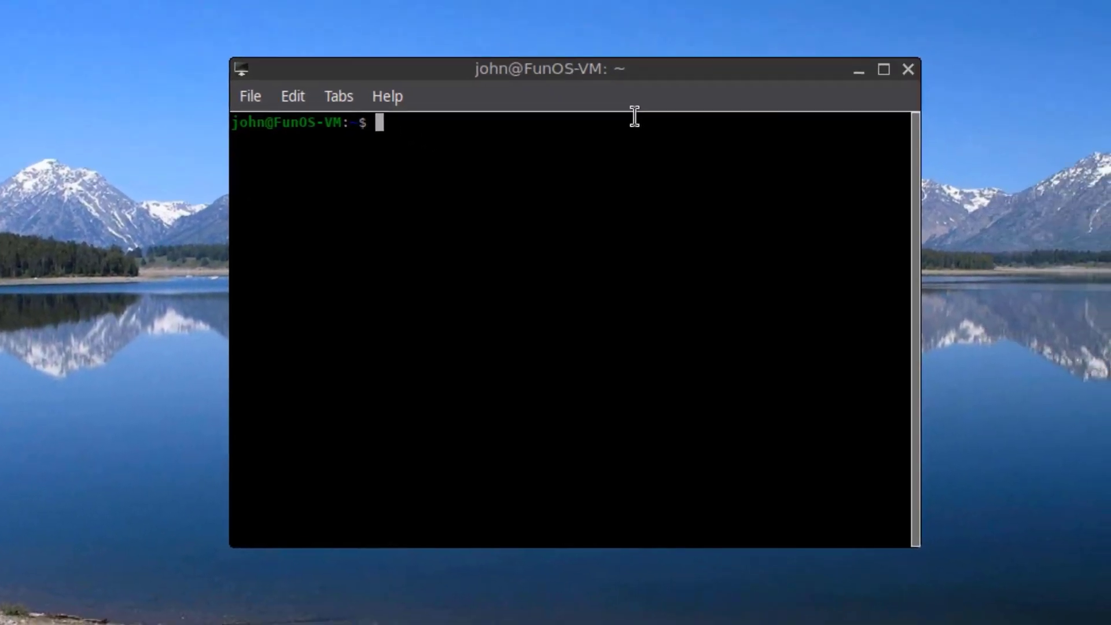
Step: Install VLC with sudo apt install vlc, confirm with y and dismiss its privacy notice
type("sudo")
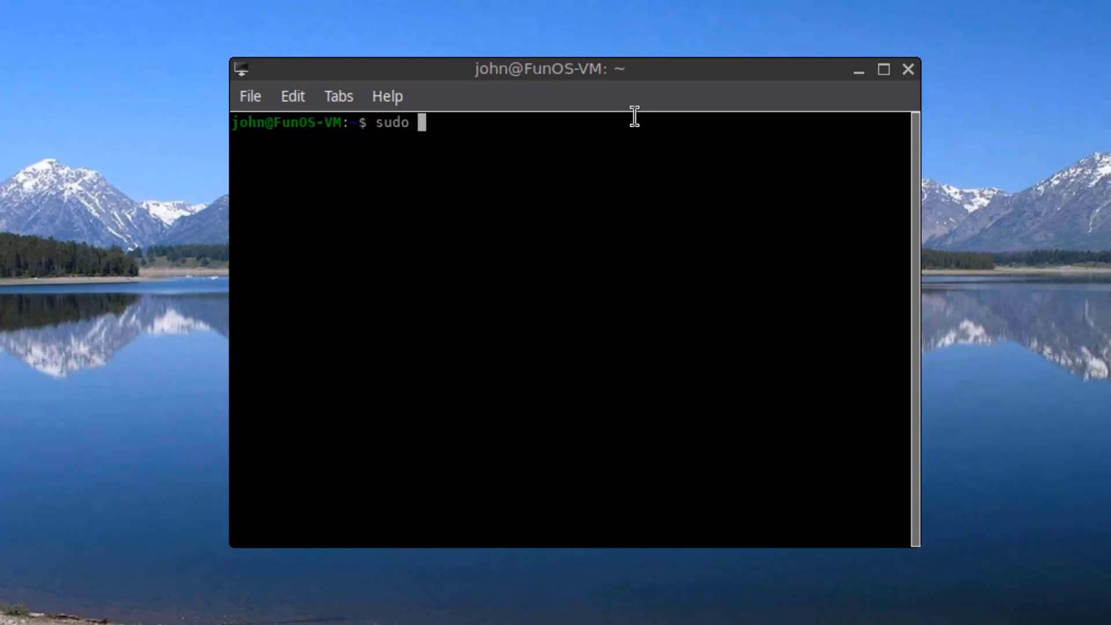
type("apt in")
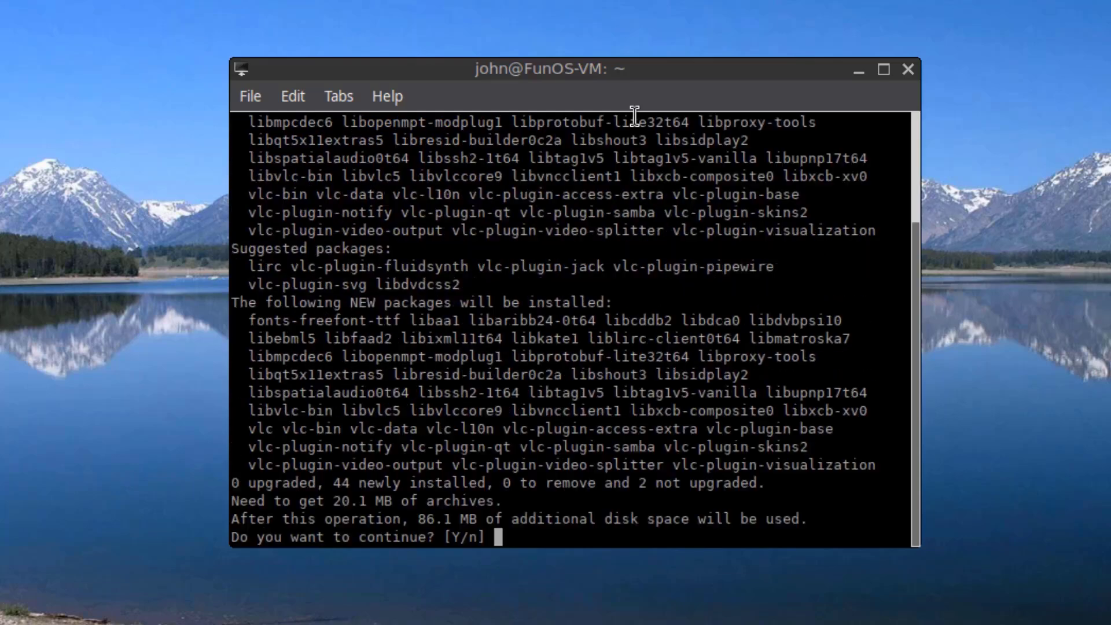
type("y")
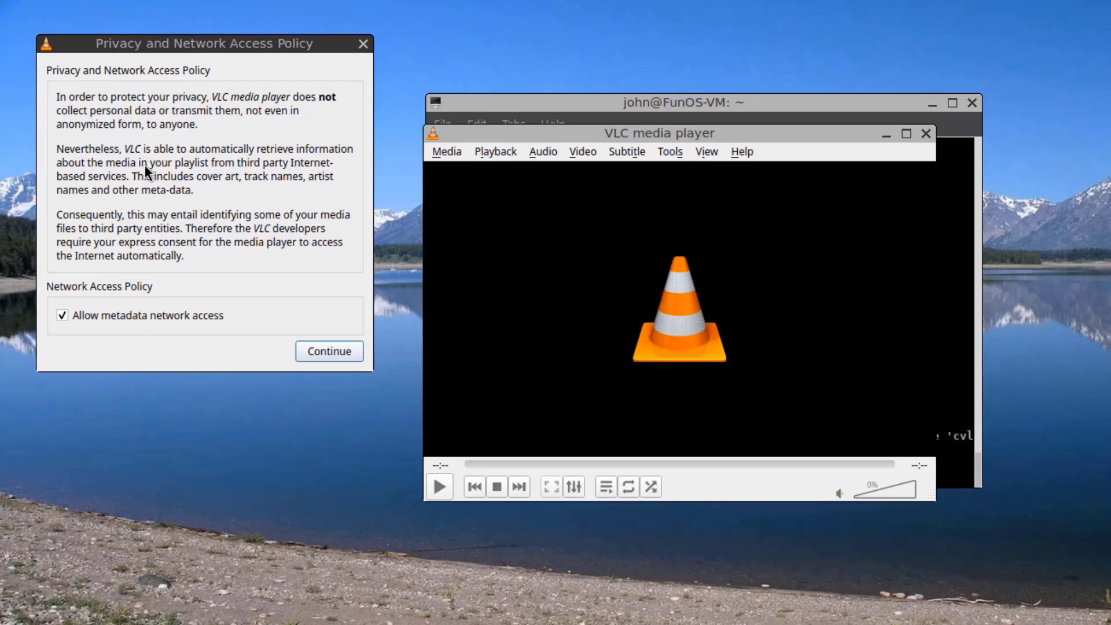
left_click(327, 352)
type("clear")
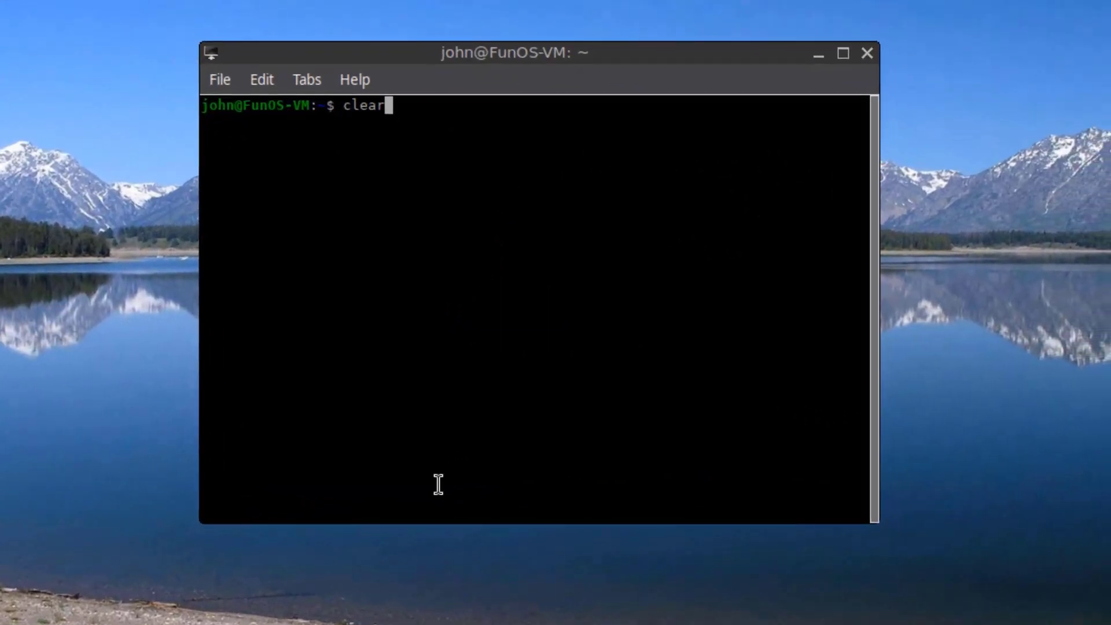
Step: Install htop with sudo apt install htop and launch it to view processes
type("sudo apt install htop")
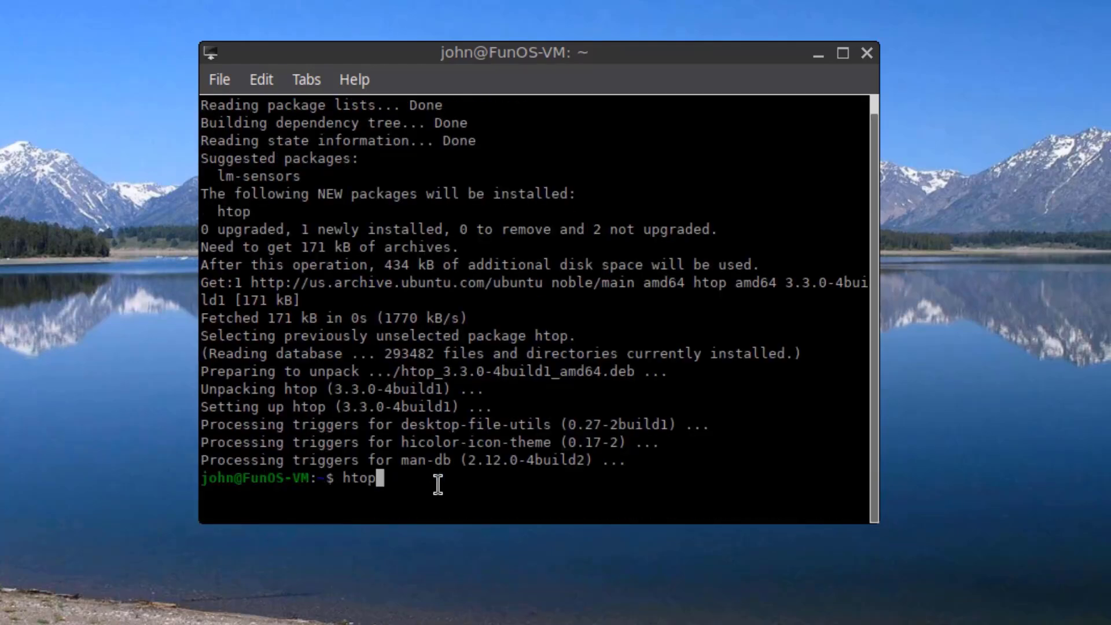
key("Return")
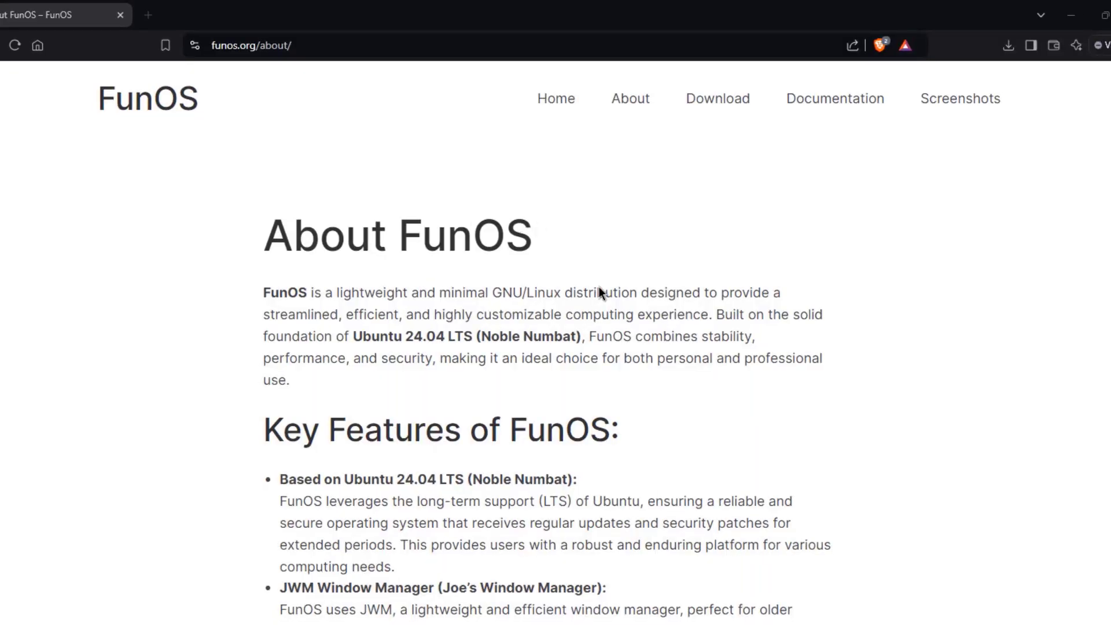
mouse_move(687, 392)
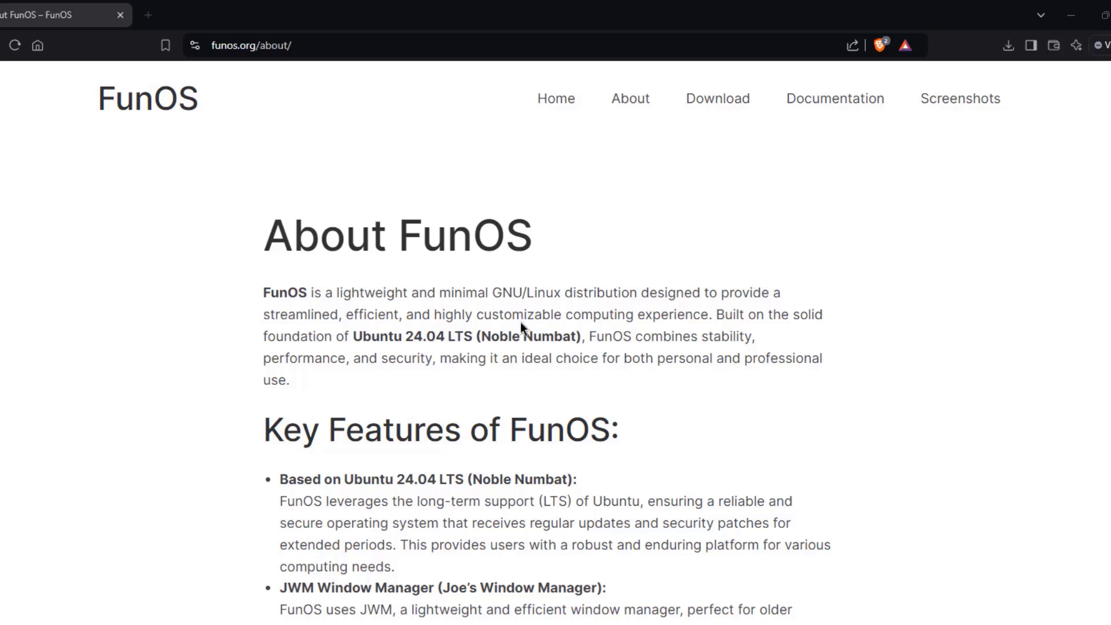
mouse_move(612, 349)
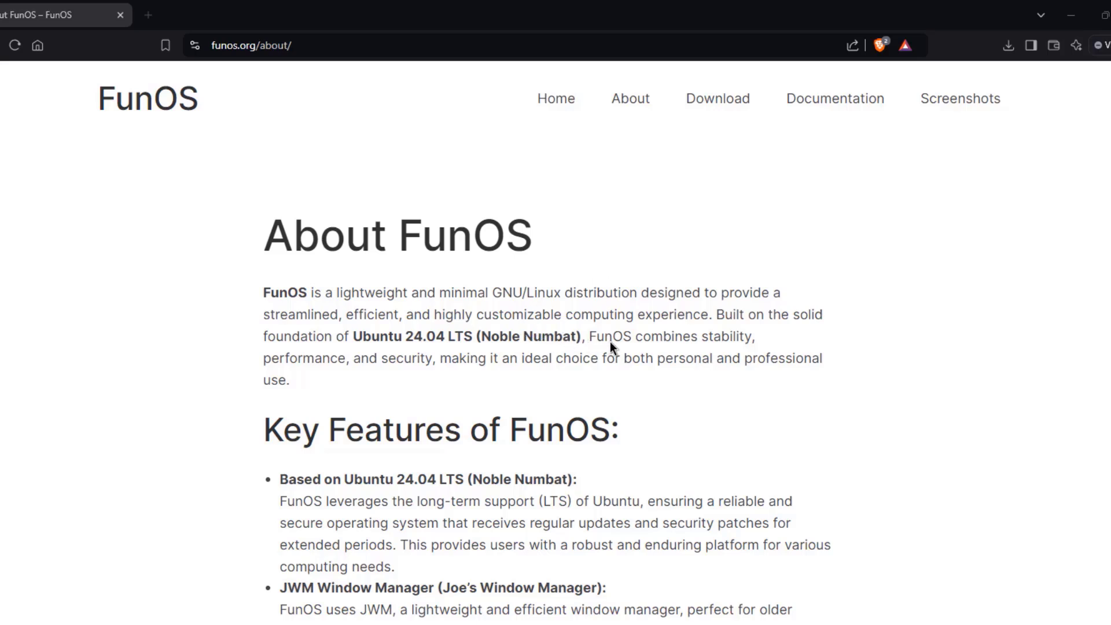
mouse_move(347, 340)
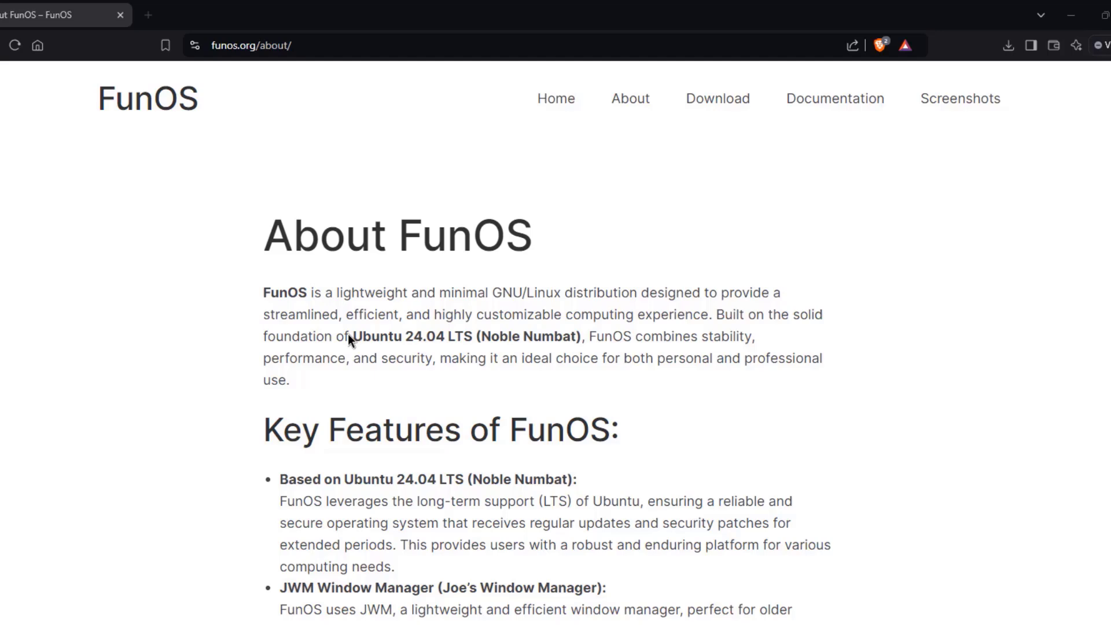
Step: Highlight the Ubuntu 24.04 LTS sentence and the BIOS/Legacy and UEFI support sentence
left_click_drag(352, 336, 597, 358)
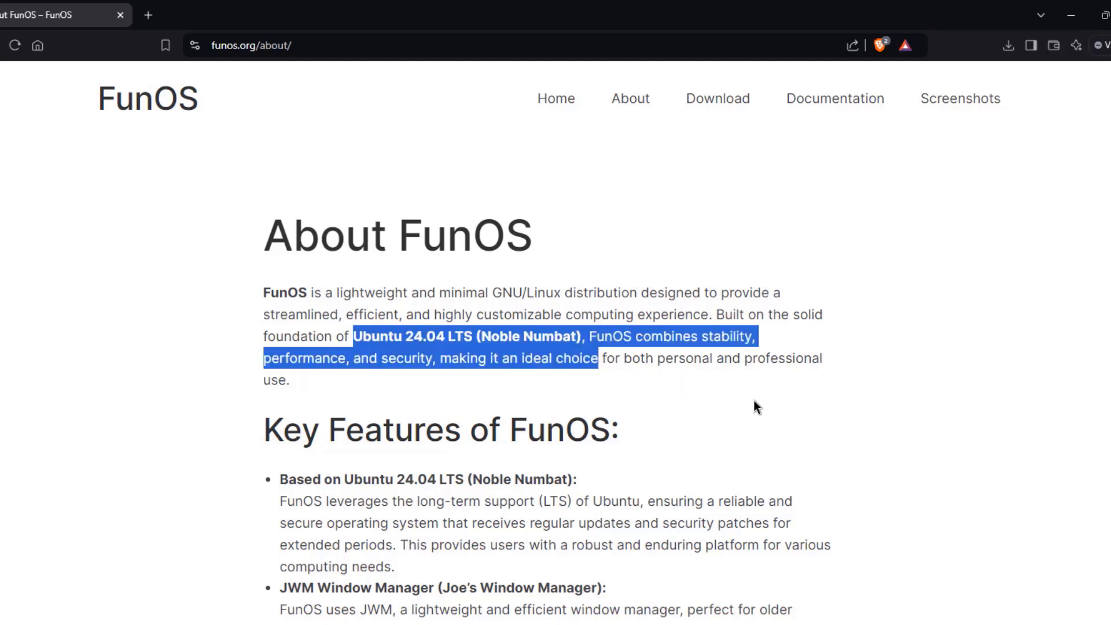
scroll("down", 3)
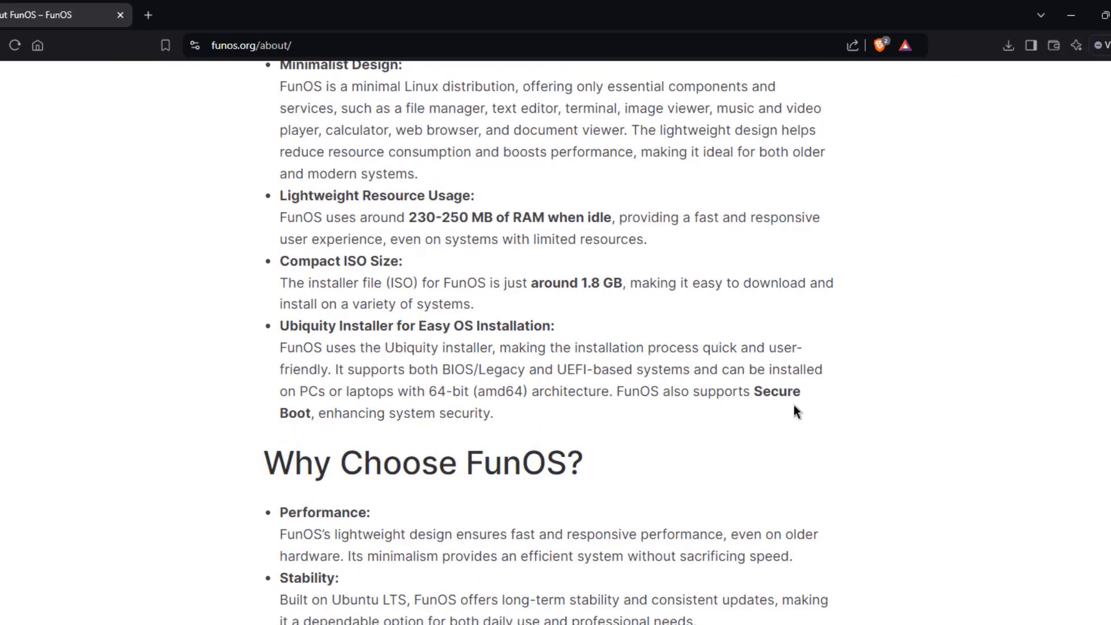
left_click_drag(337, 294, 468, 295)
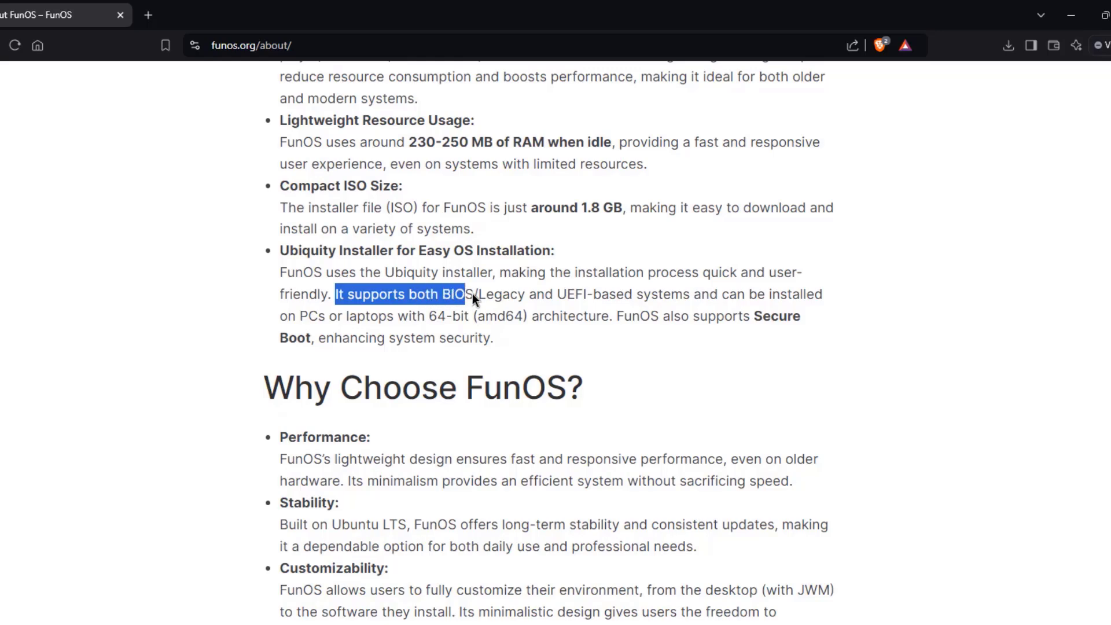
left_click_drag(471, 294, 657, 294)
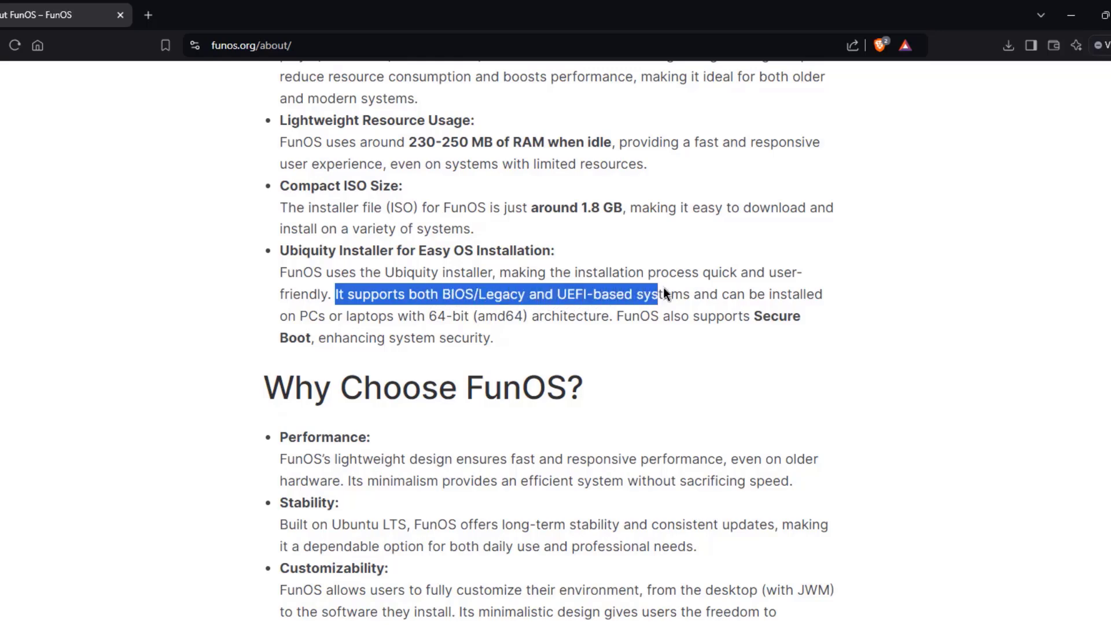
scroll("down", 3)
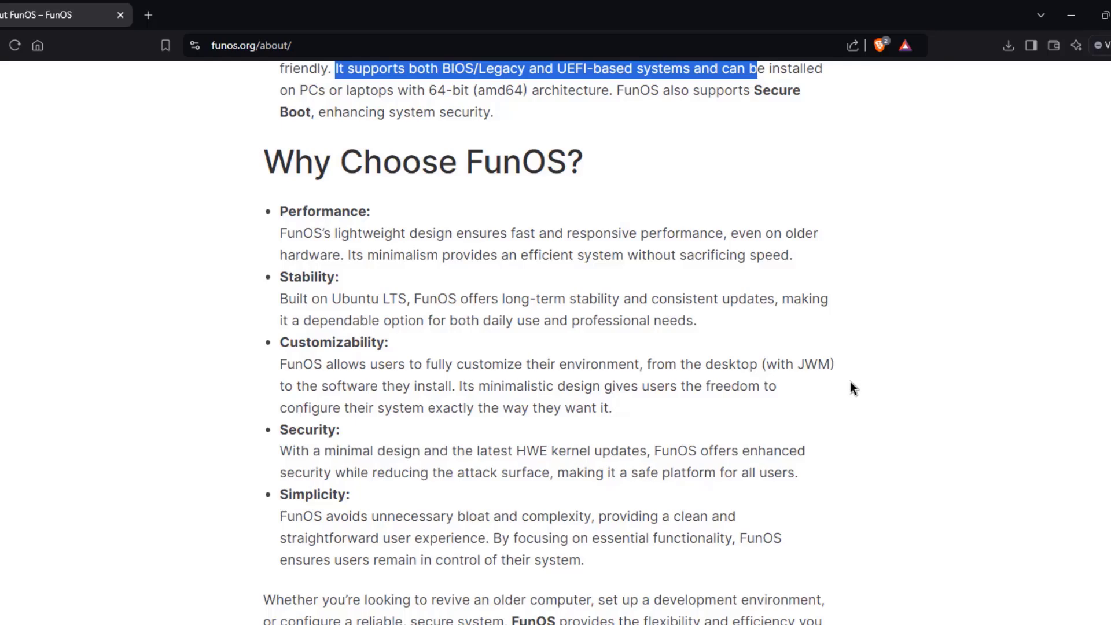
mouse_move(853, 390)
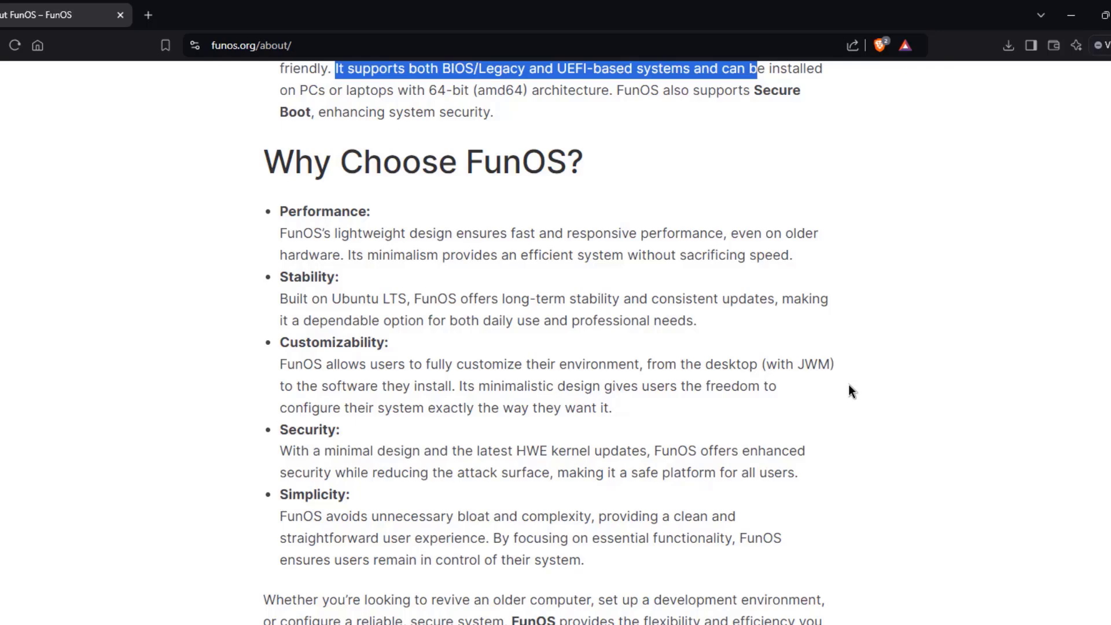